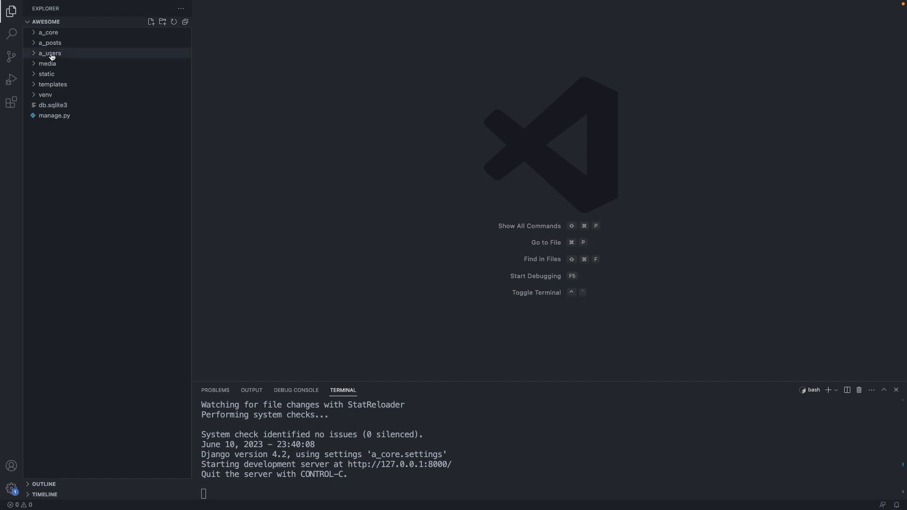
Create a new file named signals.py inside the a_users app folder
left_click(51, 52)
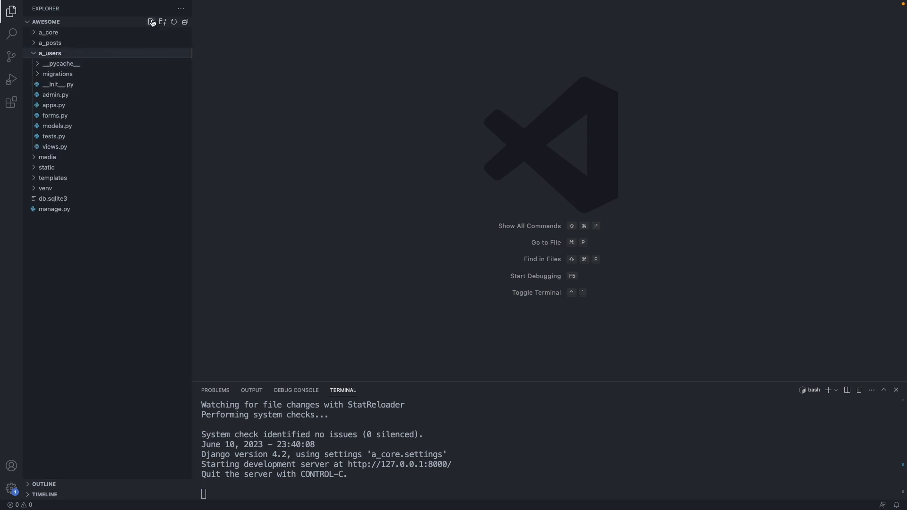
left_click(152, 21)
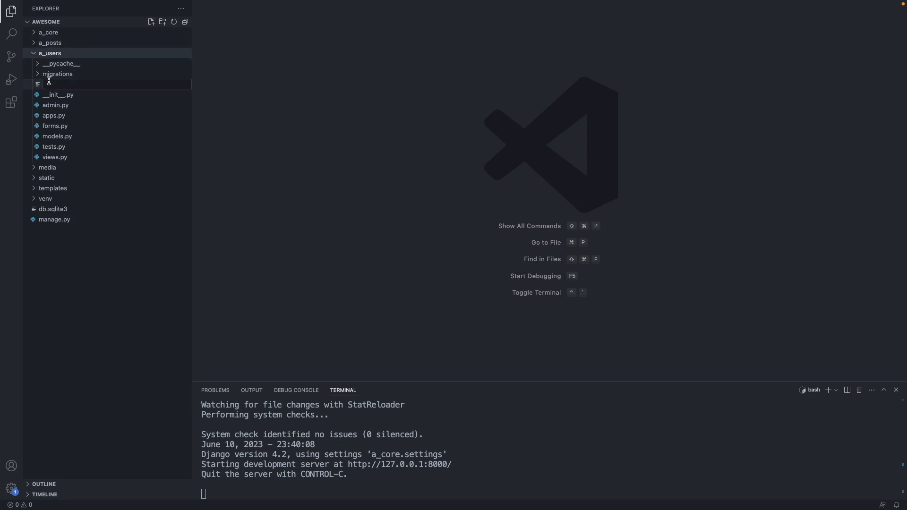
type("signals.py")
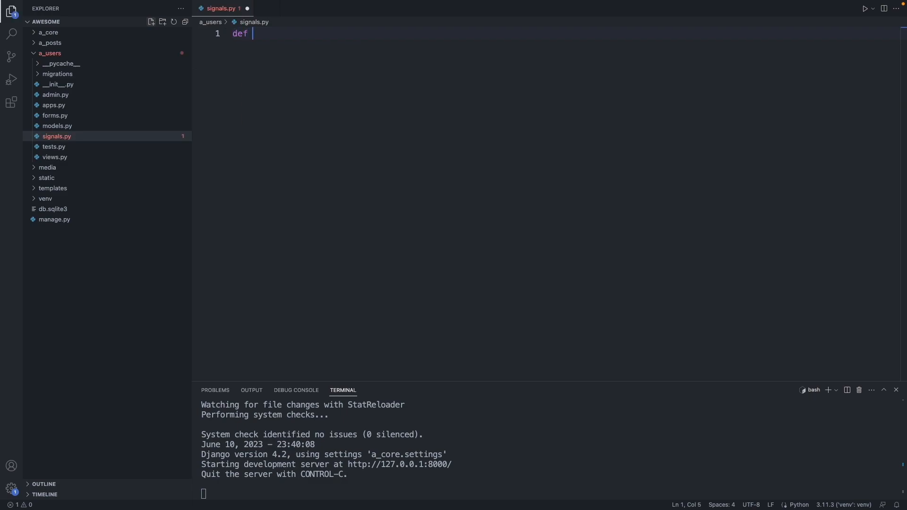
Write the signature def create_profile(sender, instance, created, **kwargs): in signals.py
type("create_")
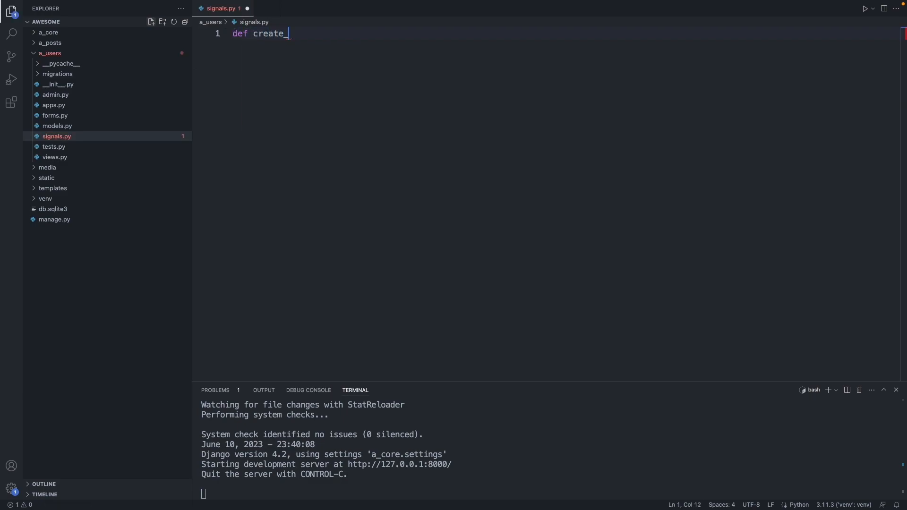
type("profil")
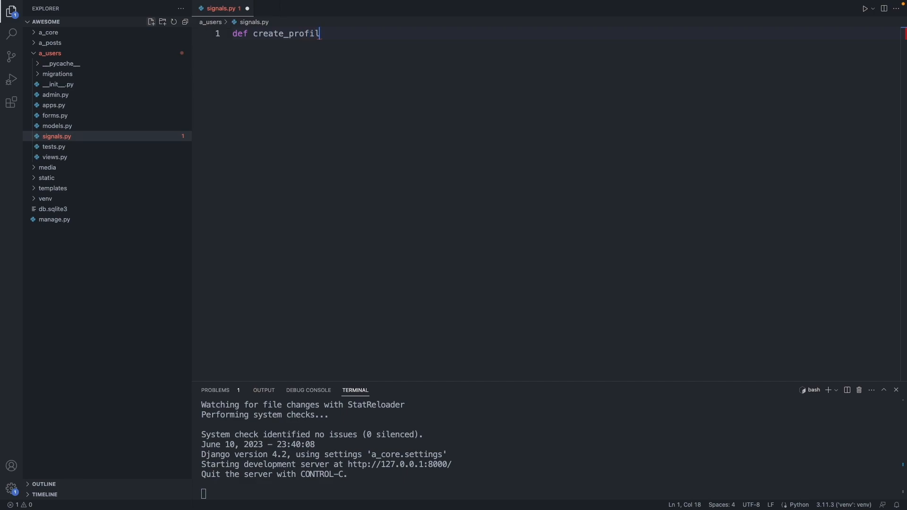
type("e()")
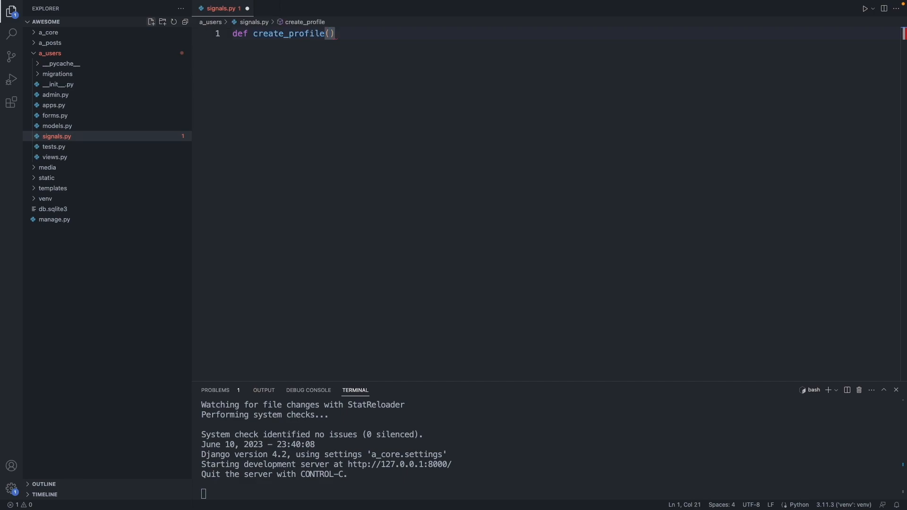
type(":")
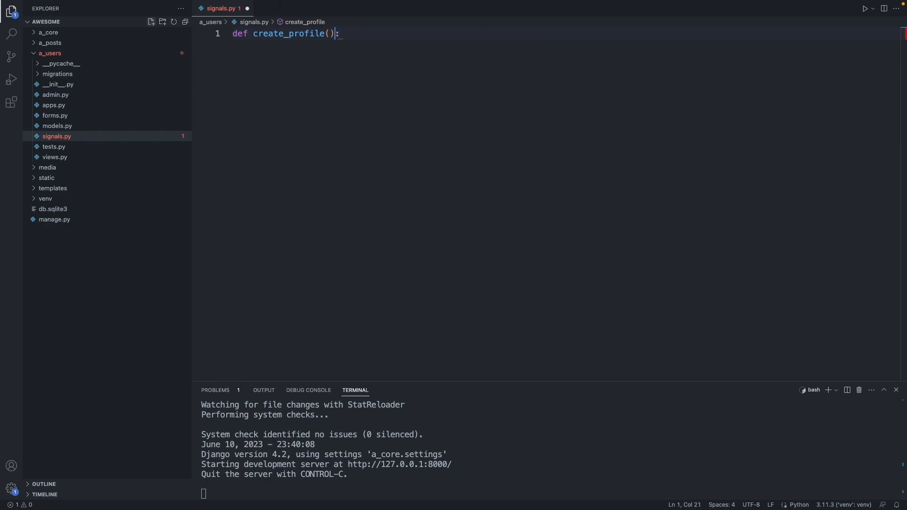
type("sender")
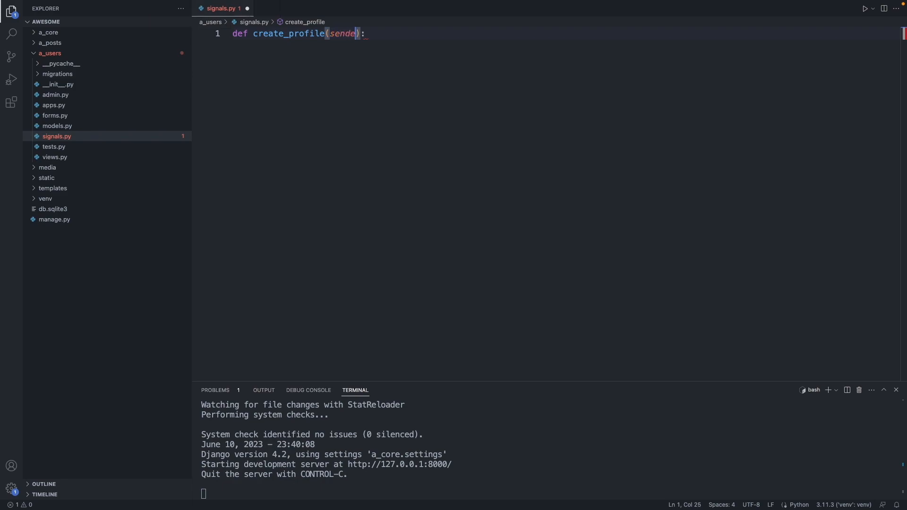
type("r,")
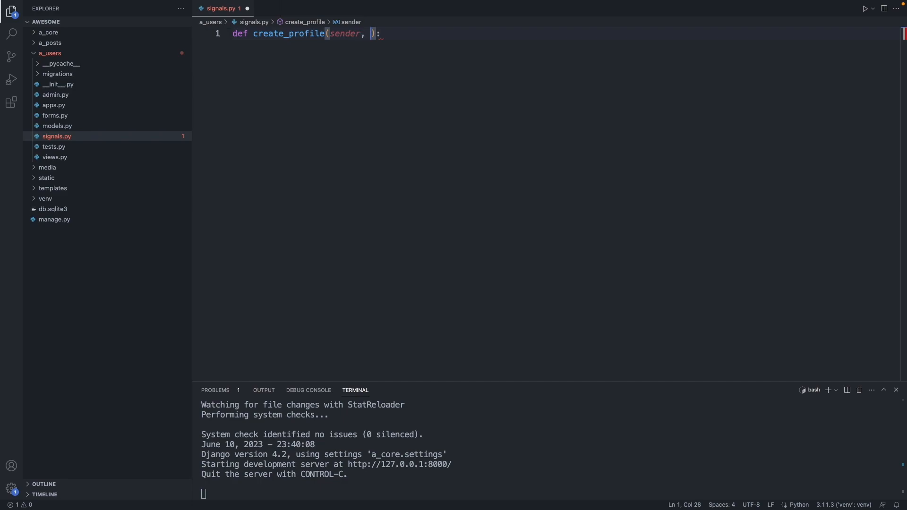
type("instance")
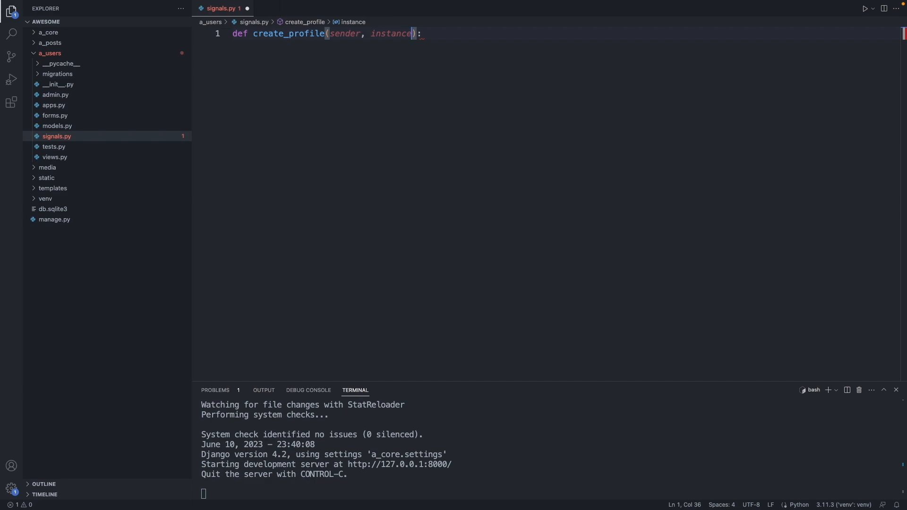
type(", created")
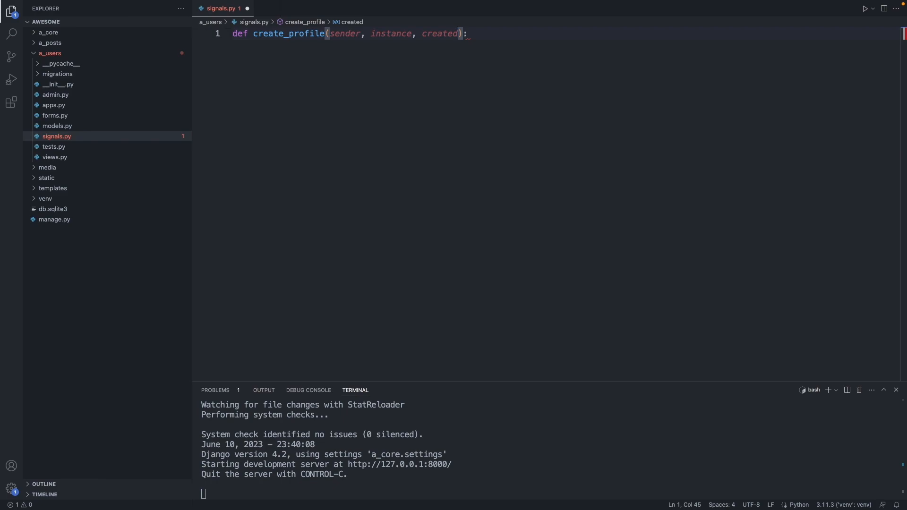
type(",")
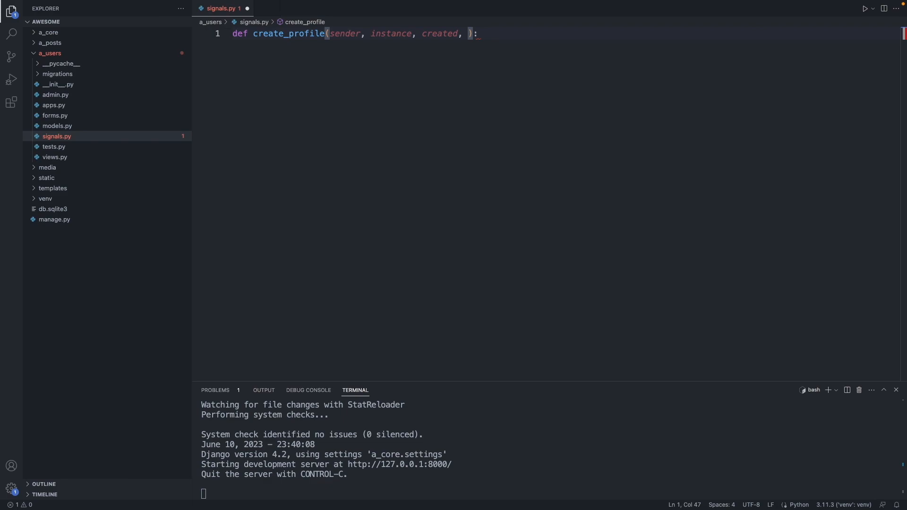
type("**k")
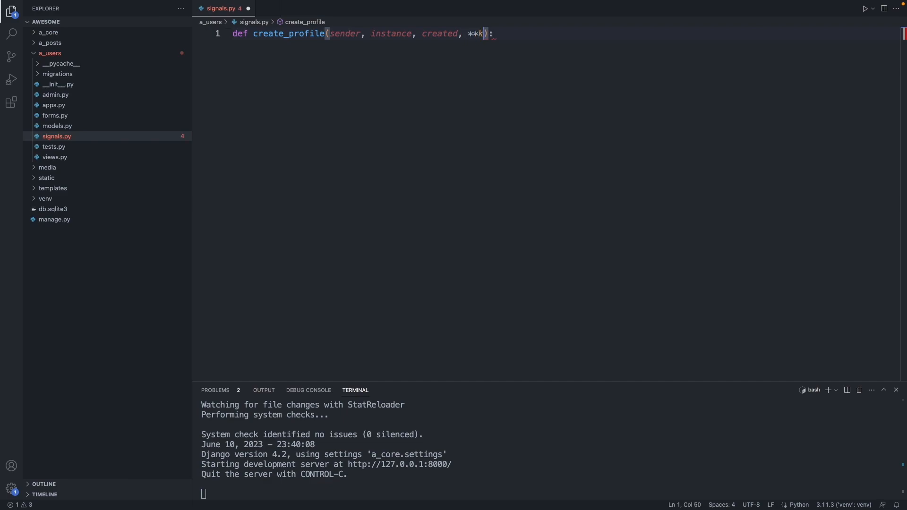
type("wargs")
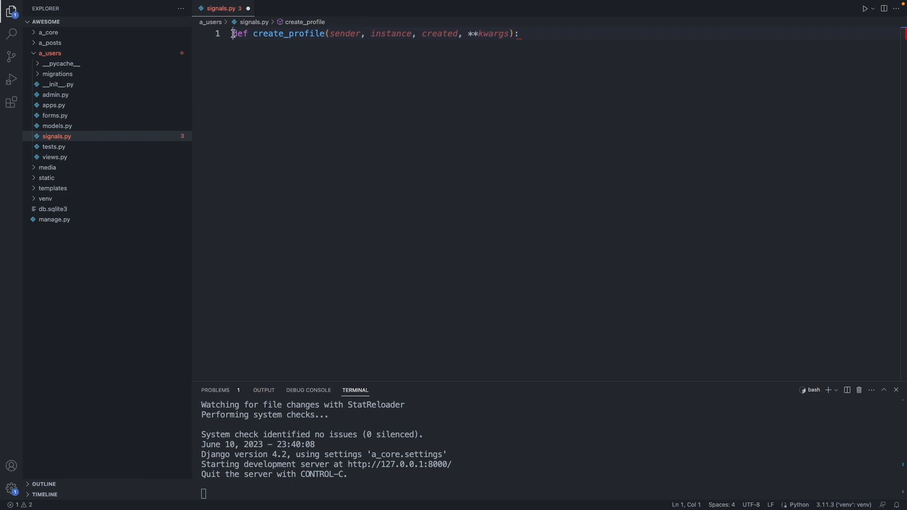
key("Enter")
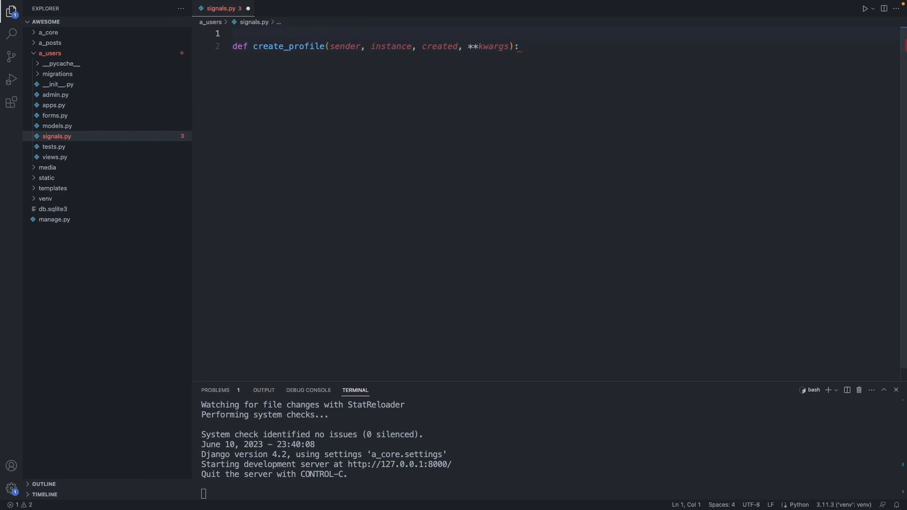
type("@receiver(post_save, sender=User)")
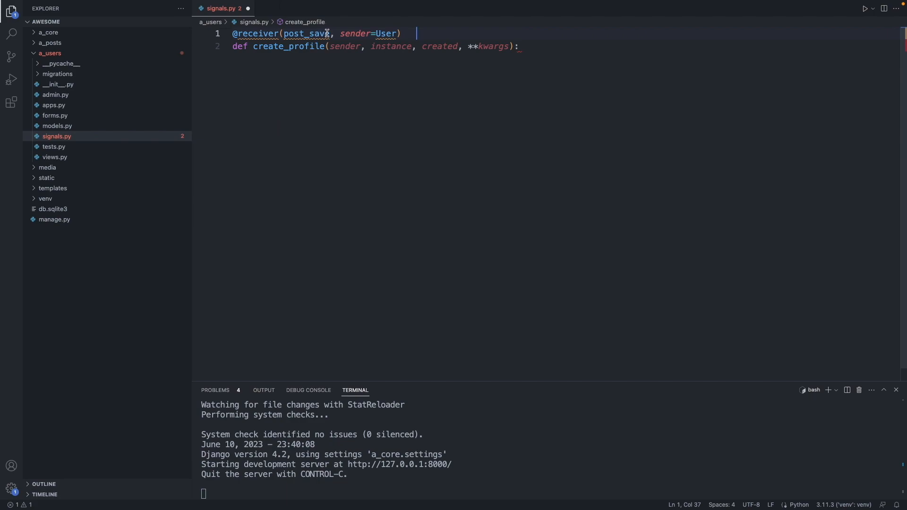
double_click(306, 33)
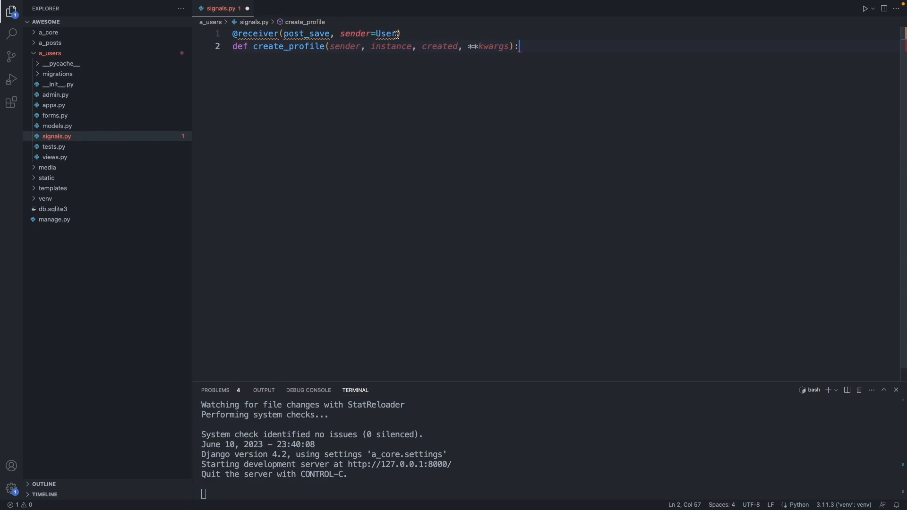
double_click(385, 33)
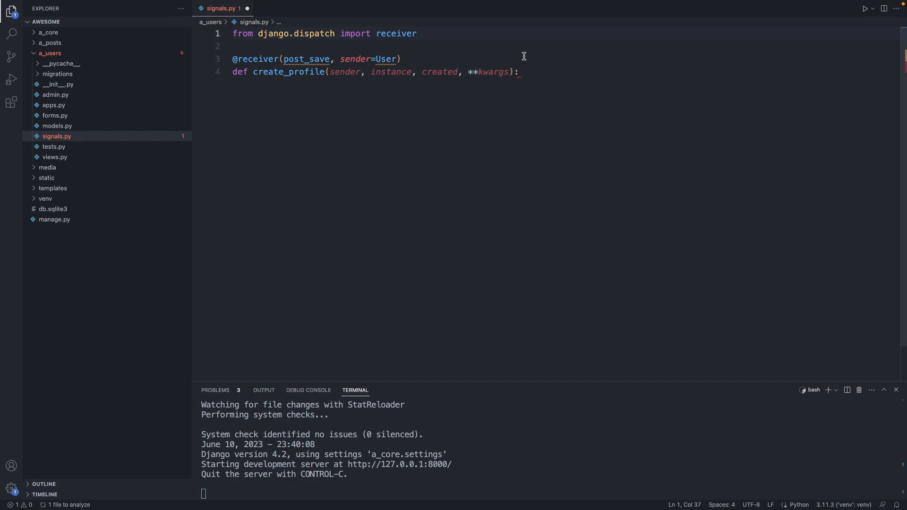
Import post_save from django.db.models.signals and User from django.contrib.auth.models
key("Enter")
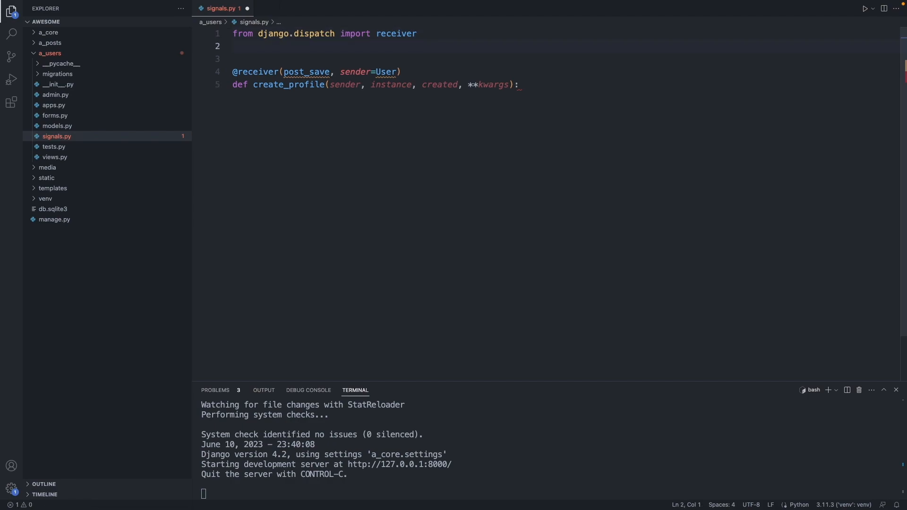
type("from django.db.models.signals import post_save")
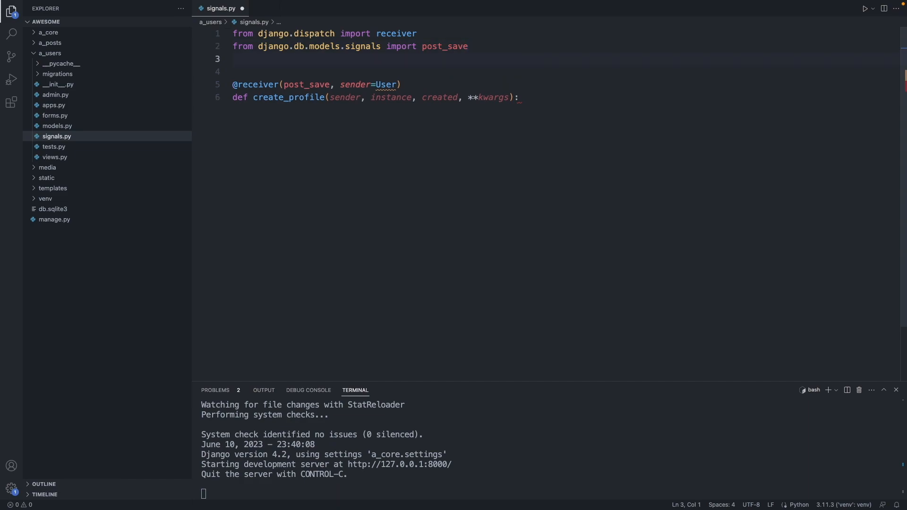
type("from django.contrib.auth.models import User")
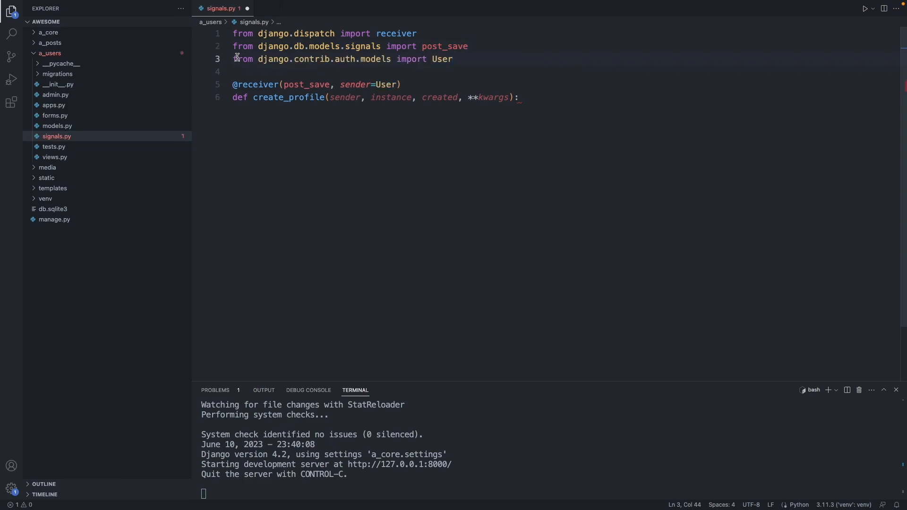
mouse_move(255, 84)
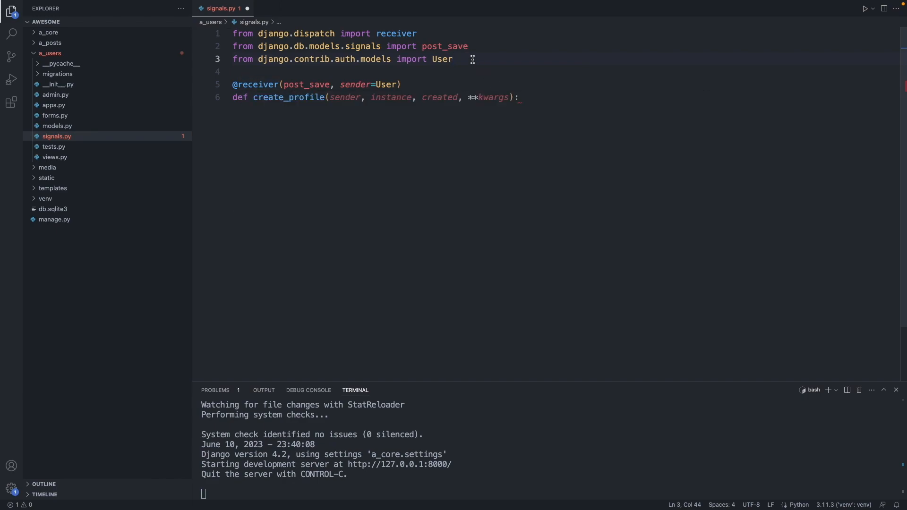
left_click(453, 58)
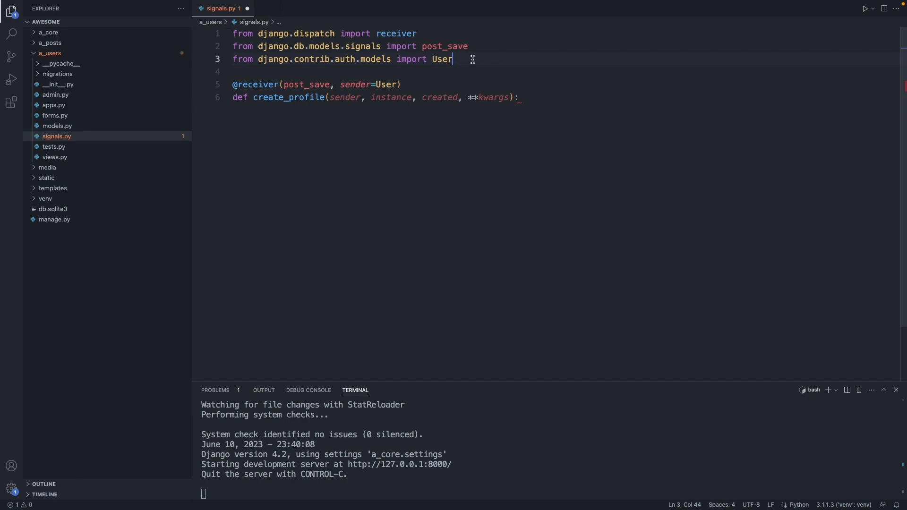
mouse_move(492, 70)
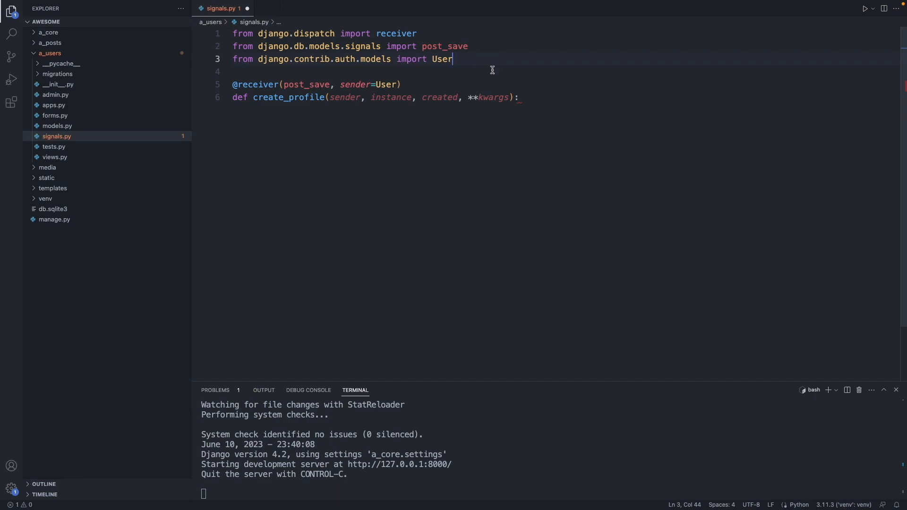
key("Enter")
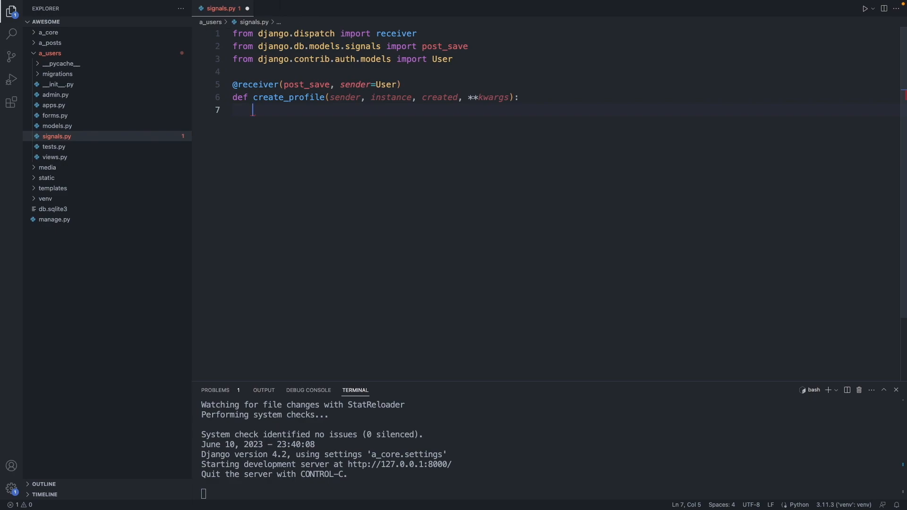
In create_profile's body, assign instance to user and add an if created check
type("user =")
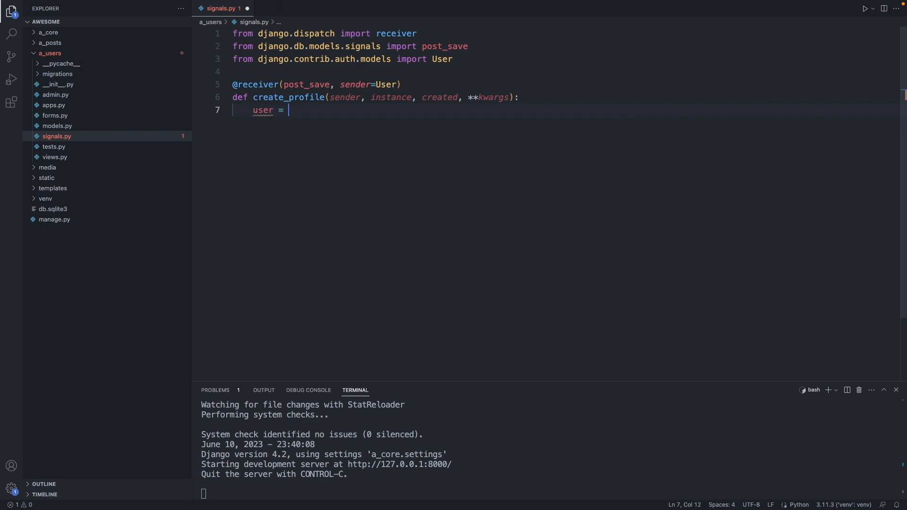
type("instance")
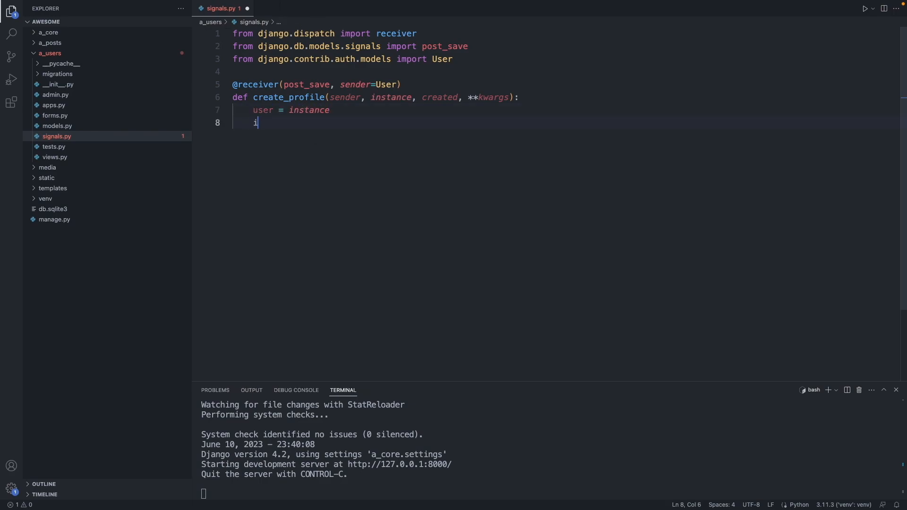
type("f created:")
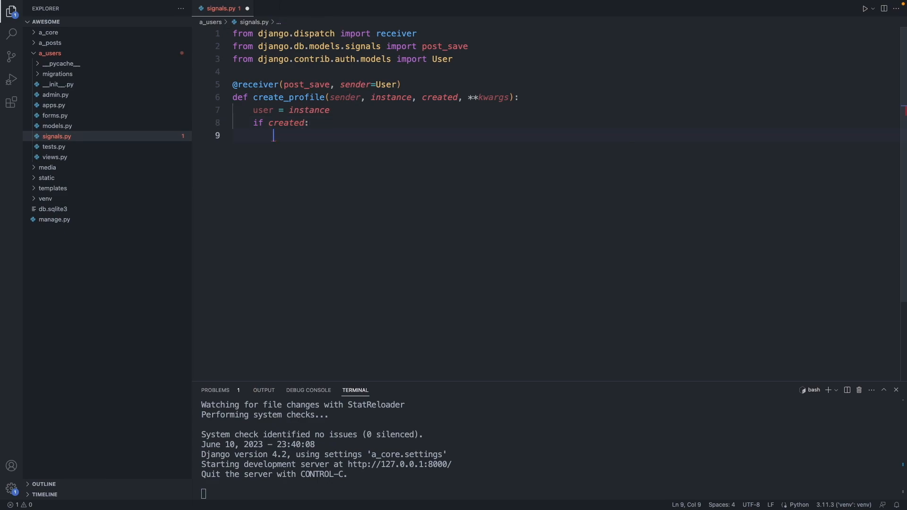
Call Profile.objects.create(user=user, email=user.email) inside the if created block
type("Prof")
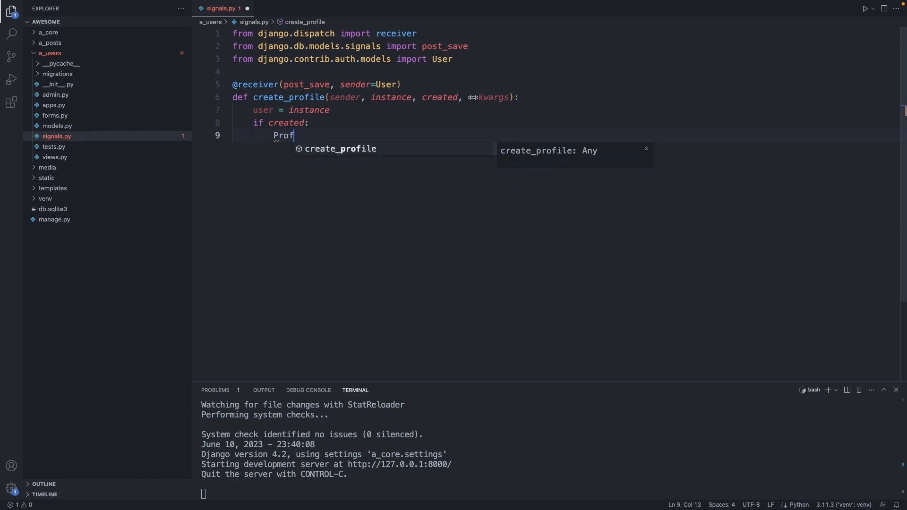
type("ile.")
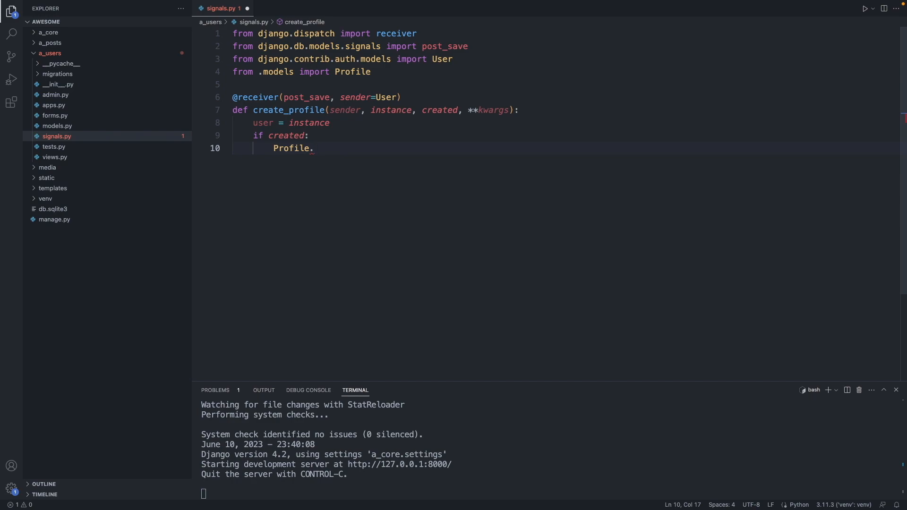
type("objects")
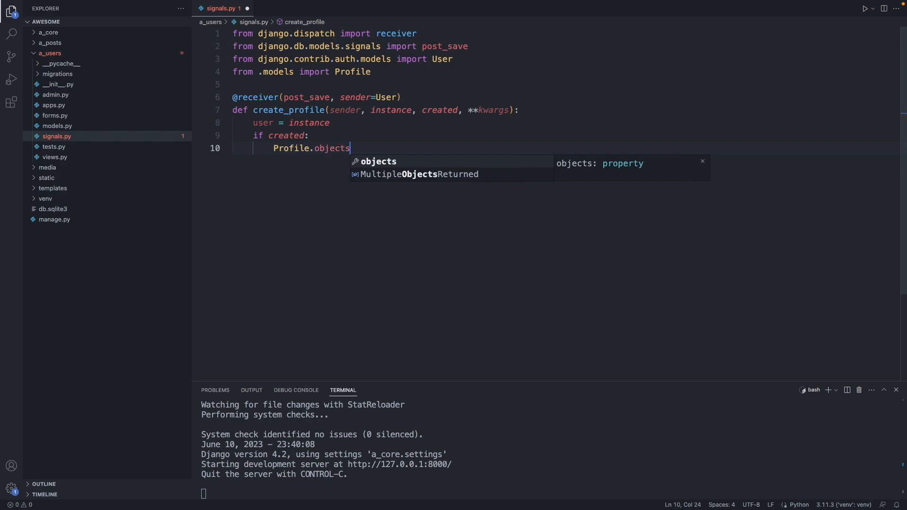
type(".cre")
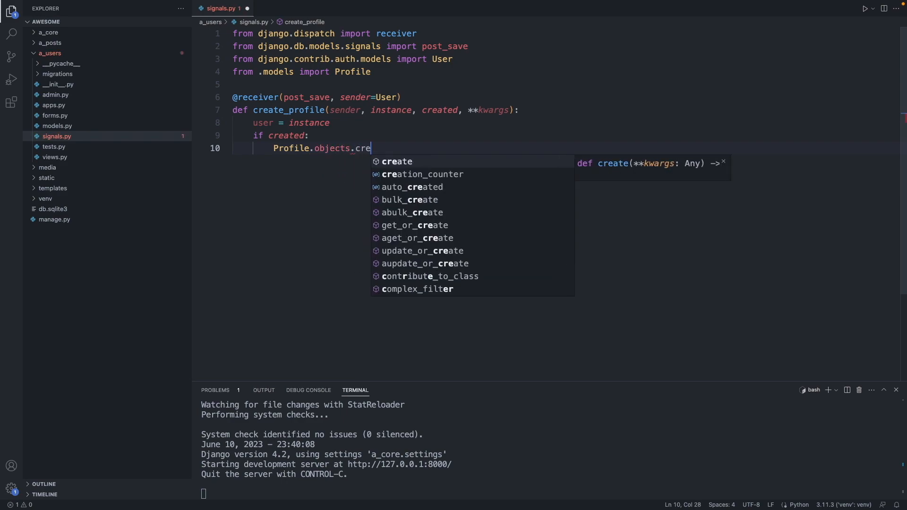
key("Tab")
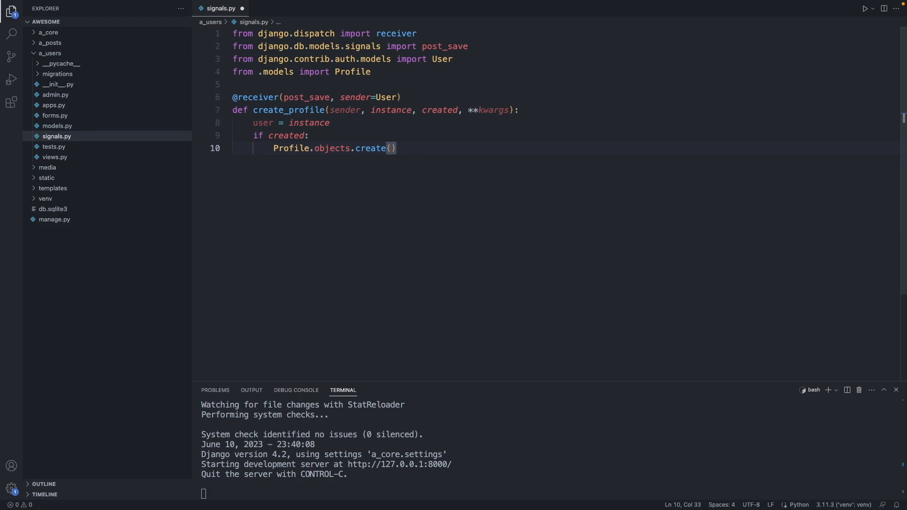
key("Enter")
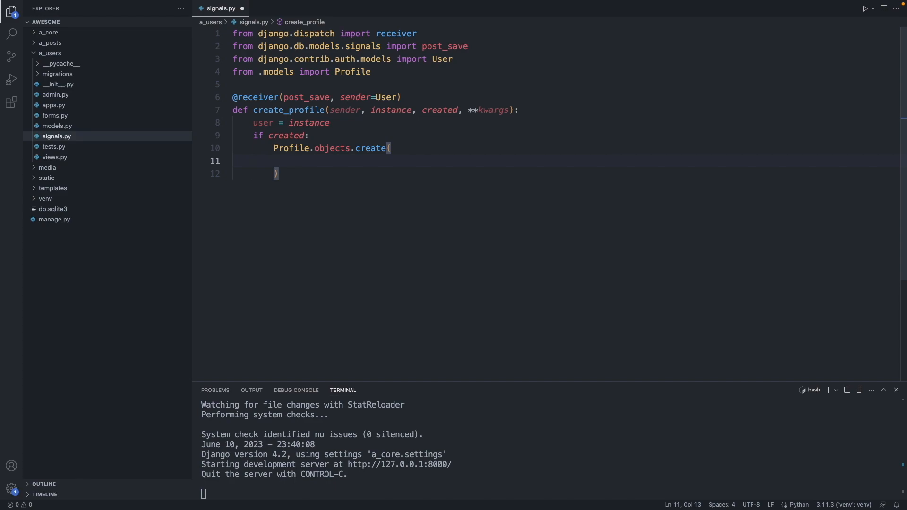
type("user =")
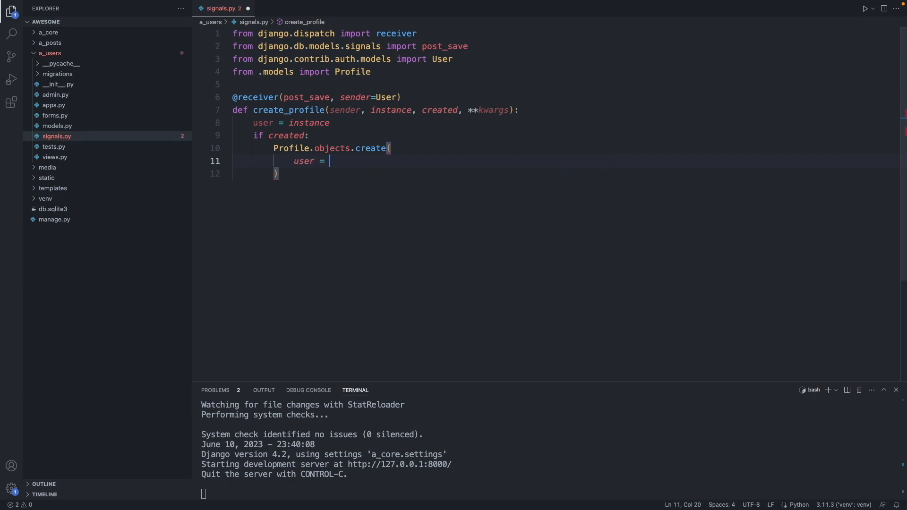
type("user")
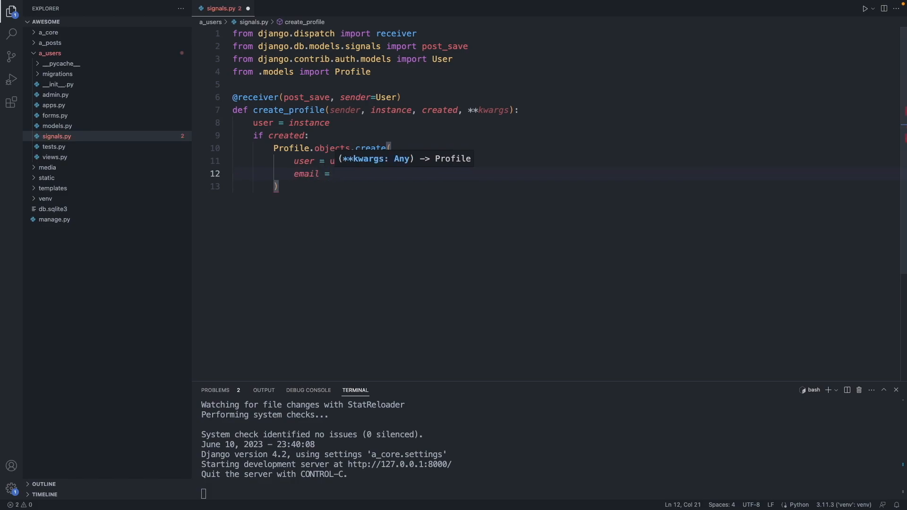
type("ser,")
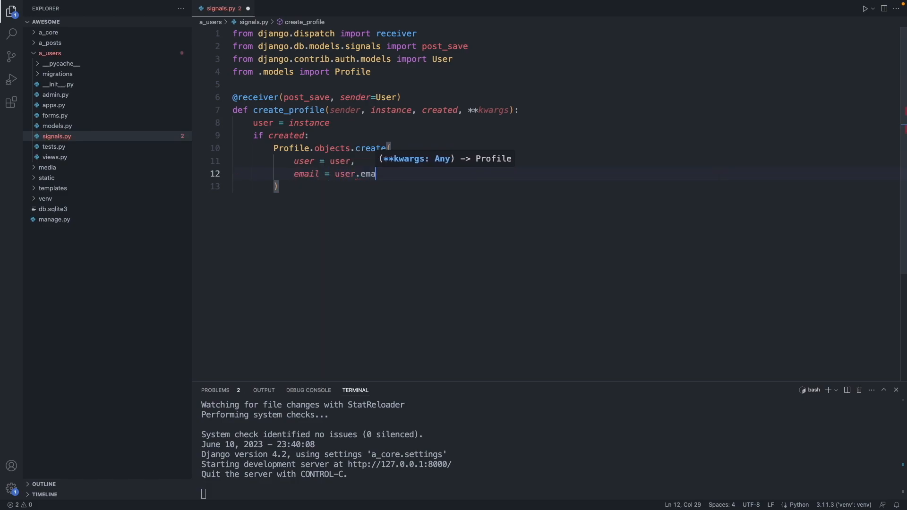
type("il")
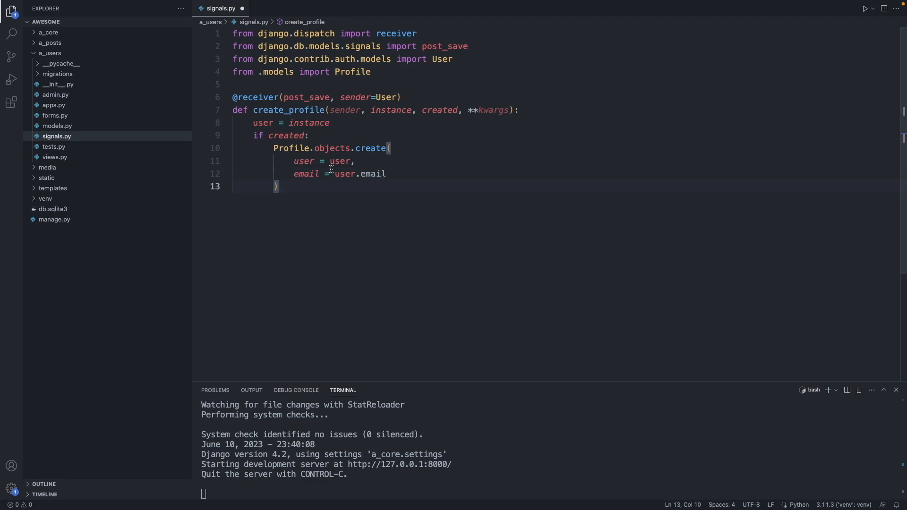
double_click(370, 147)
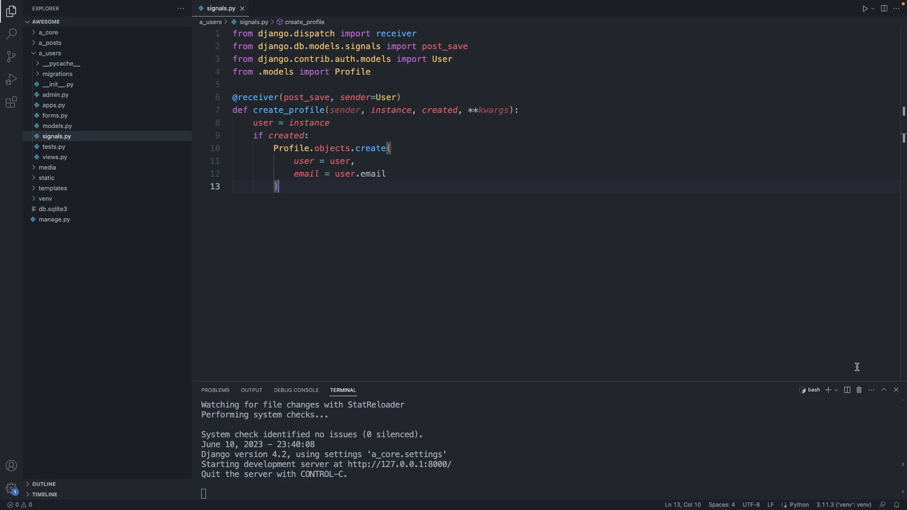
Add a ready method importing a_users.signals to AUsersConfig in apps.py and save
left_click(54, 105)
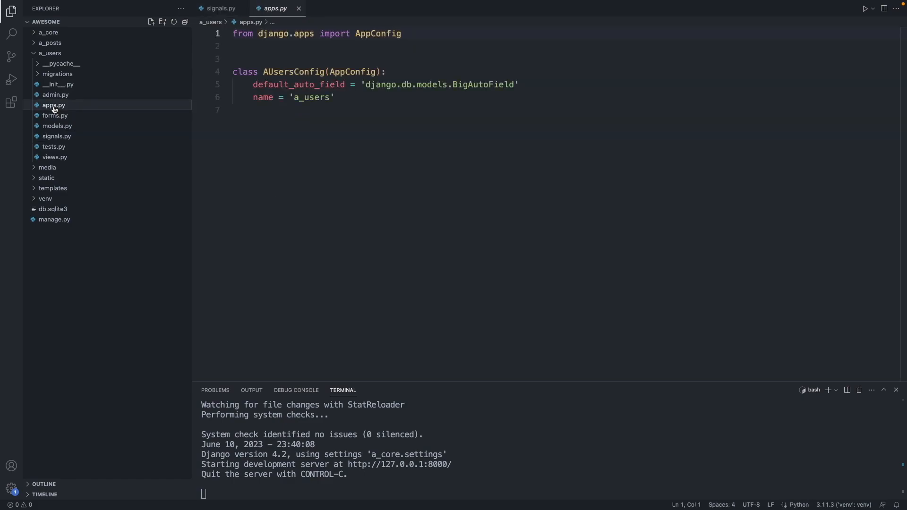
left_click(335, 98)
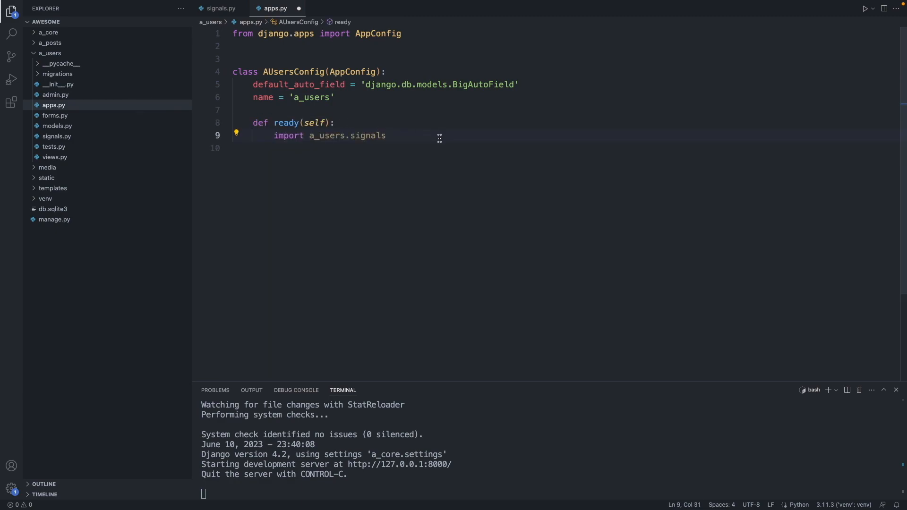
mouse_move(438, 138)
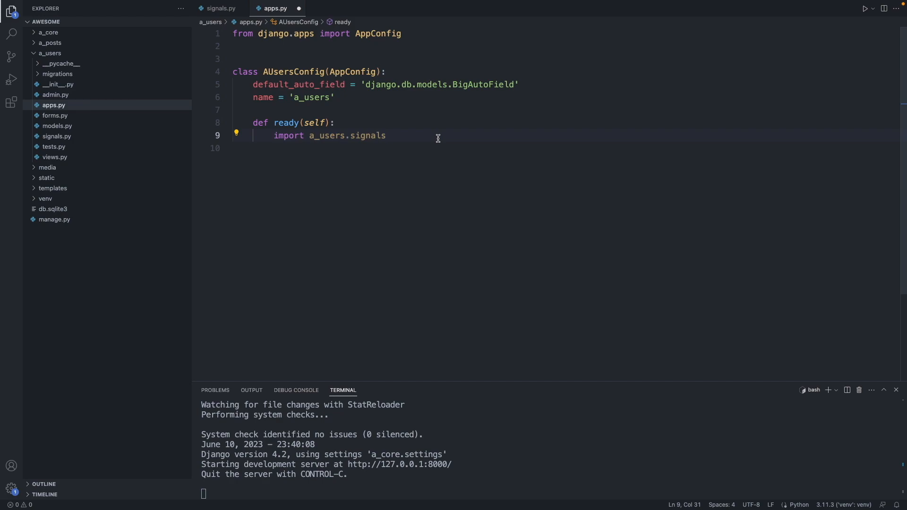
key("ctrl+s")
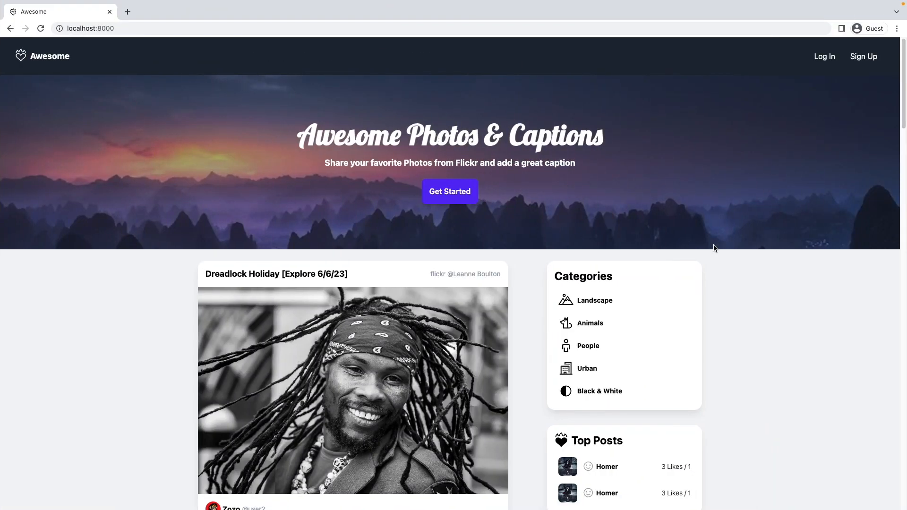
Sign up a new account named user3 on the Awesome site
left_click(862, 56)
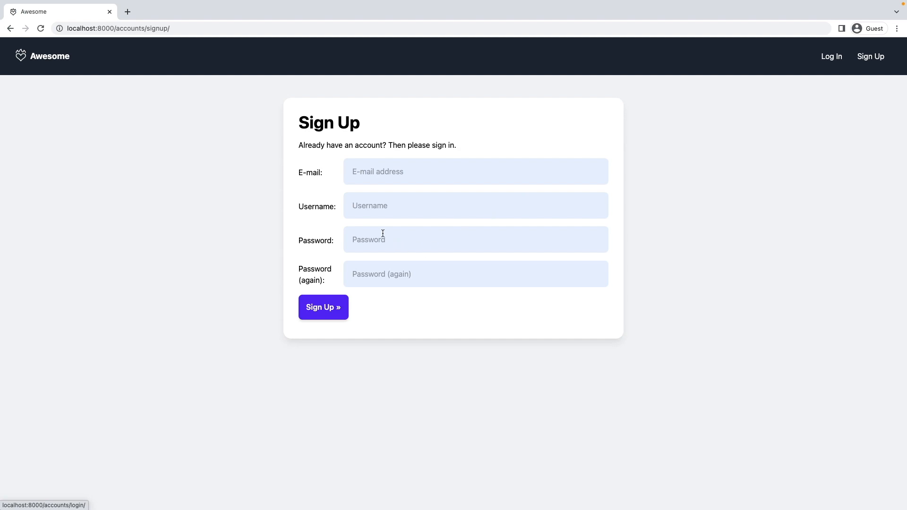
left_click(475, 171)
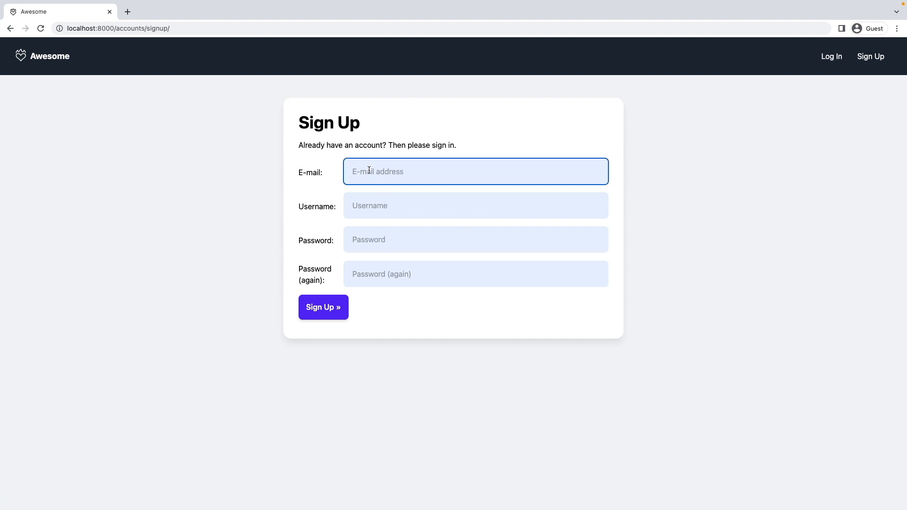
type("user3@email.c")
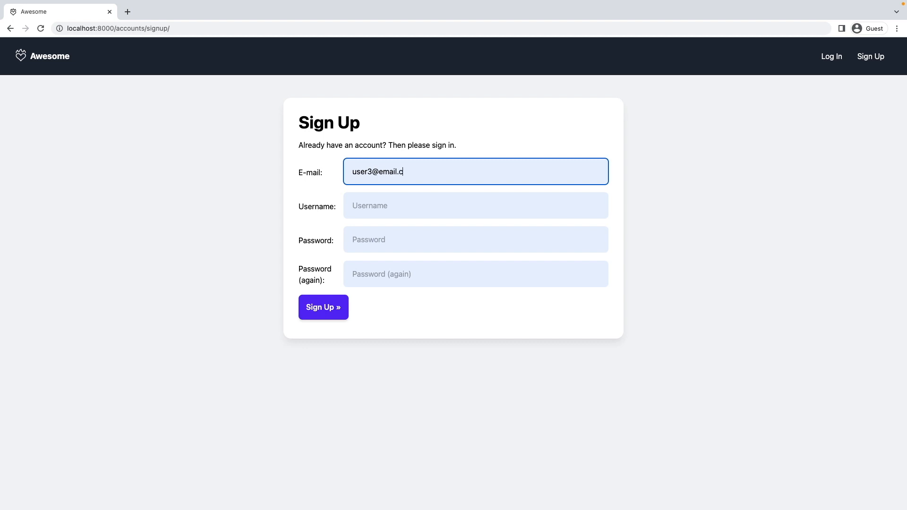
type("user3")
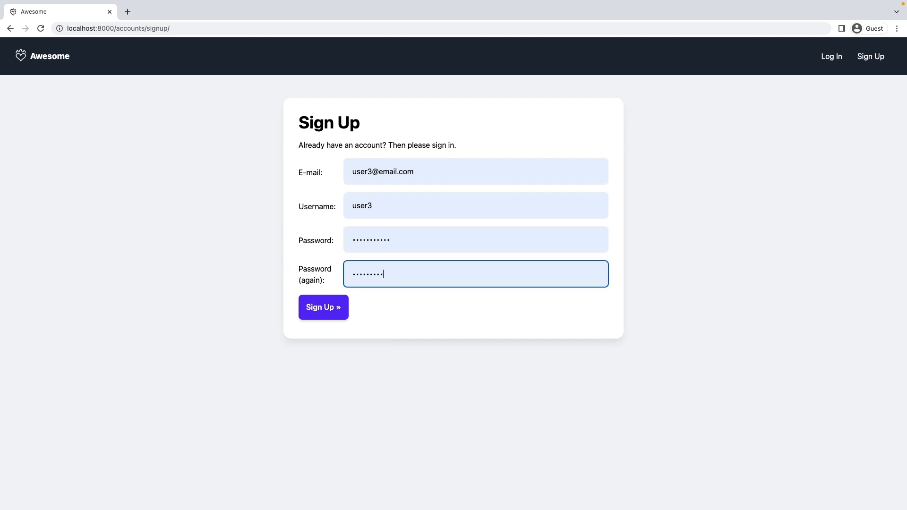
left_click(323, 307)
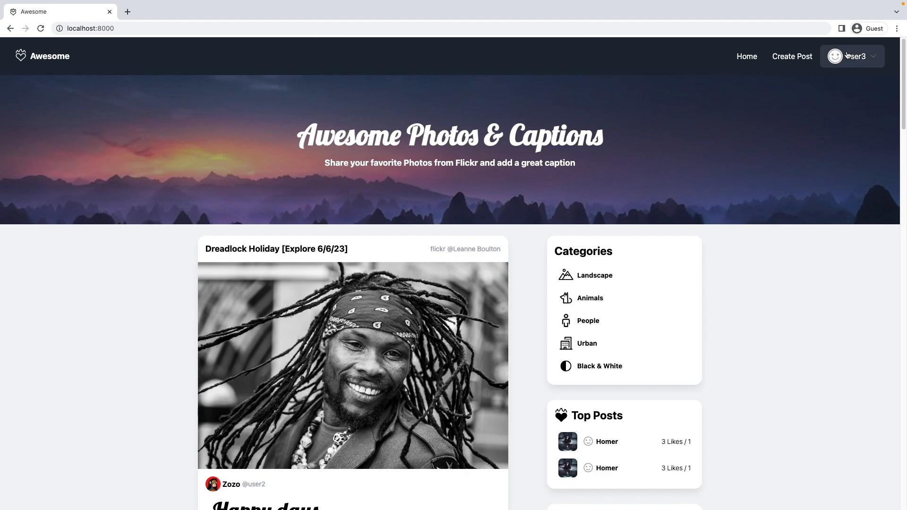
mouse_move(843, 96)
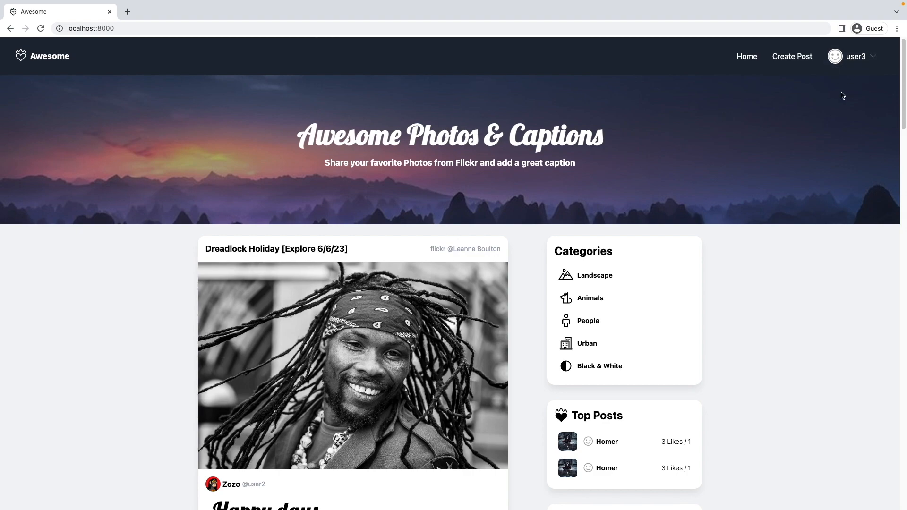
left_click(855, 56)
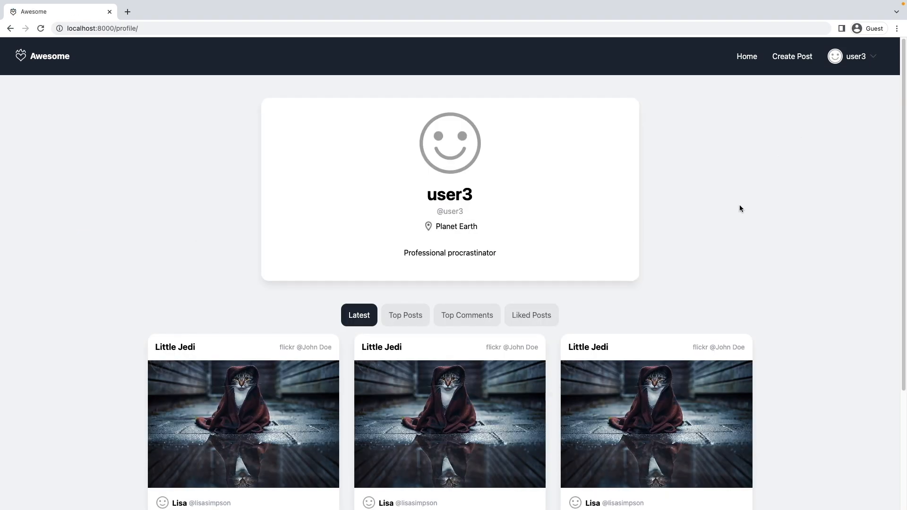
On Edit Profile, choose a profile image and enter the display name 'Pete S'
left_click(851, 57)
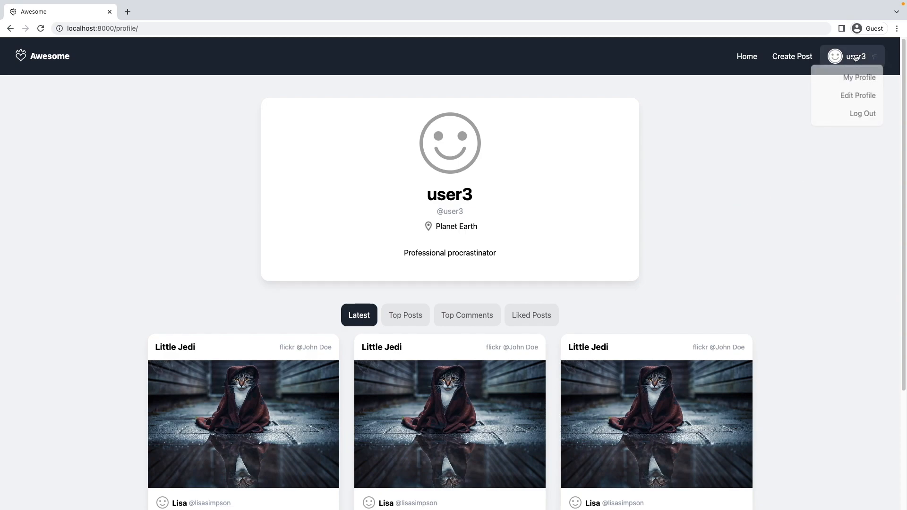
left_click(858, 96)
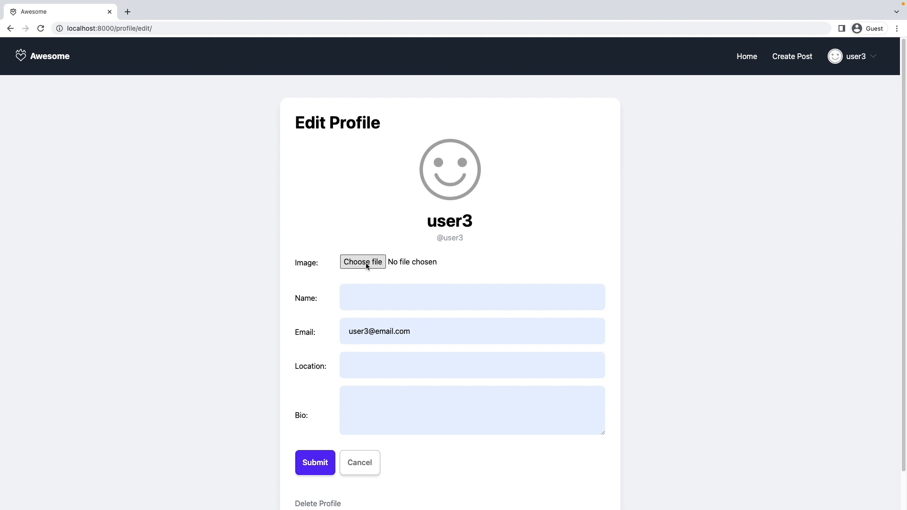
left_click(363, 261)
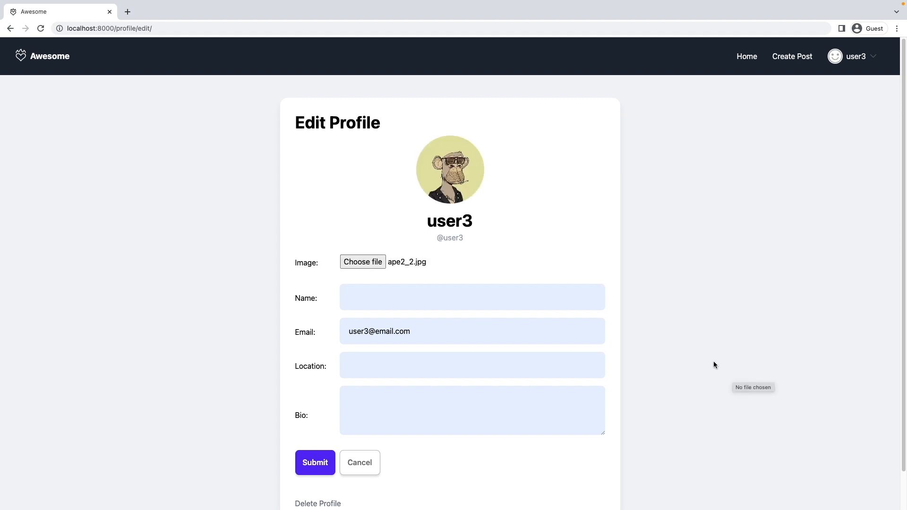
left_click(471, 297)
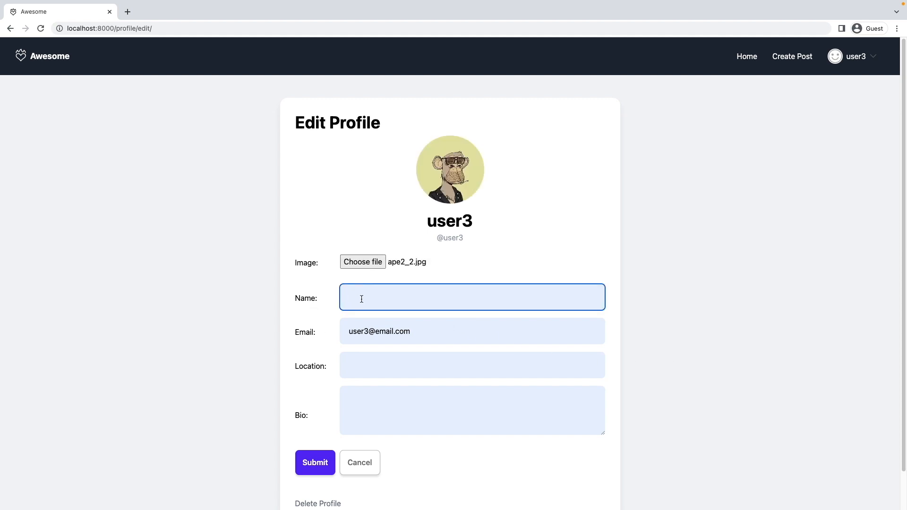
type("Pete Sake")
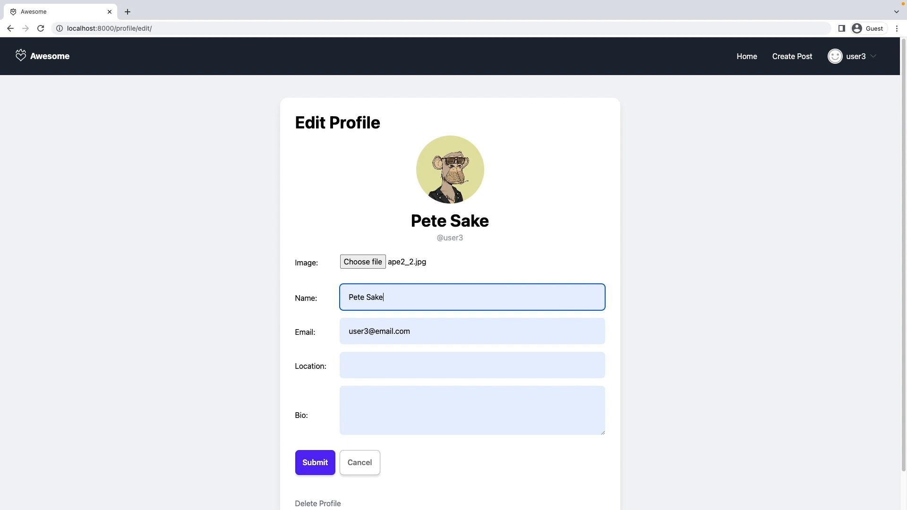
left_click(472, 331)
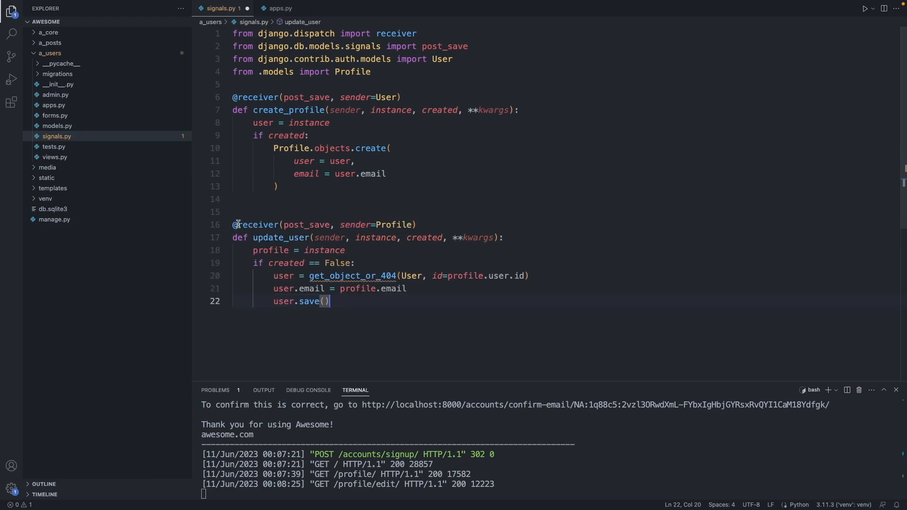
double_click(308, 225)
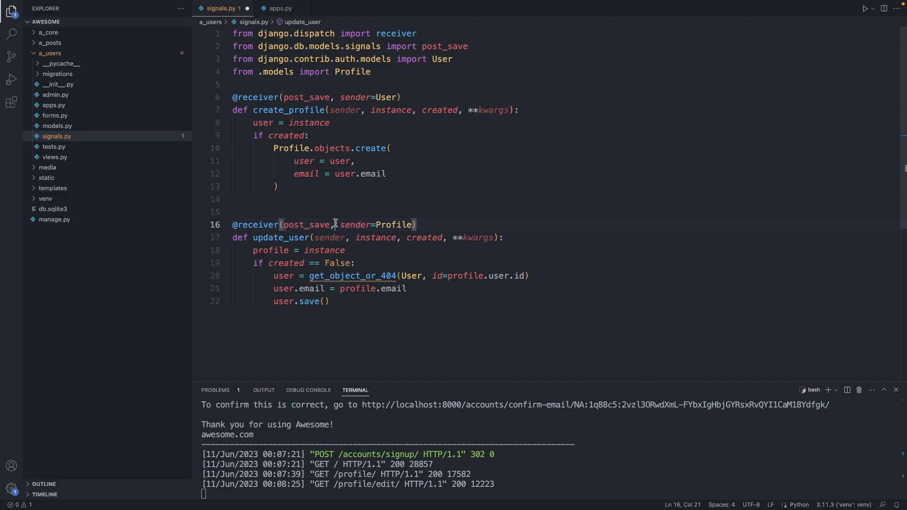
double_click(394, 224)
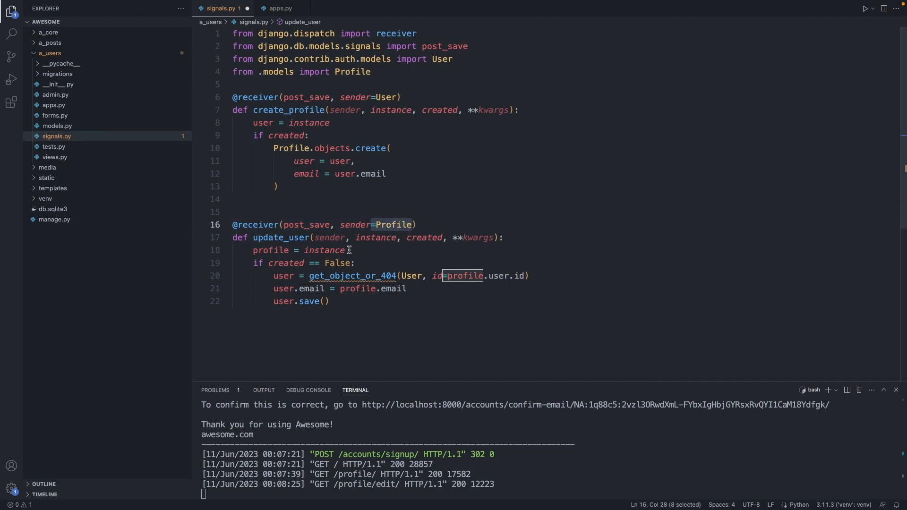
left_click(288, 250)
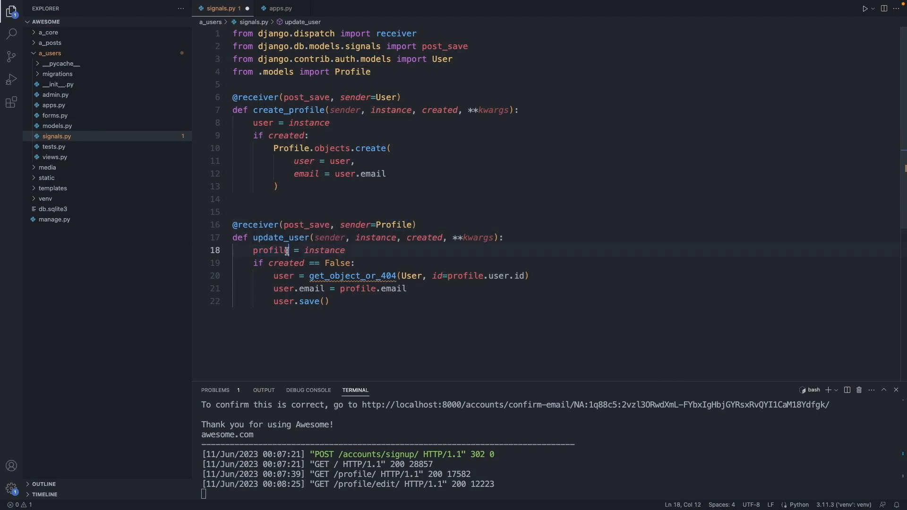
double_click(269, 250)
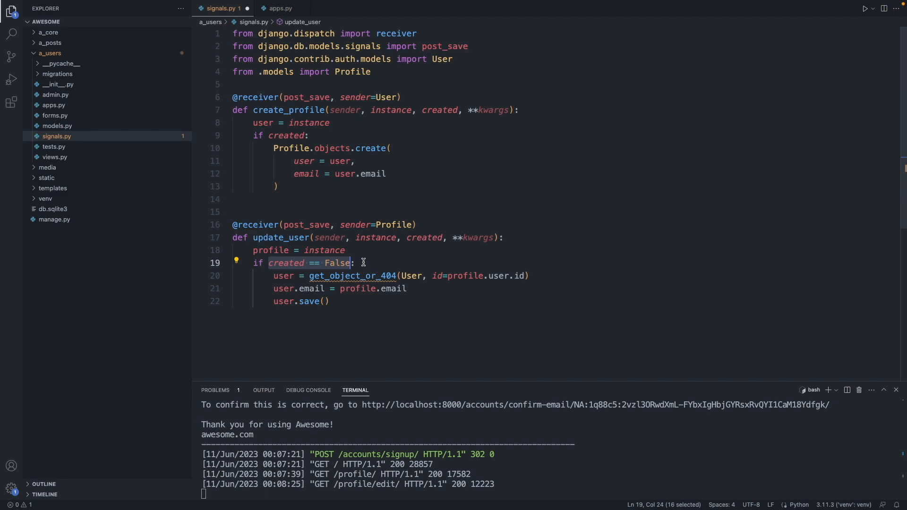
left_click(356, 263)
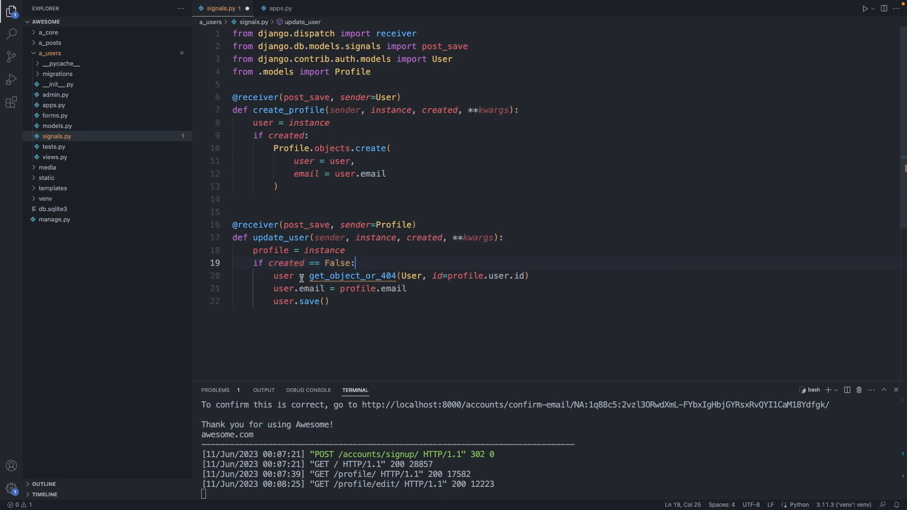
double_click(283, 276)
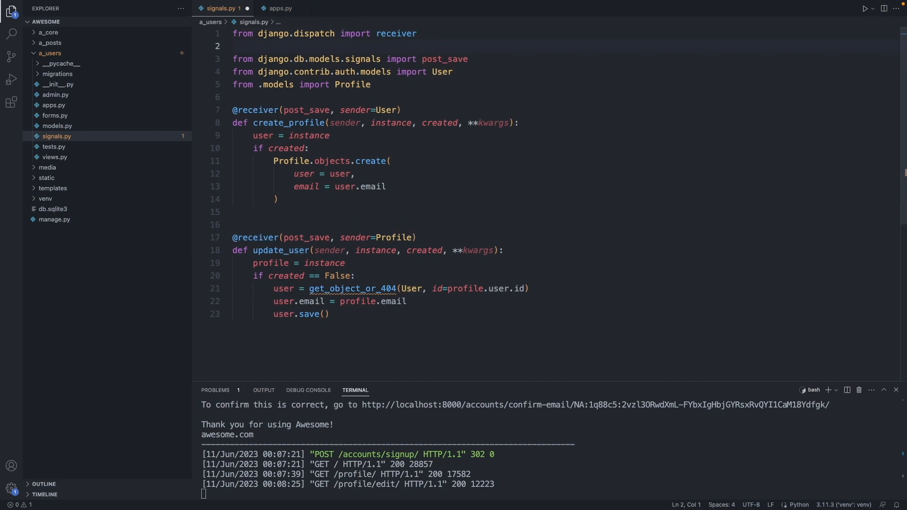
Add 'from django.shortcuts import get_object_or_404' and review the User lookup in update_user
type("from django.shortcuts import get_object_or_404")
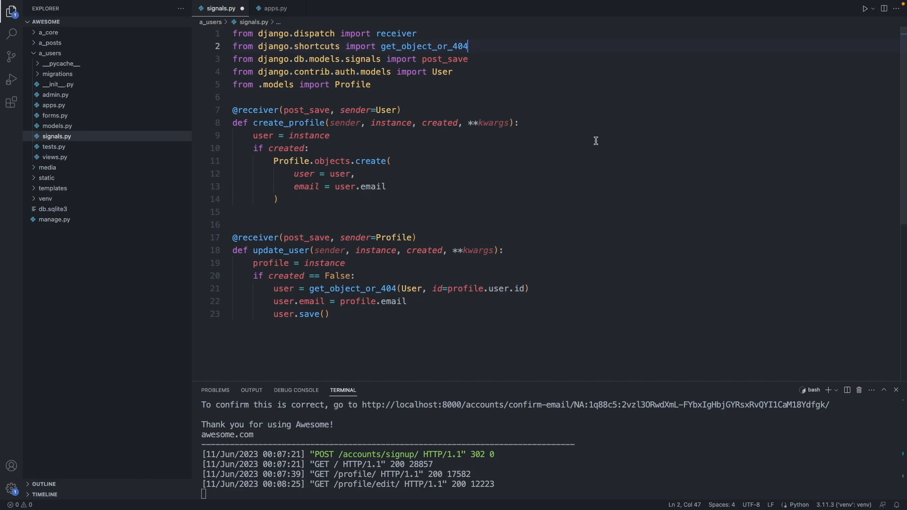
left_click(420, 289)
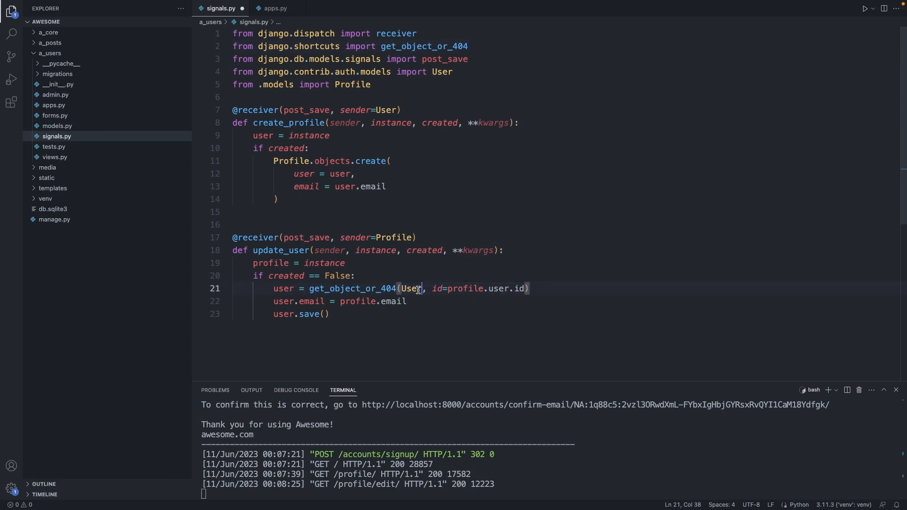
double_click(412, 289)
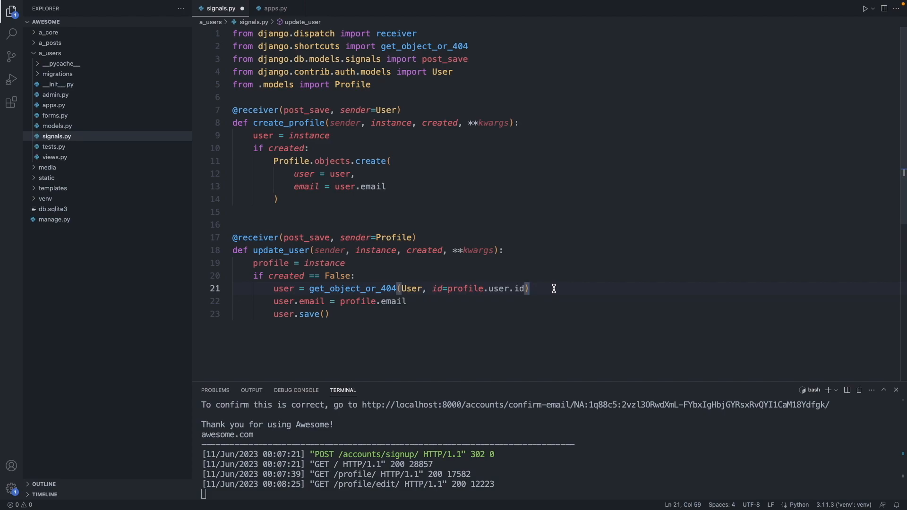
double_click(311, 301)
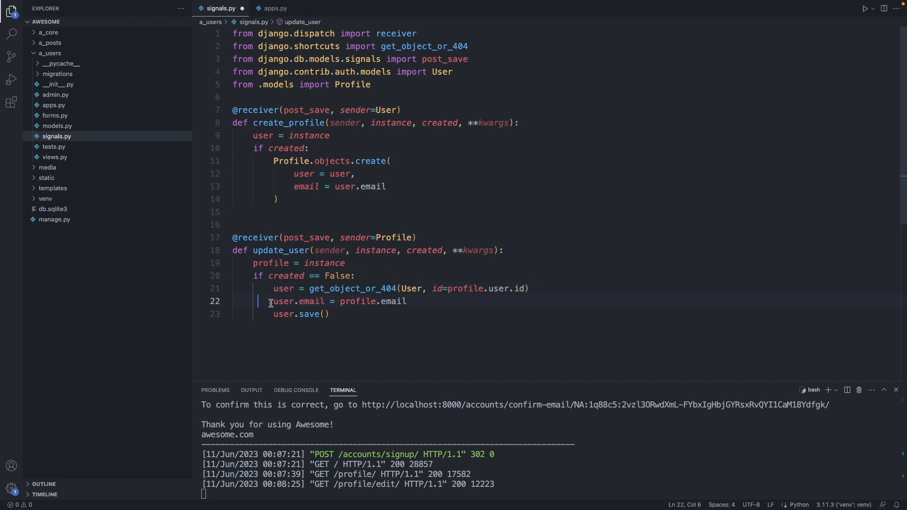
mouse_move(400, 301)
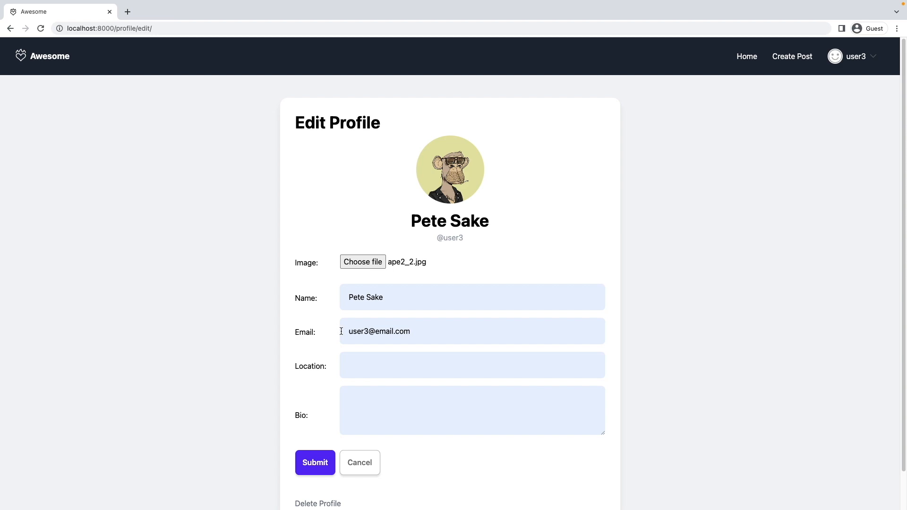
Replace the profile email, and enter location Stockholm and bio Groove Master
double_click(358, 331)
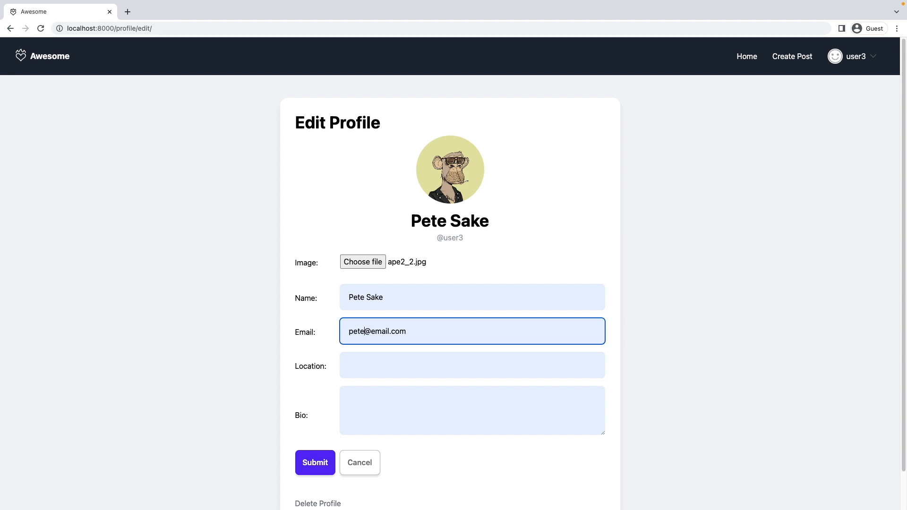
left_click(471, 365)
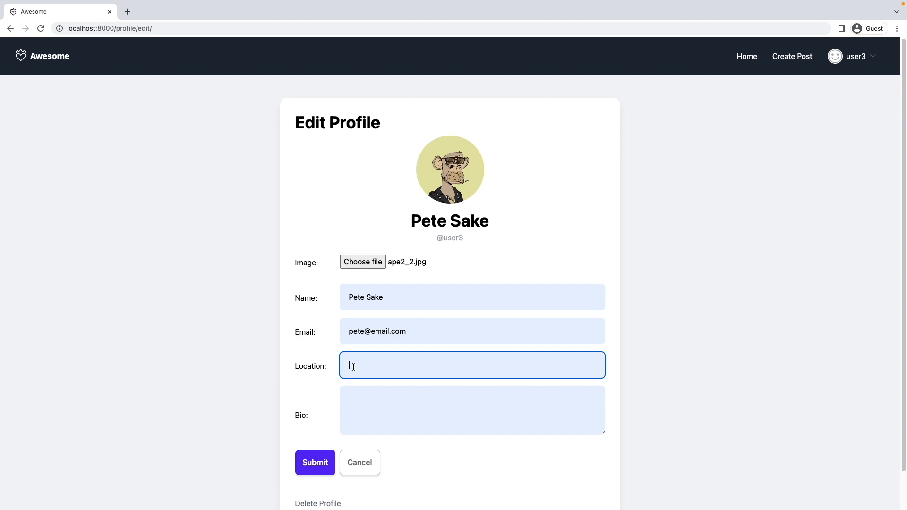
type("Stockholm")
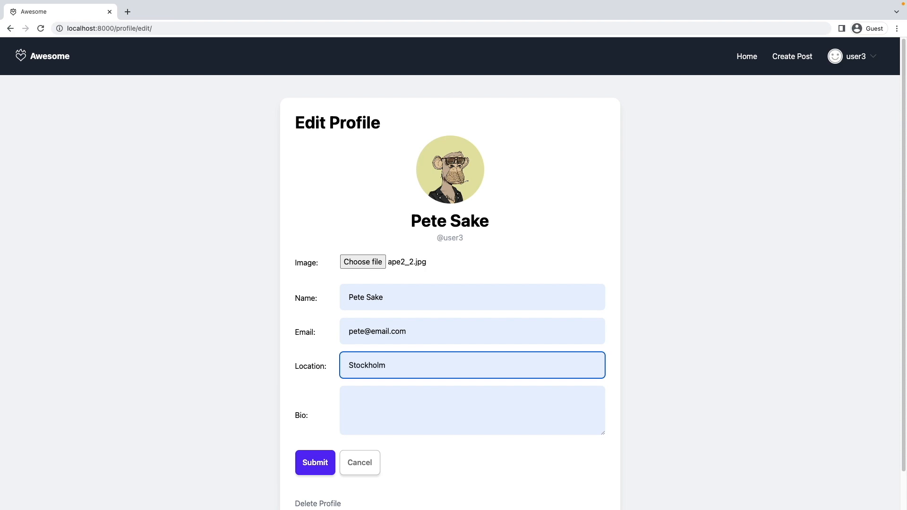
left_click(472, 409)
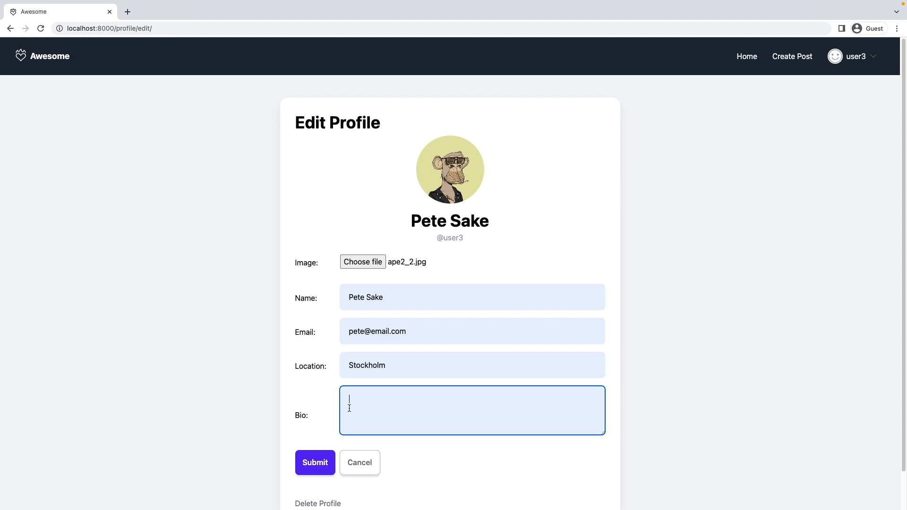
type("Groove M")
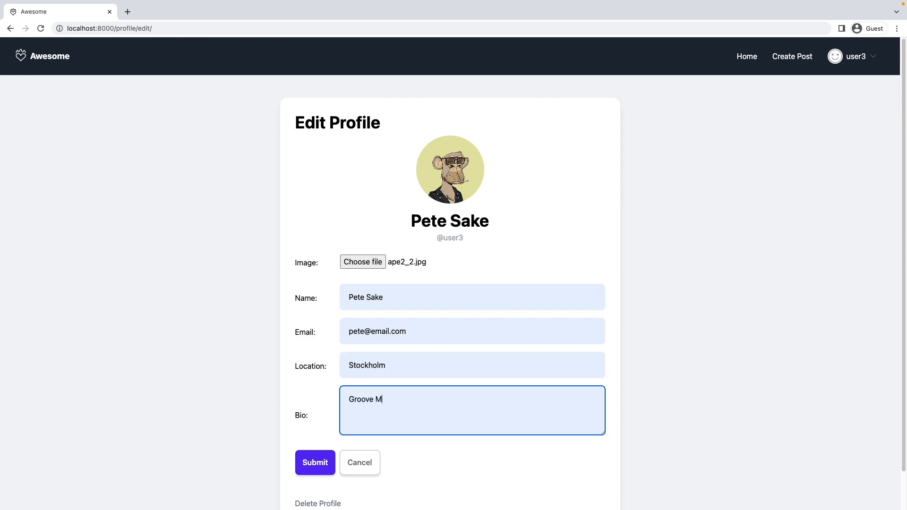
type("aster")
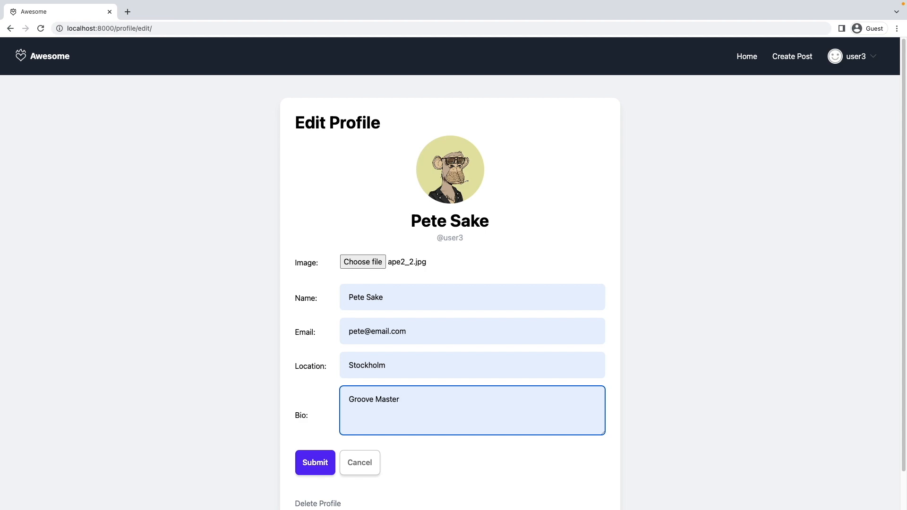
Submit the profile, then open the Django admin at localhost:8000/admin/
left_click(315, 462)
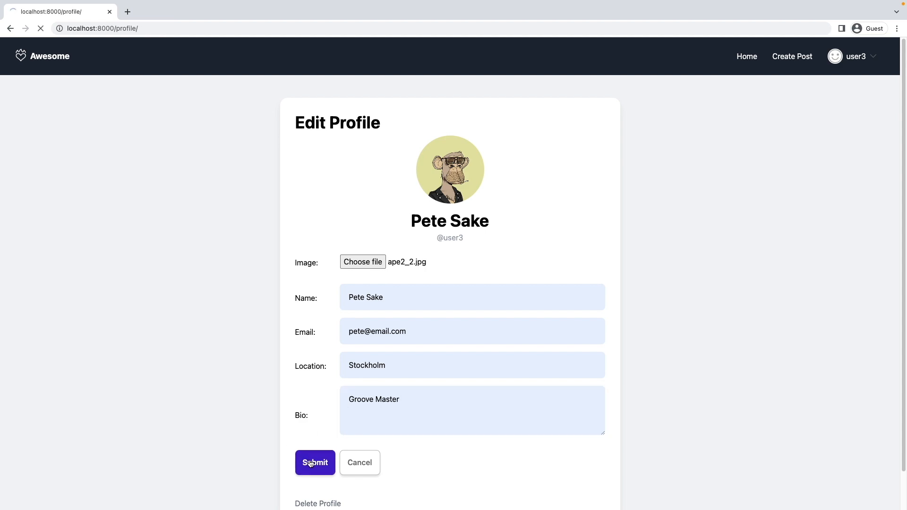
left_click(315, 463)
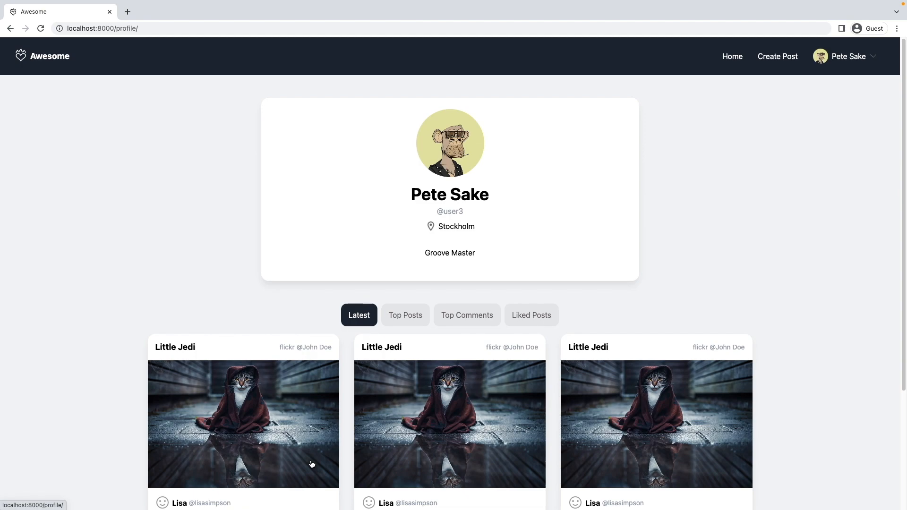
type("localhost:8000/admin/")
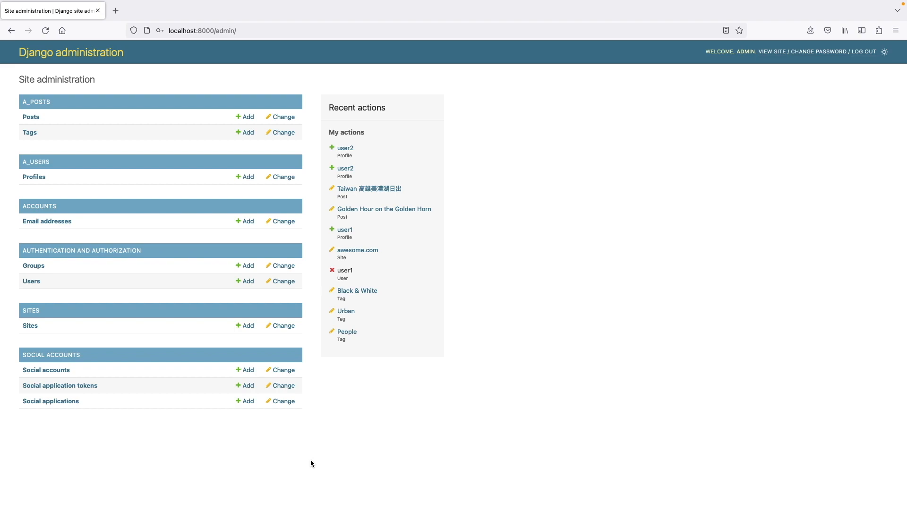
mouse_move(31, 281)
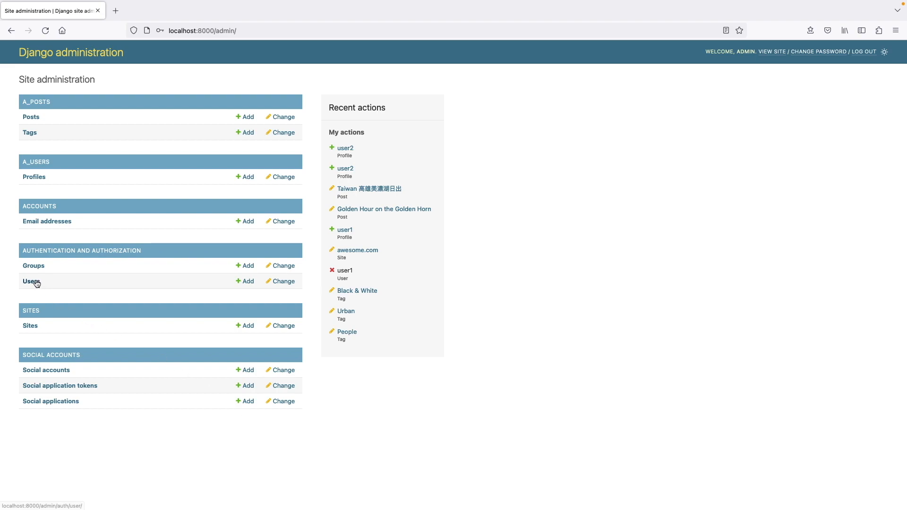
Open the Users list under Authentication and Authorization in Django admin
left_click(31, 281)
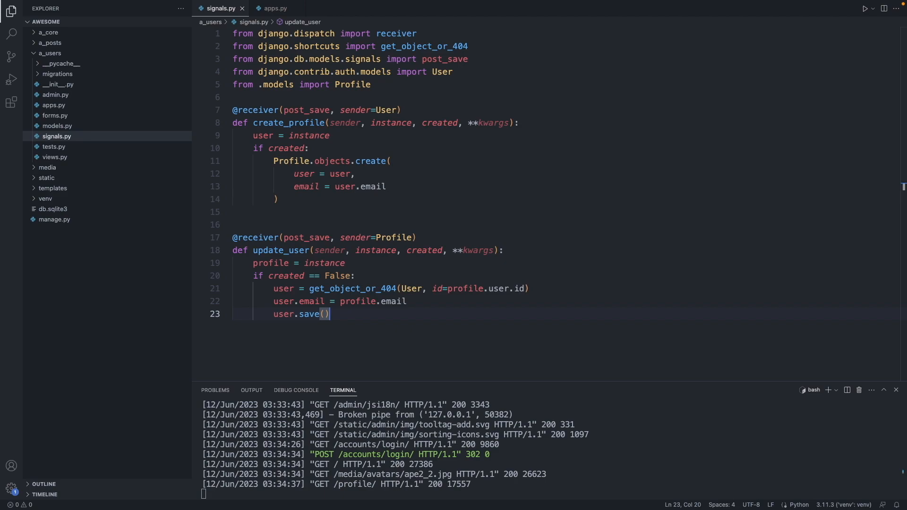
Add an else branch with profile = get_object_or_404(Profile, user=user)
left_click(278, 199)
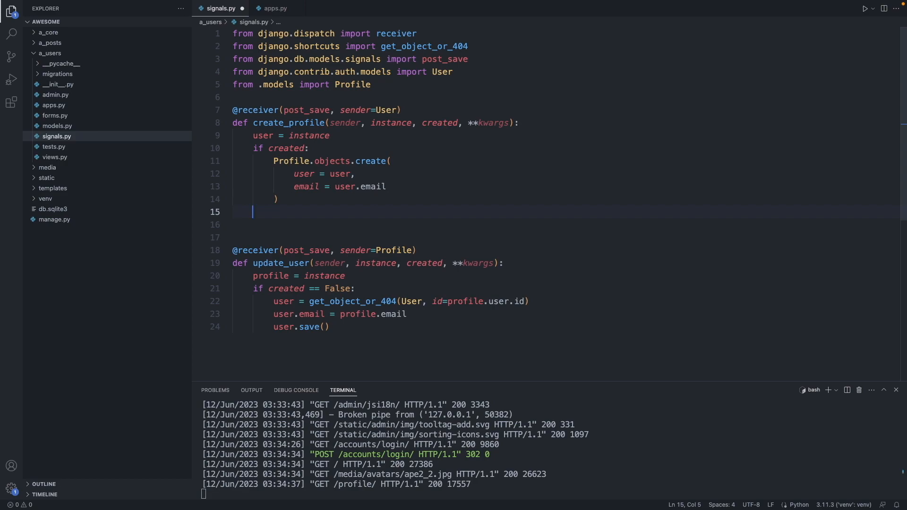
type("else:")
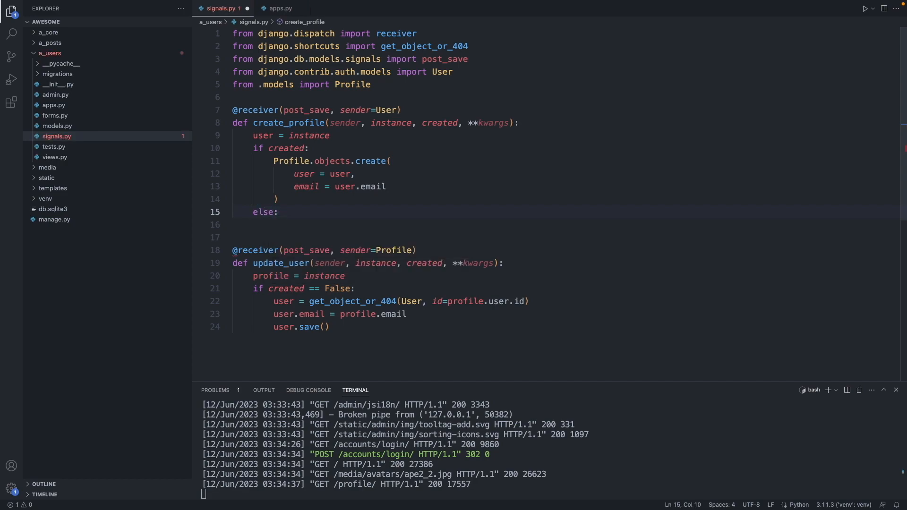
left_click_drag(254, 148, 278, 199)
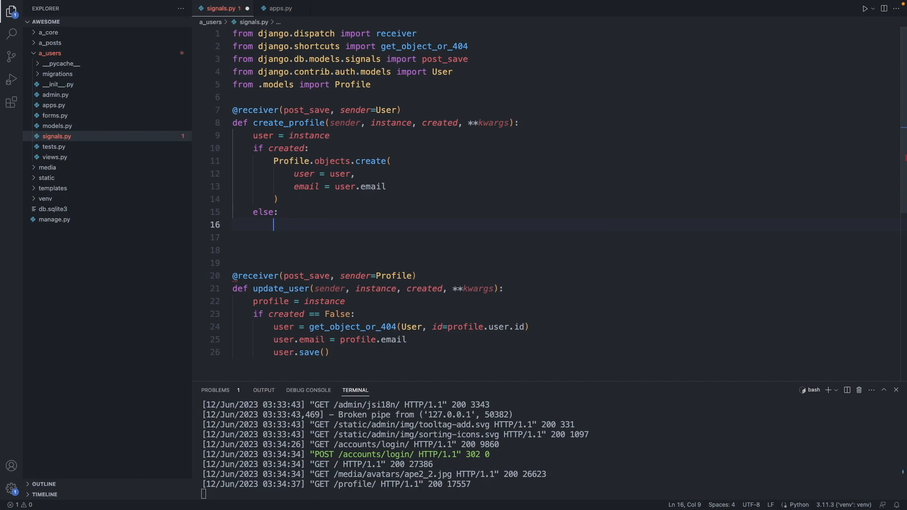
type("profile =")
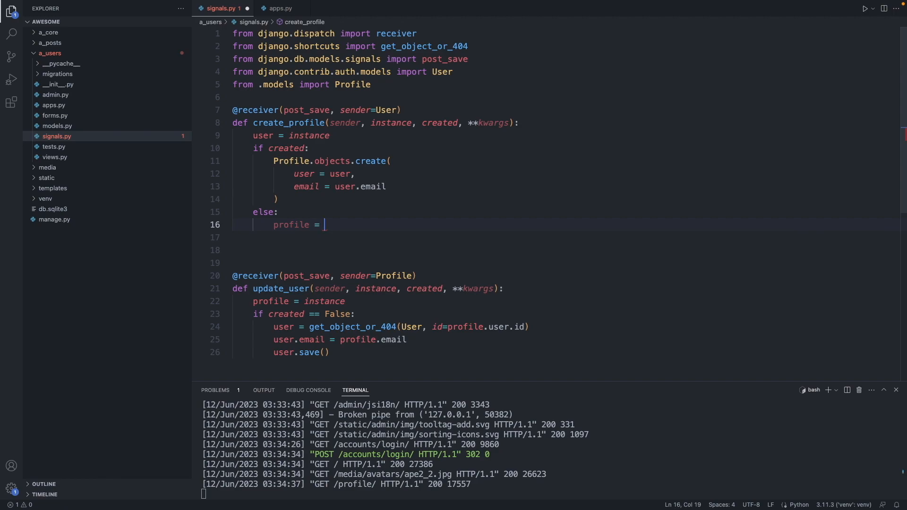
type("get_obj")
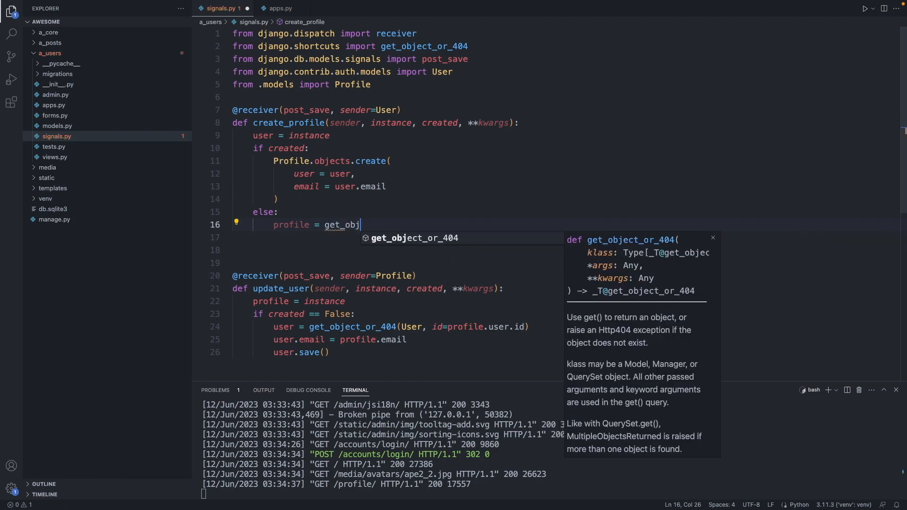
type("ect_or")
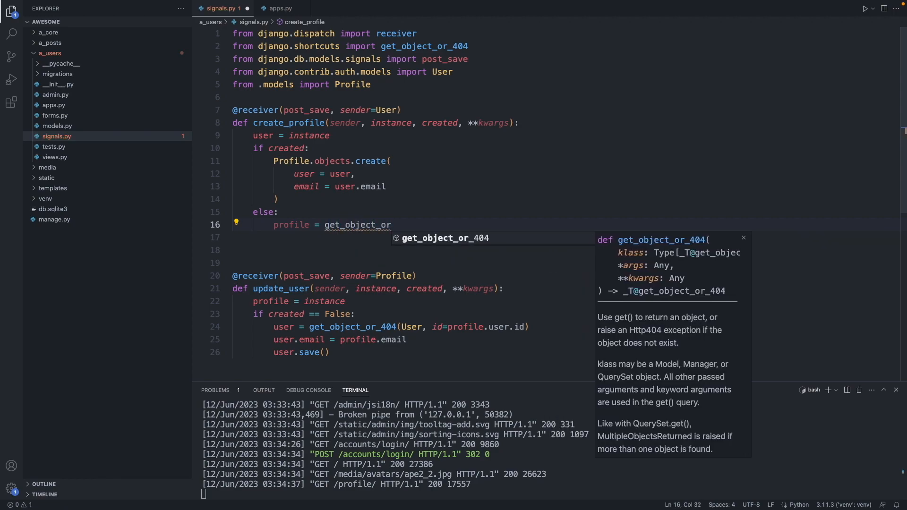
type("_404")
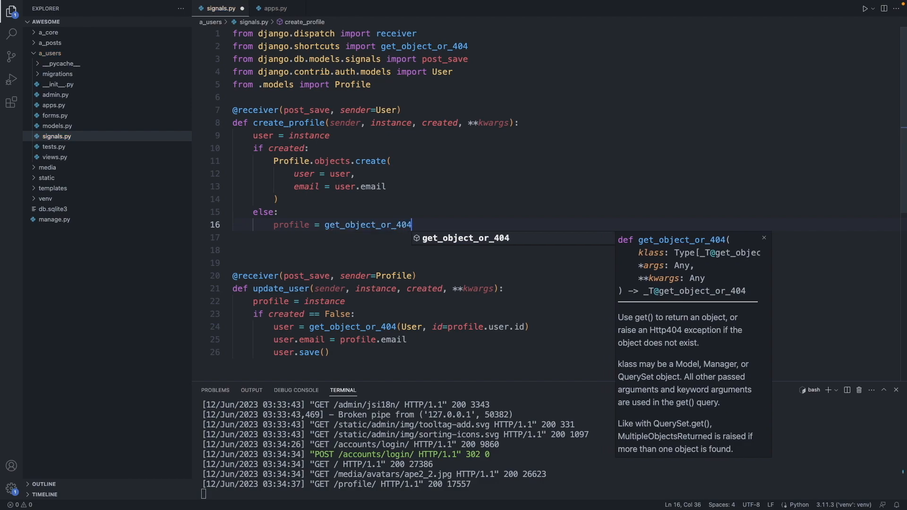
type("(")
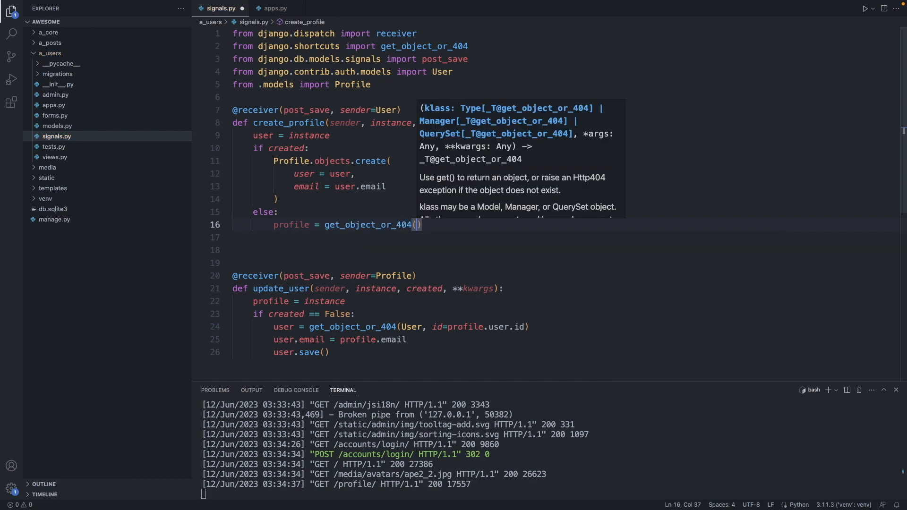
type("Profile,")
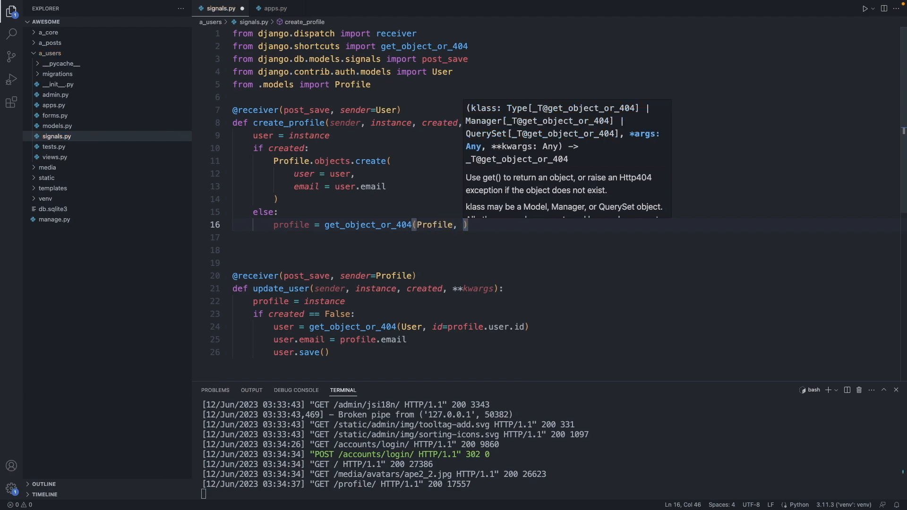
type("user")
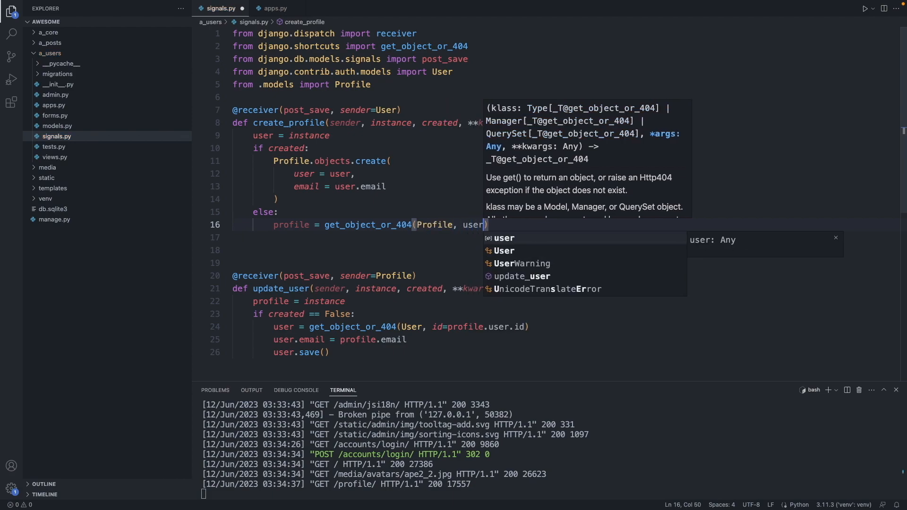
type("=u")
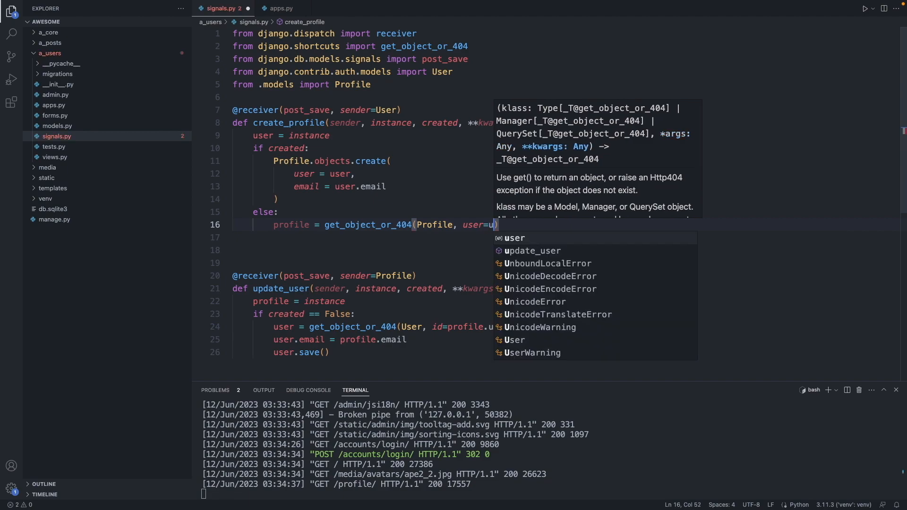
type("ser")
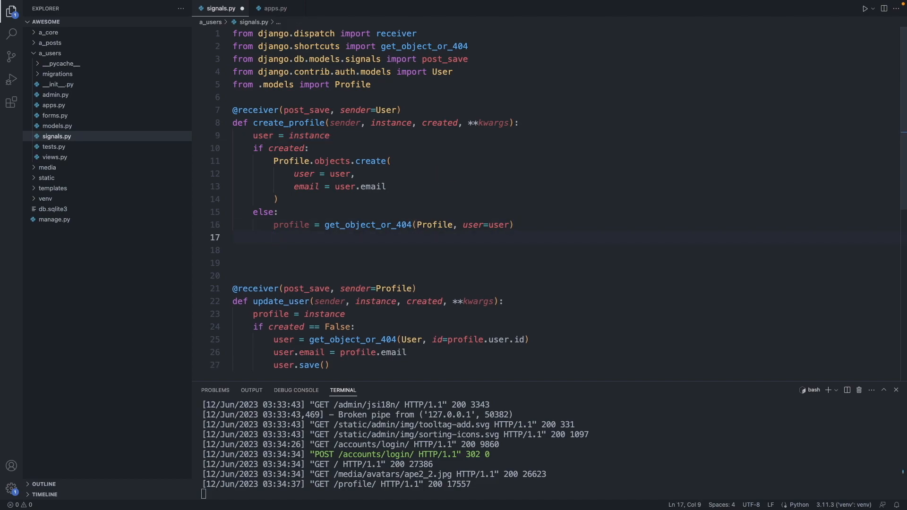
Copy the user's email onto the profile with profile.email = user.email
type("profile.e")
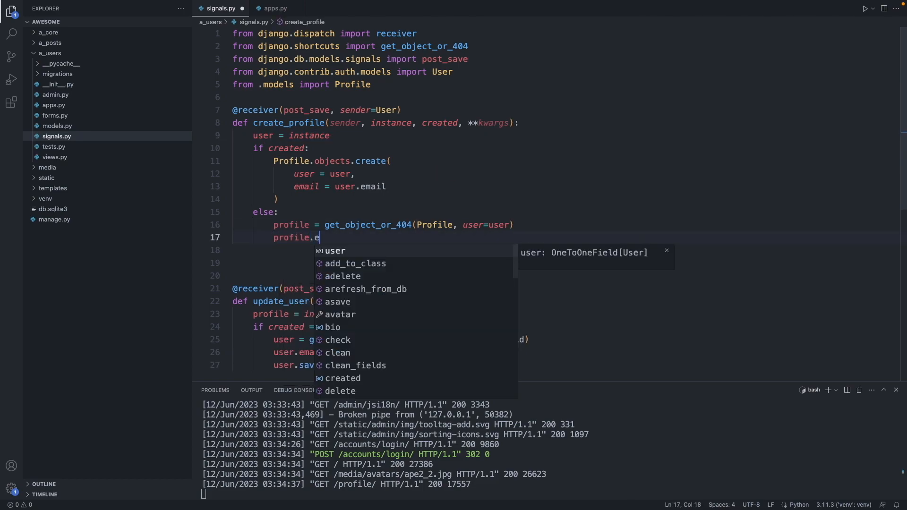
type("mail =")
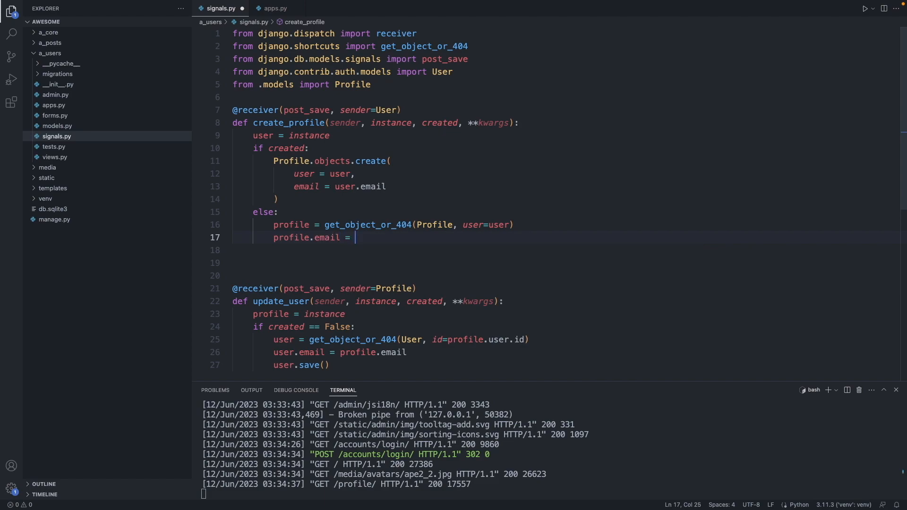
type("user")
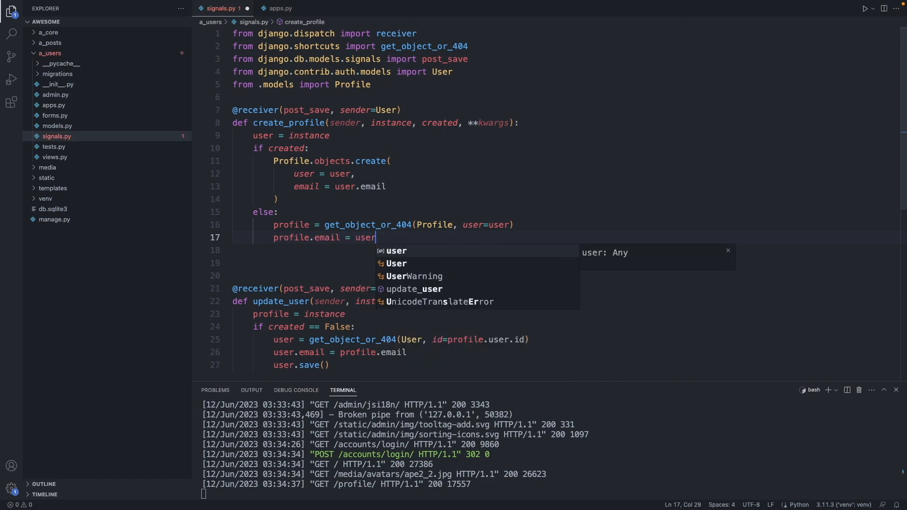
type(".email")
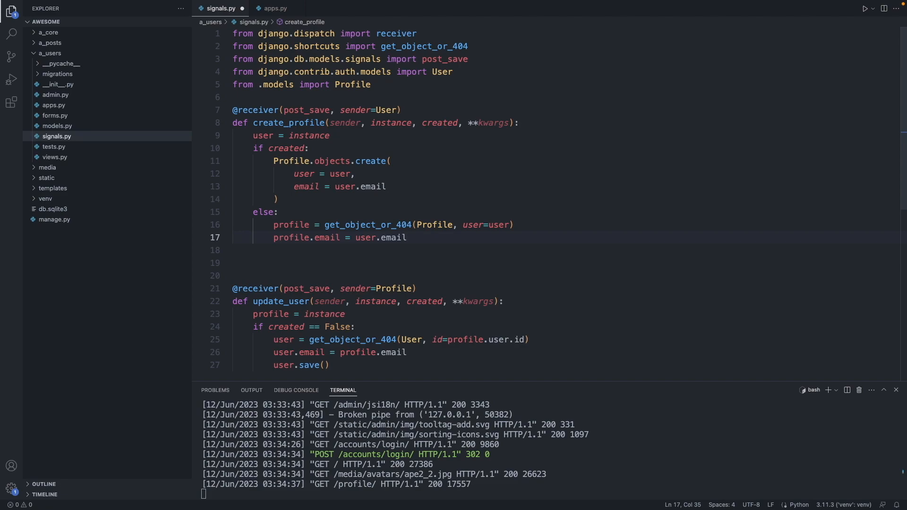
left_click(407, 238)
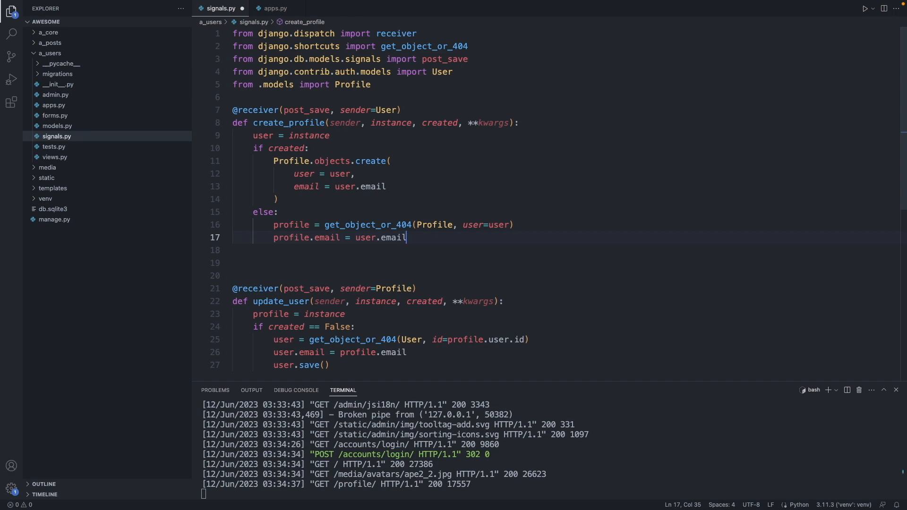
type("profile.save(")
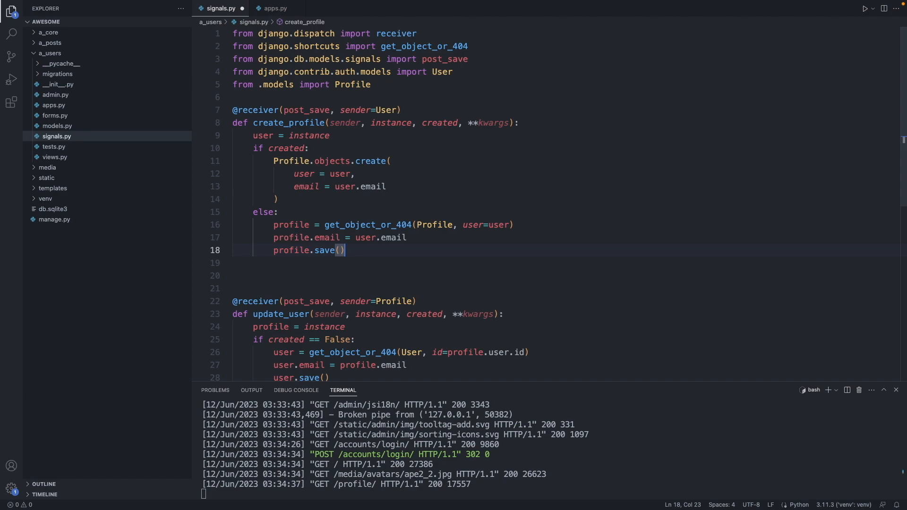
In update_user, add the condition if user.email != profile.email:
scroll("down", 3)
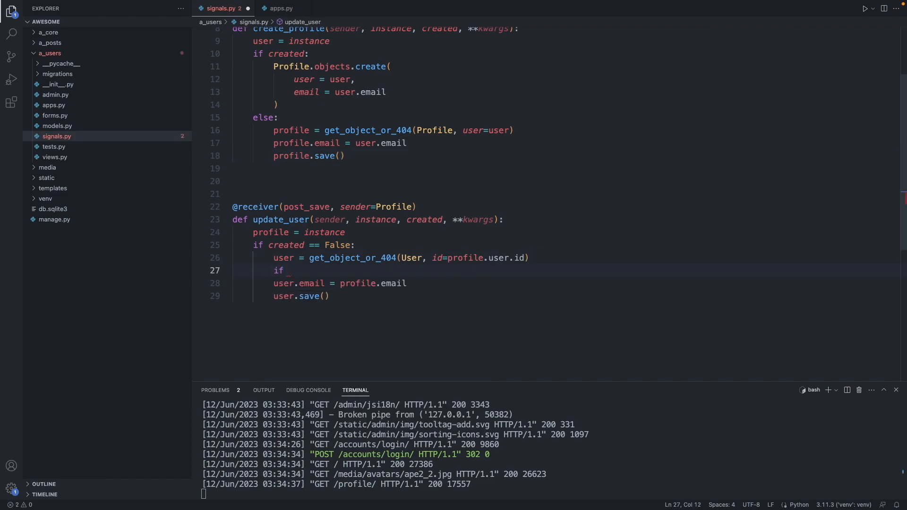
type("user.email !")
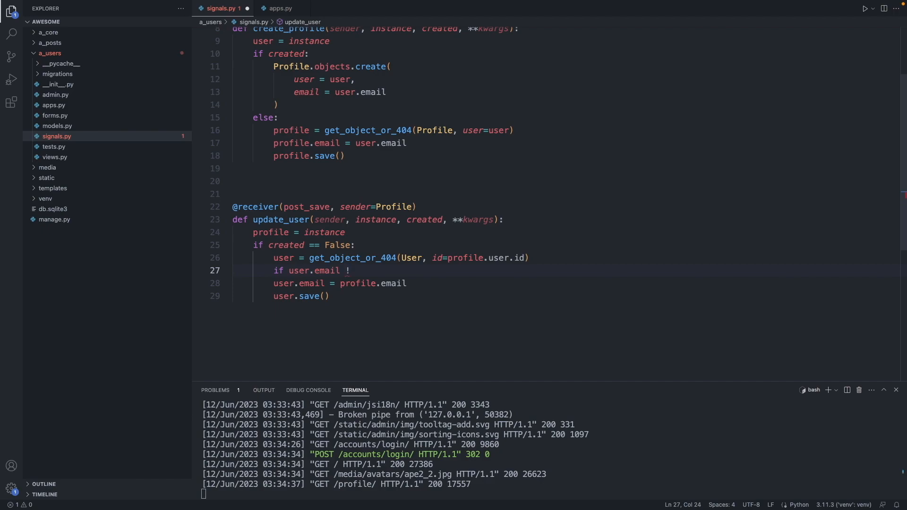
type("=")
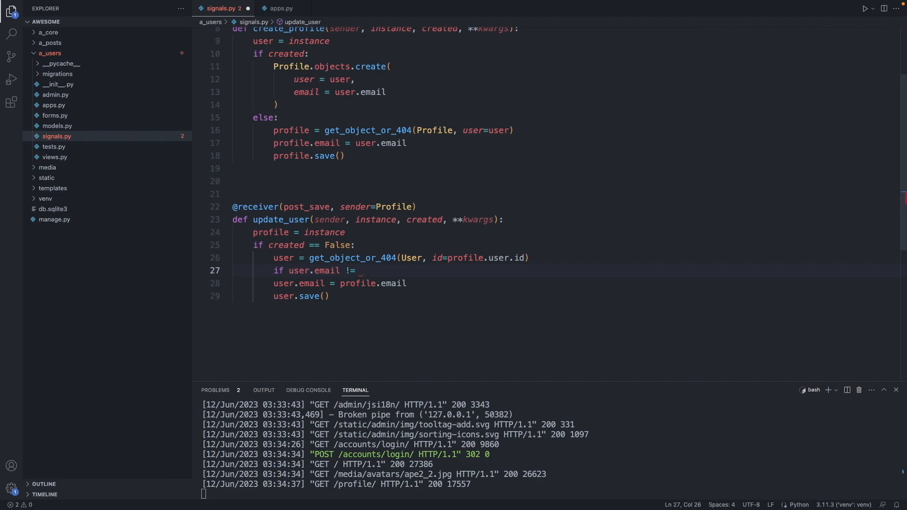
type("profile")
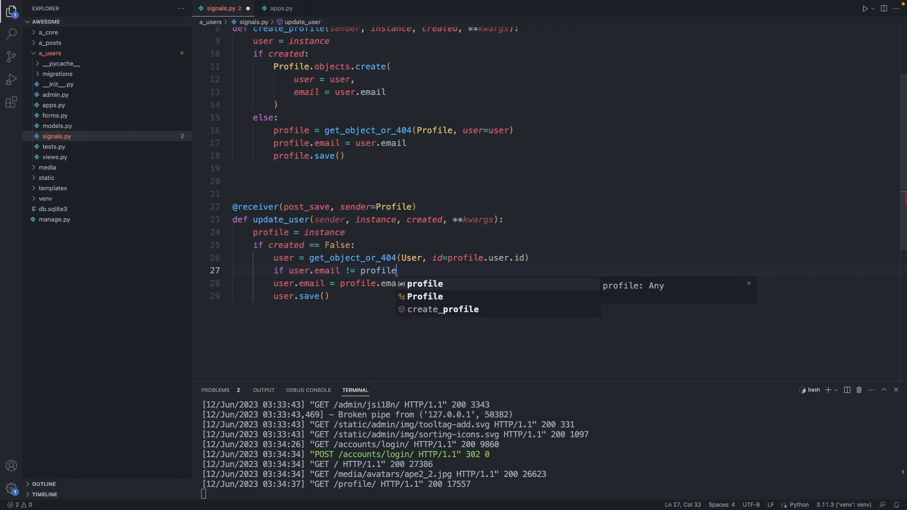
type(".email:")
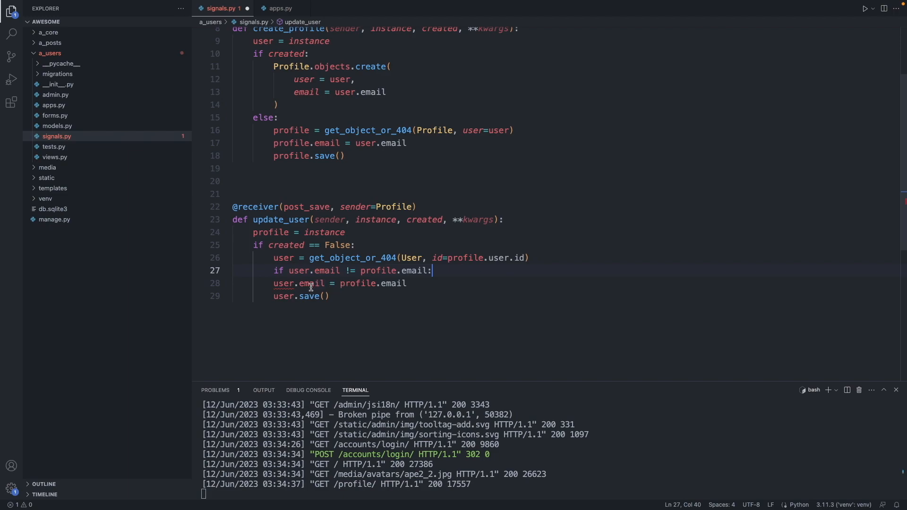
double_click(283, 284)
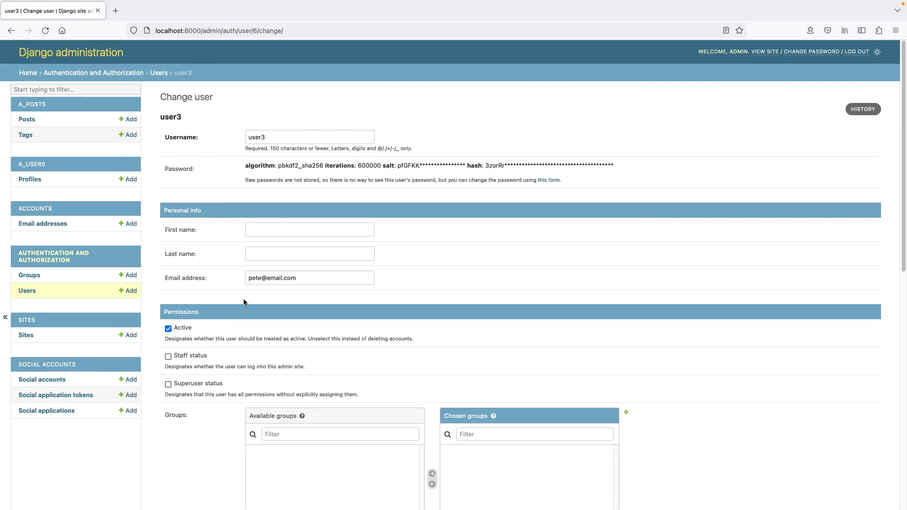
double_click(254, 277)
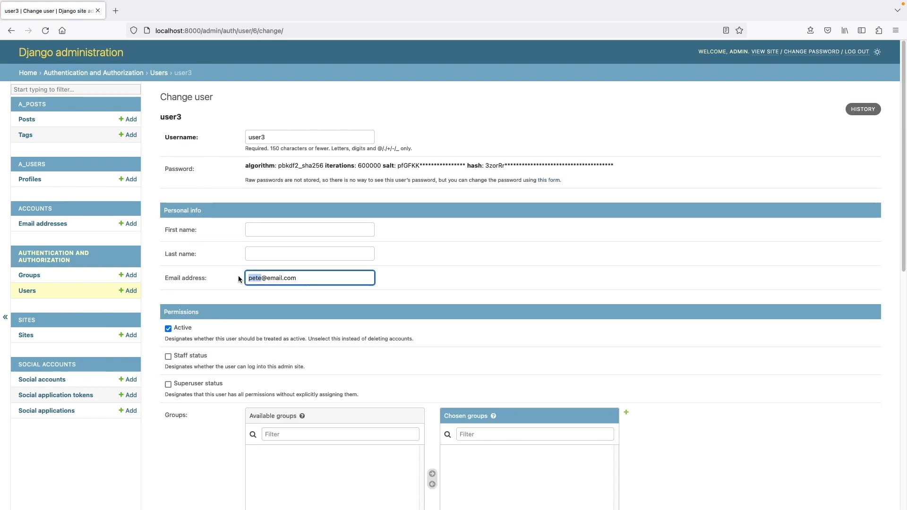
type("user3@email.com")
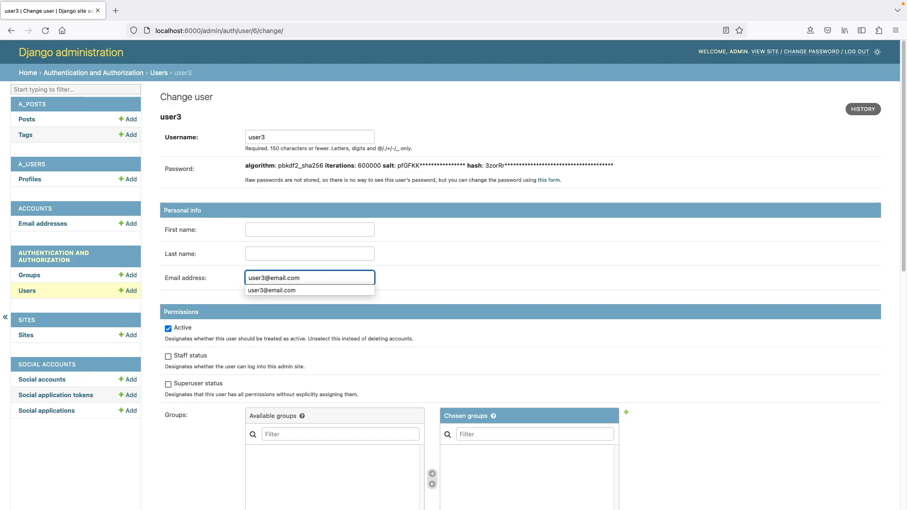
scroll("down", 3)
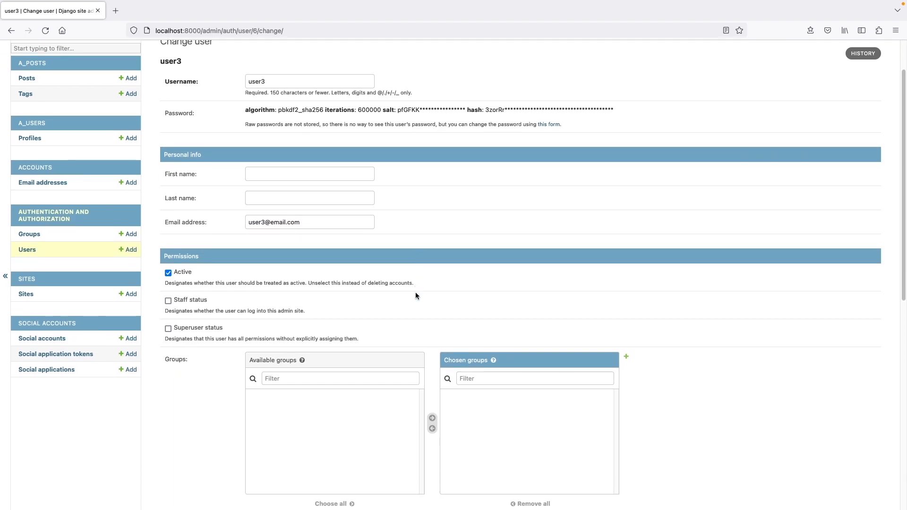
scroll("down", 3)
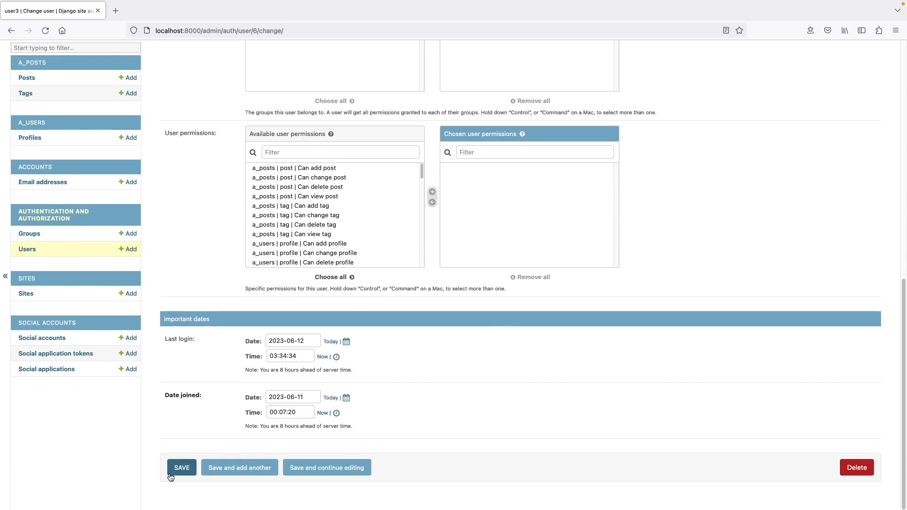
left_click(181, 467)
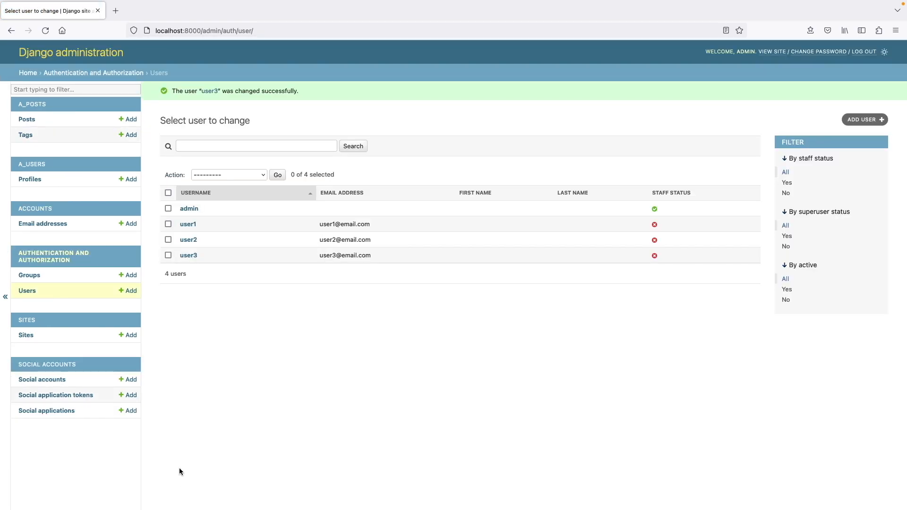
Open user3's profile, confirm its email matches, and save it
left_click(30, 179)
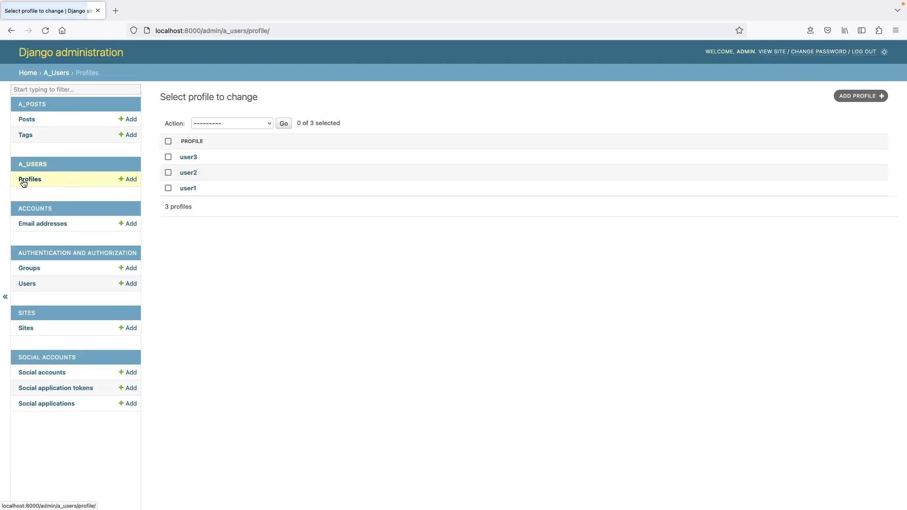
left_click(188, 157)
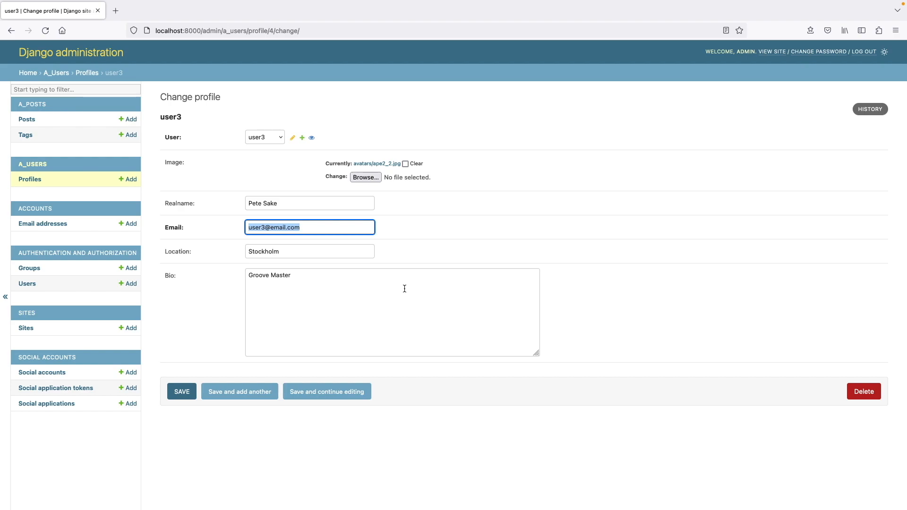
left_click(181, 392)
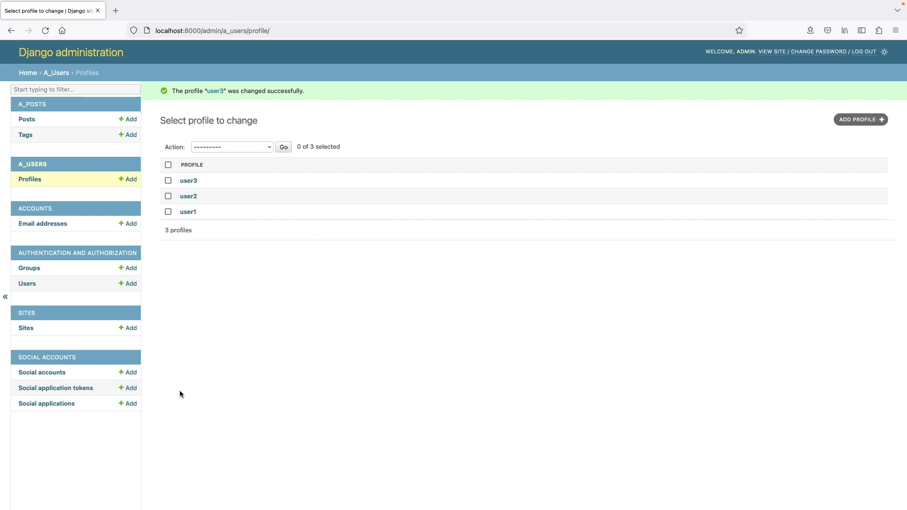
mouse_move(186, 391)
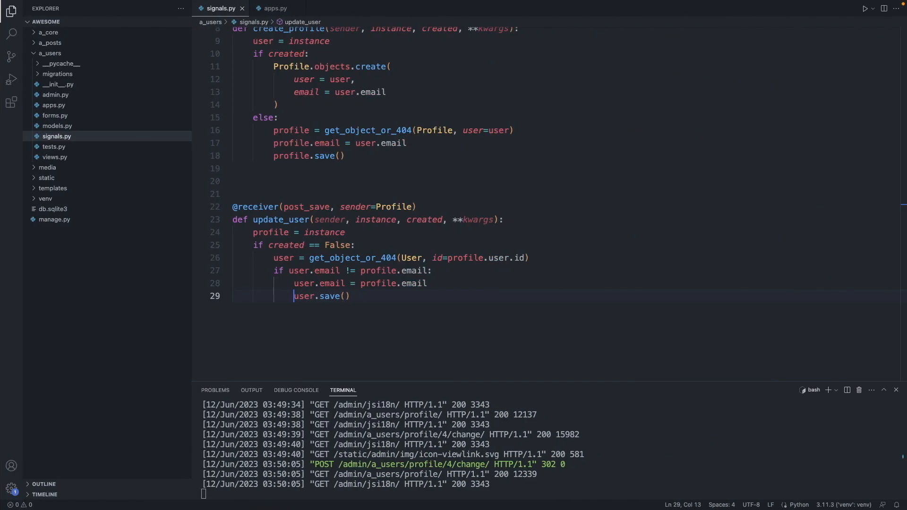
mouse_move(52, 188)
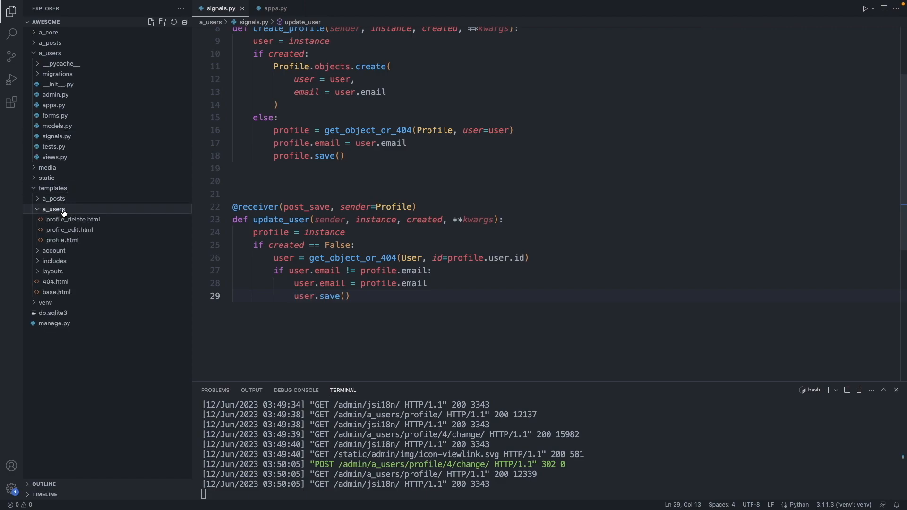
Create a new empty profile_onboarding.html file in templates/a_users
left_click(150, 21)
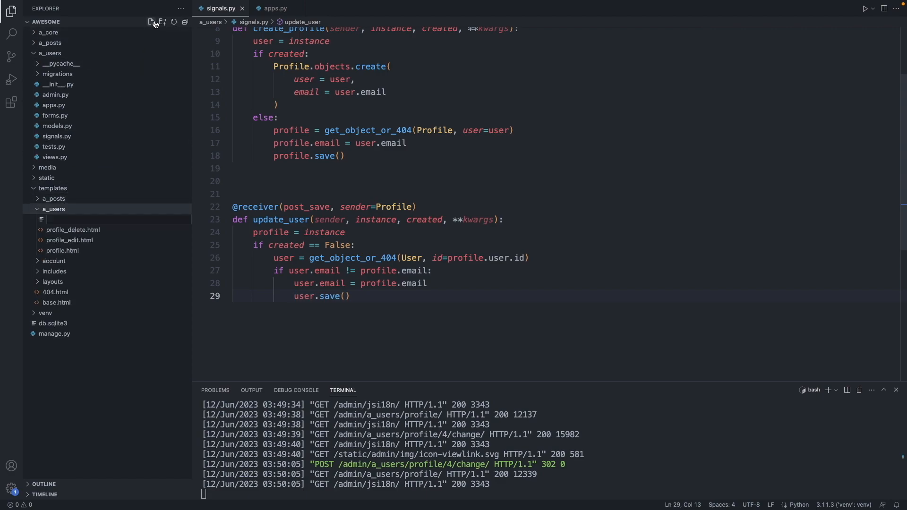
type("profile_")
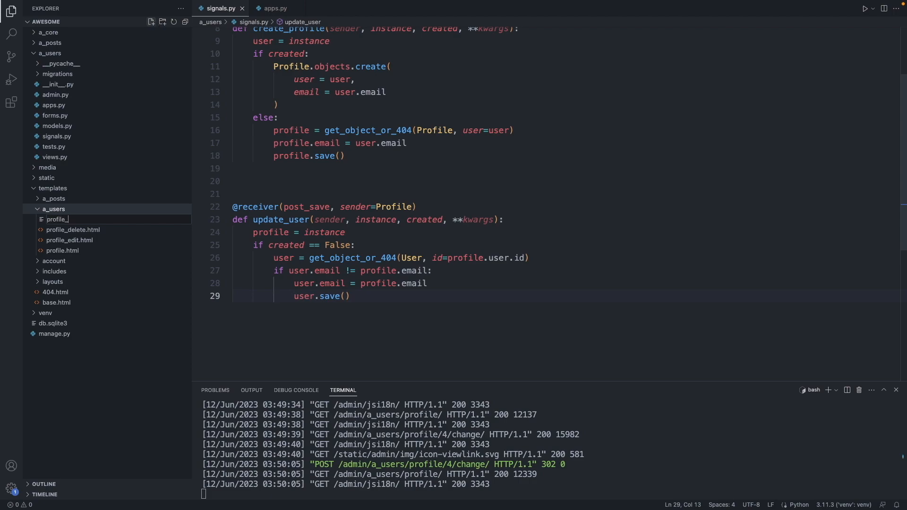
type("onboarding.html")
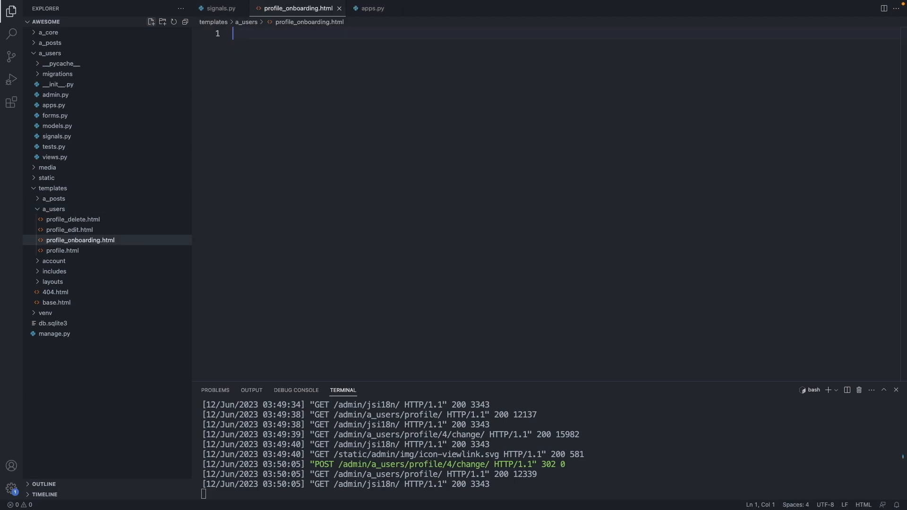
left_click(70, 230)
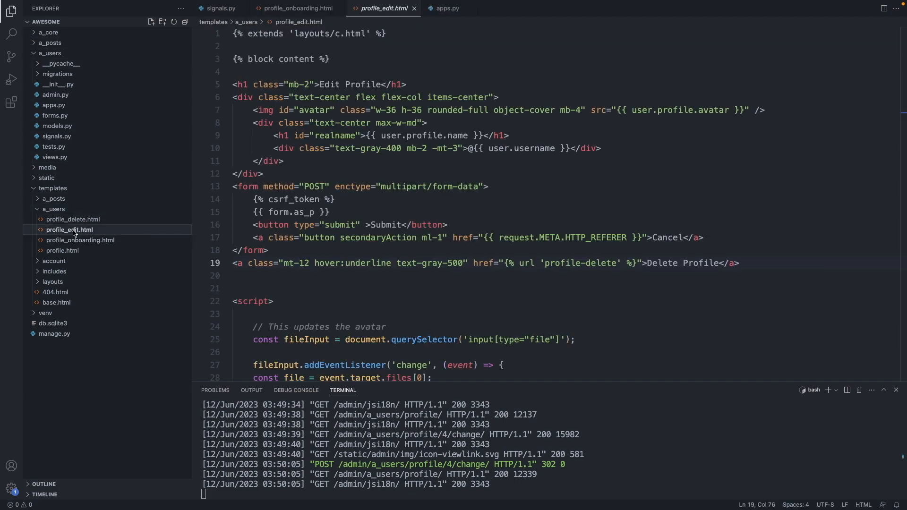
Copy the edit template into profile_onboarding.html and retitle it 'Complete your Profile'
key("ctrl+a")
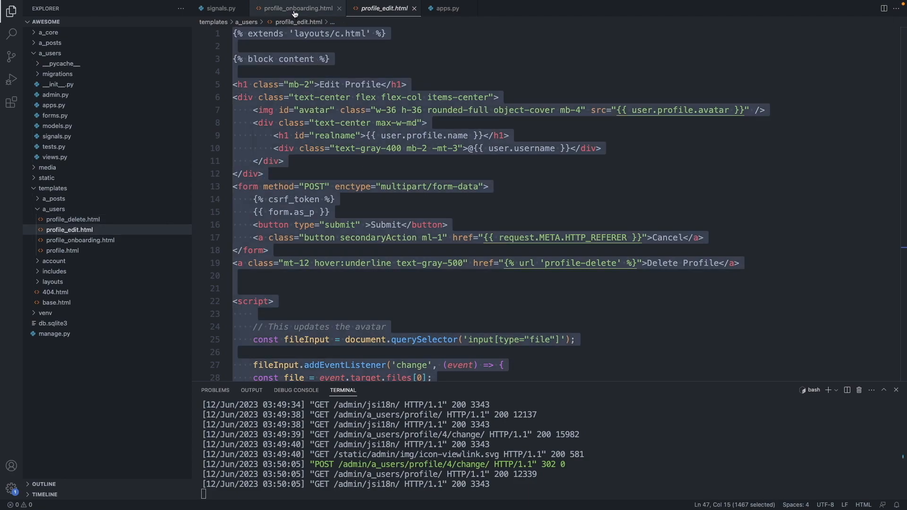
left_click(297, 8)
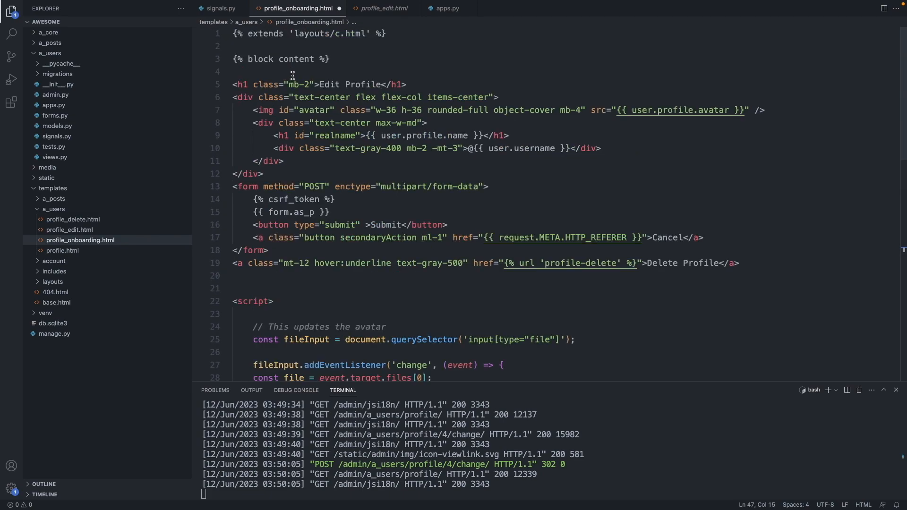
double_click(328, 85)
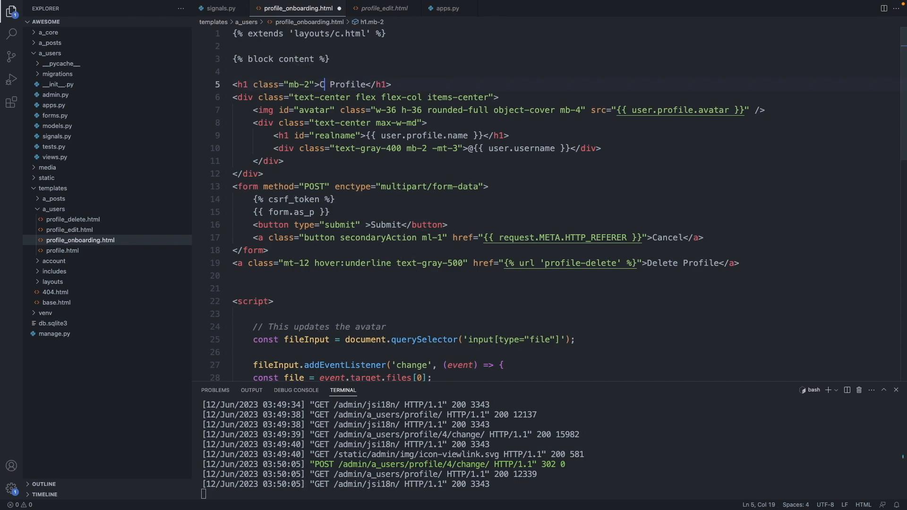
type("Complete yo")
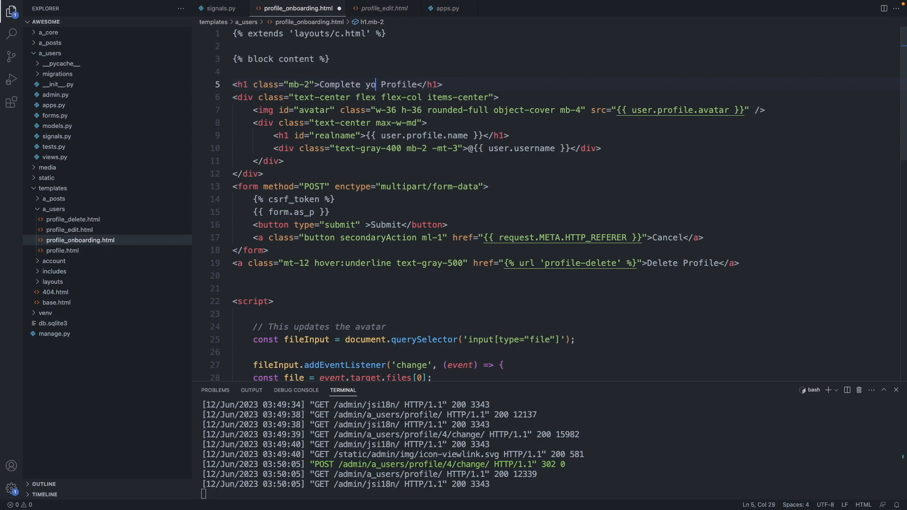
type("ur")
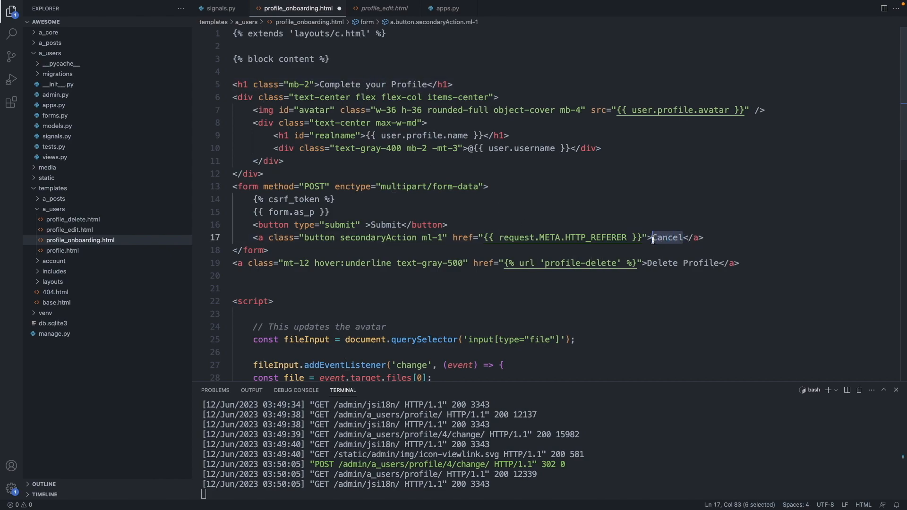
Rename Cancel to 'Skip' and remove the Delete Profile link
type("Skip")
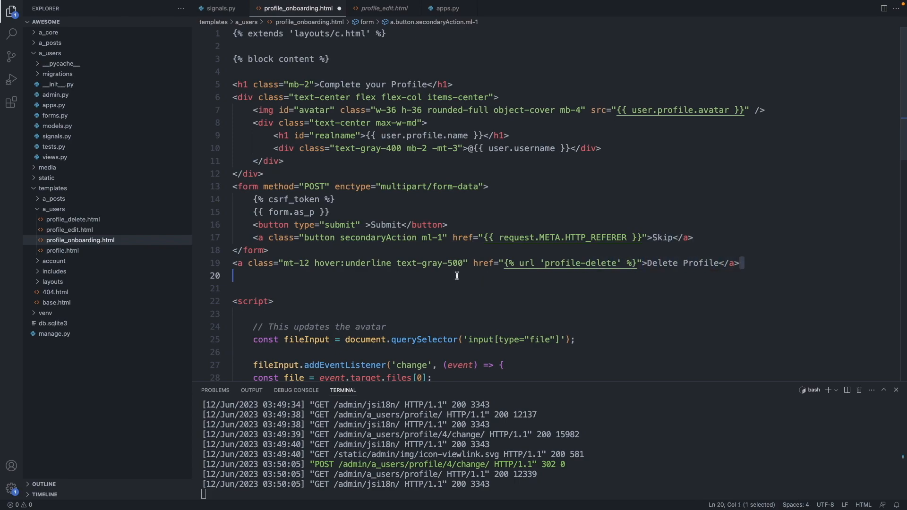
triple_click(463, 263)
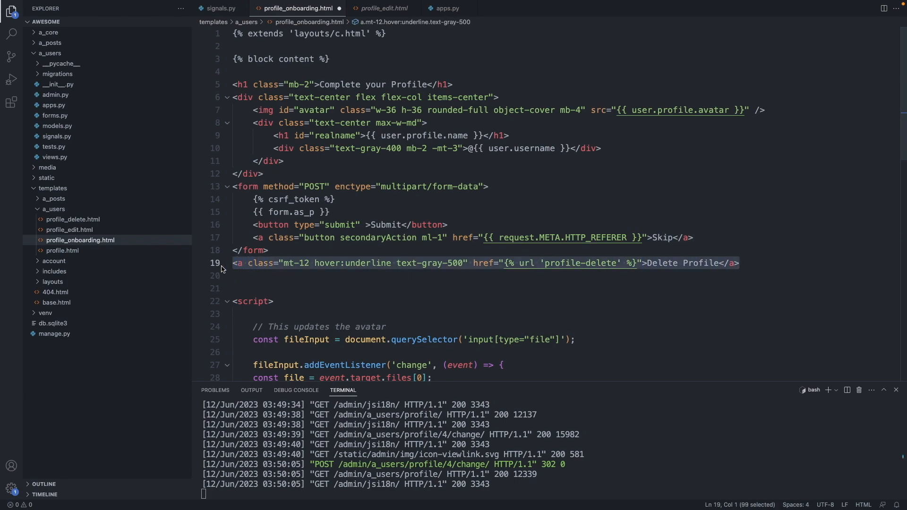
key("Delete")
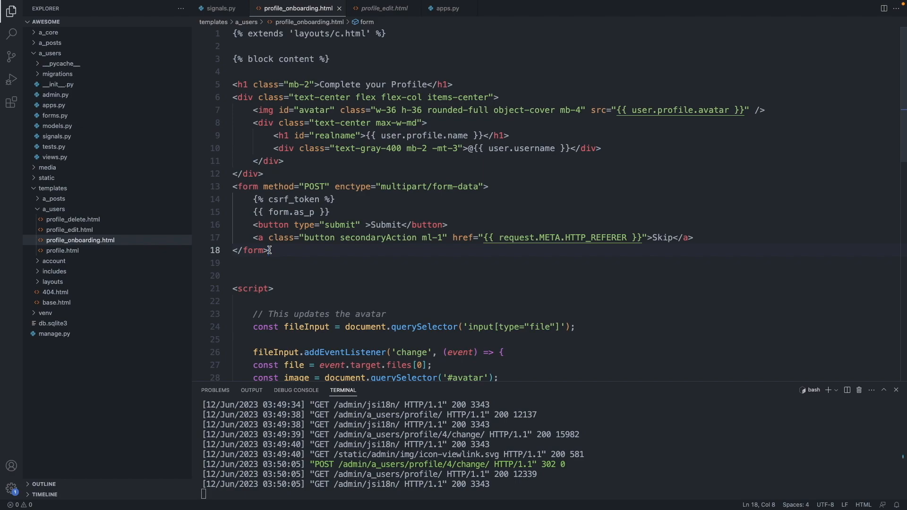
left_click(53, 260)
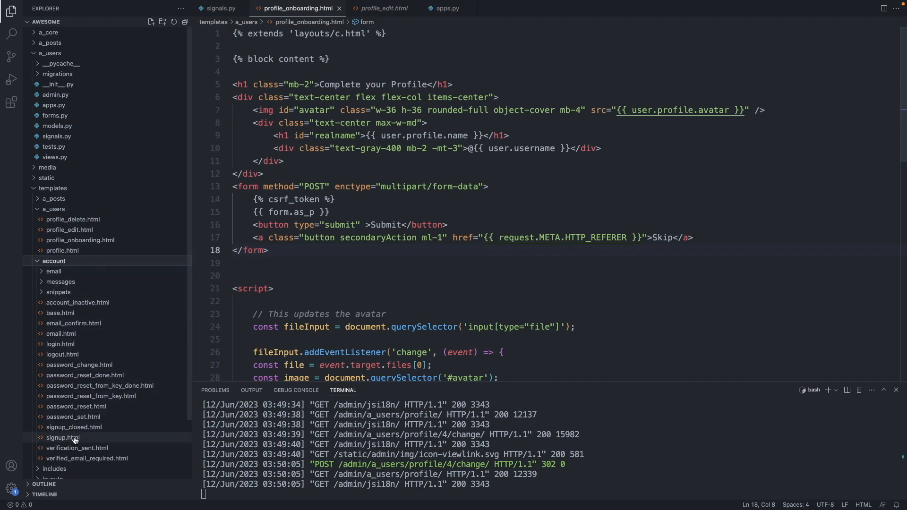
Set signup.html's hidden redirect value to {% url 'profile-onboarding' %}
left_click(63, 438)
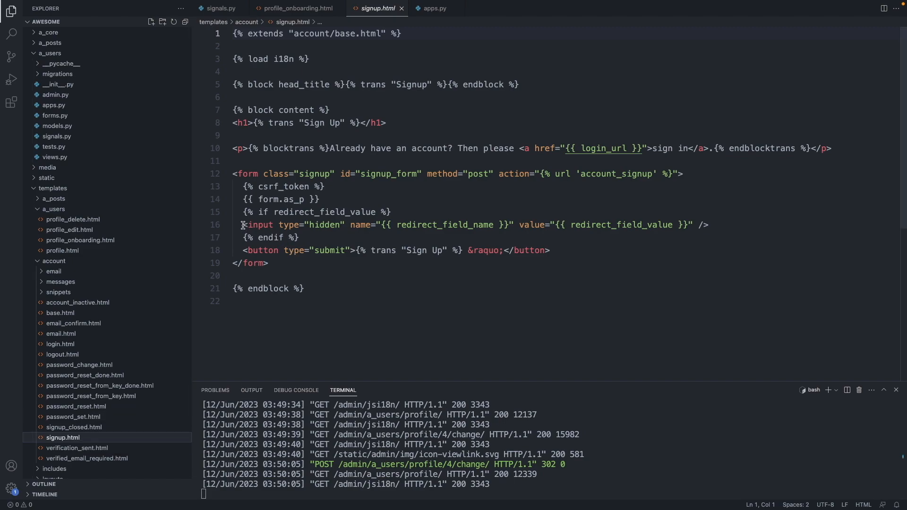
left_click(705, 224)
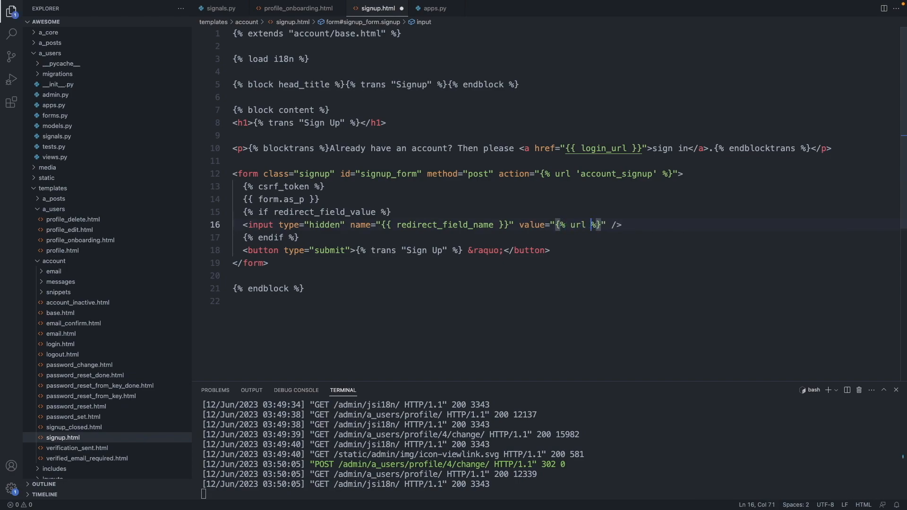
type("'")
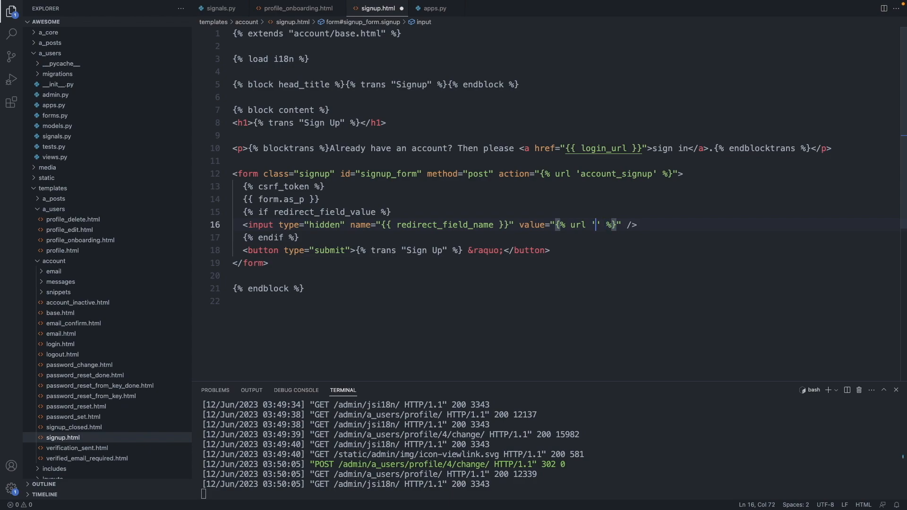
type("profile-onboar")
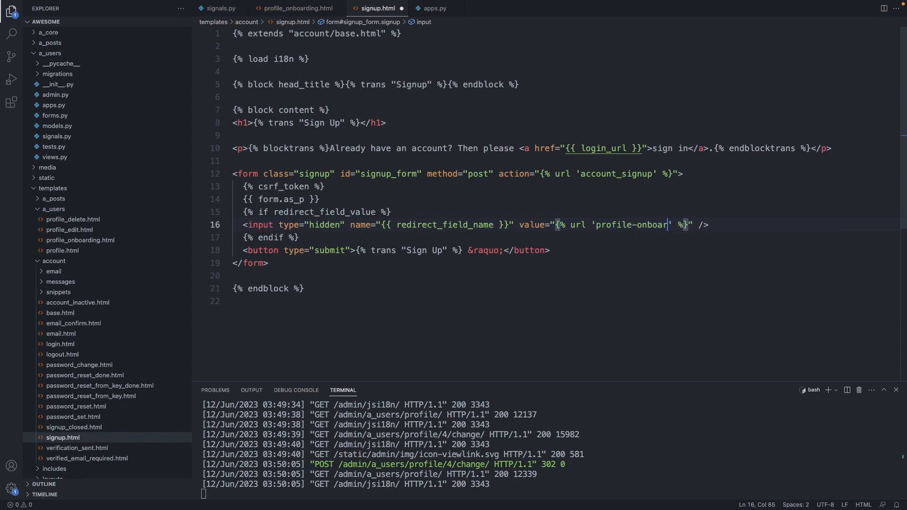
type("ding")
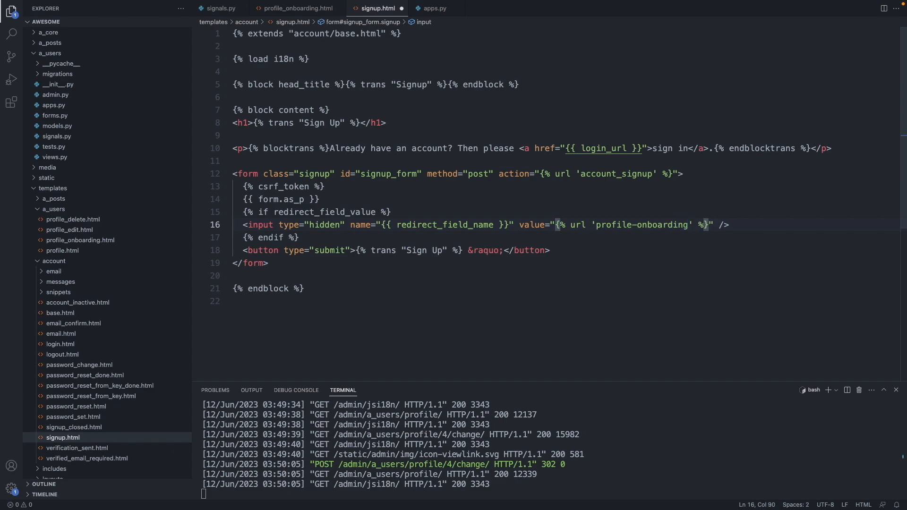
left_click(49, 31)
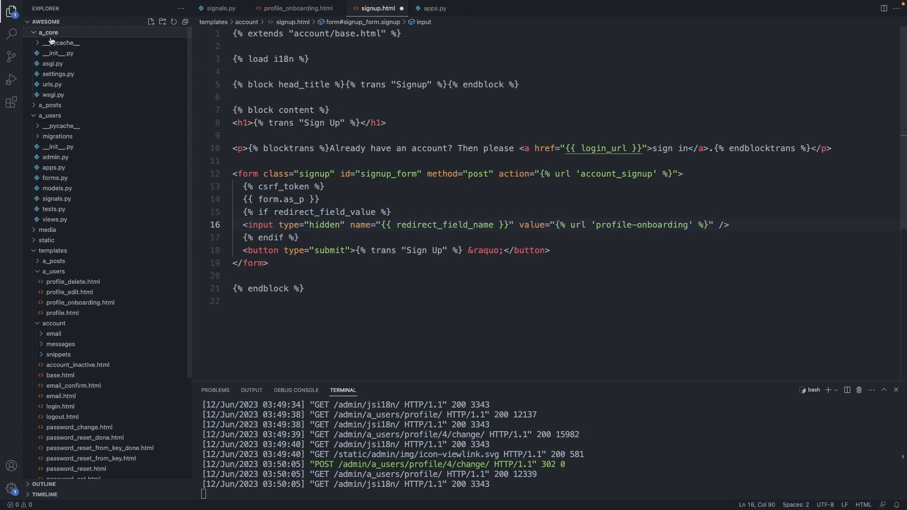
Add path('profile/onboarding/', profile_edit_view, name="profile-onboarding") to a_core urls.py
left_click(51, 85)
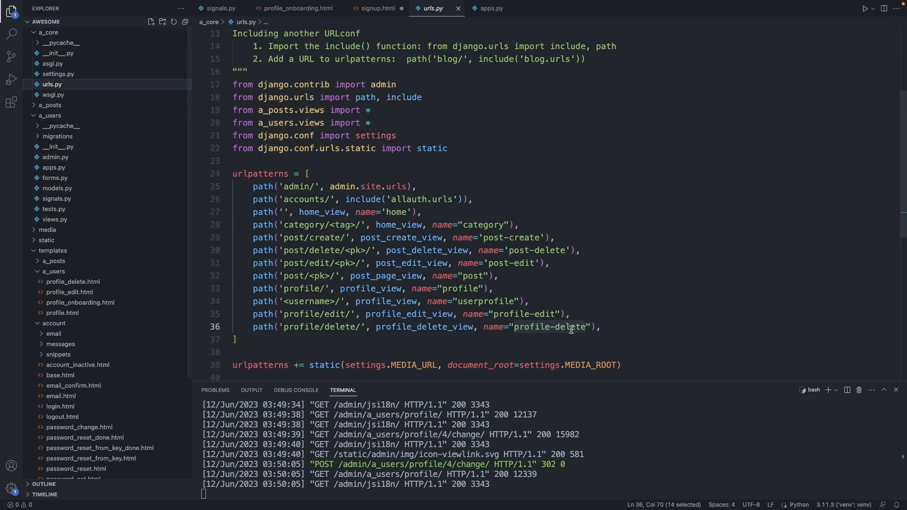
type("path('profile/onboarding/', profile_edit_view, name=\"profile-onboarding\"),")
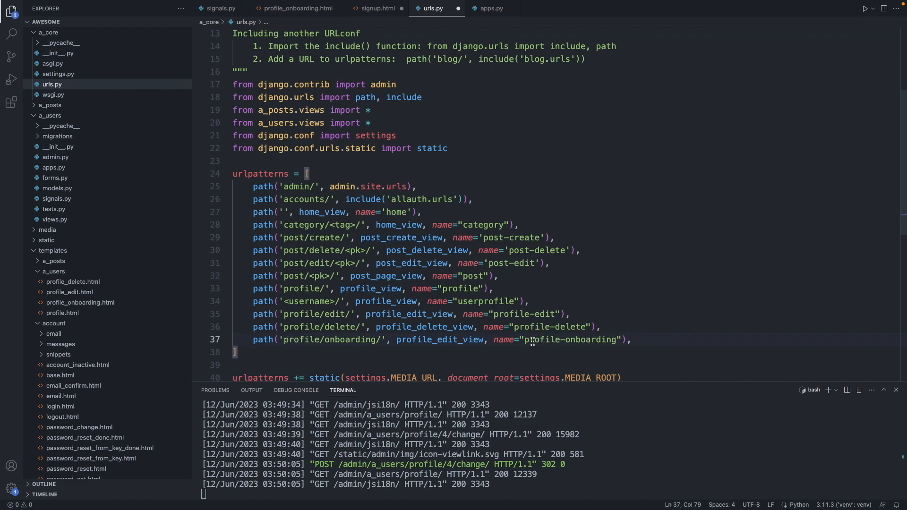
double_click(570, 339)
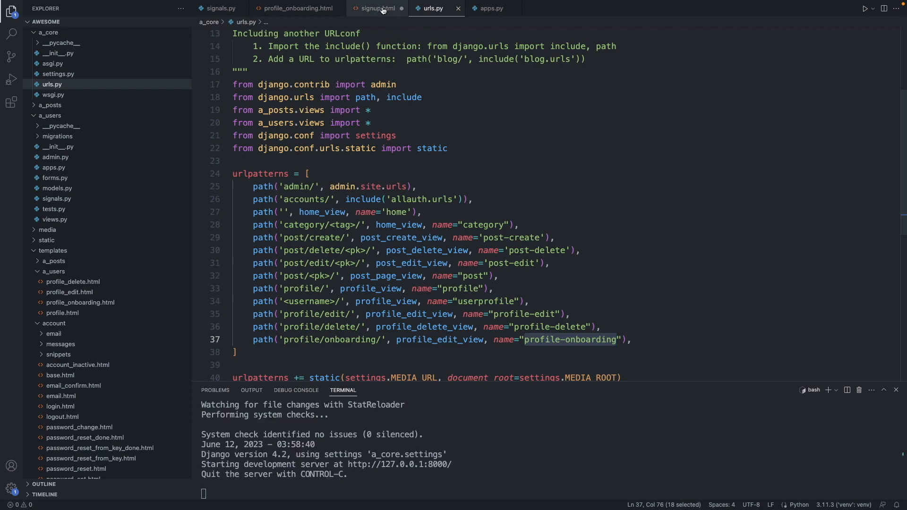
Delete the {% if redirect_field_value %} wrapper lines around signup.html's hidden input
left_click(376, 8)
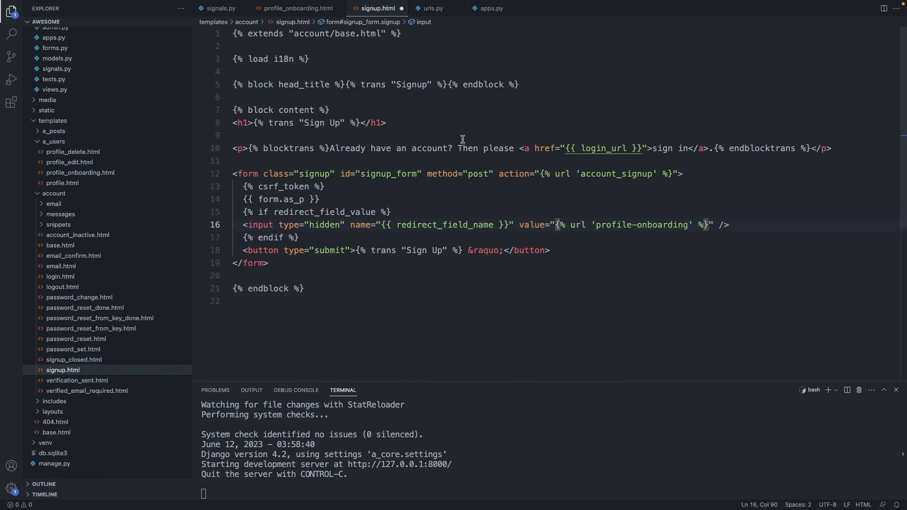
left_click_drag(557, 225, 683, 224)
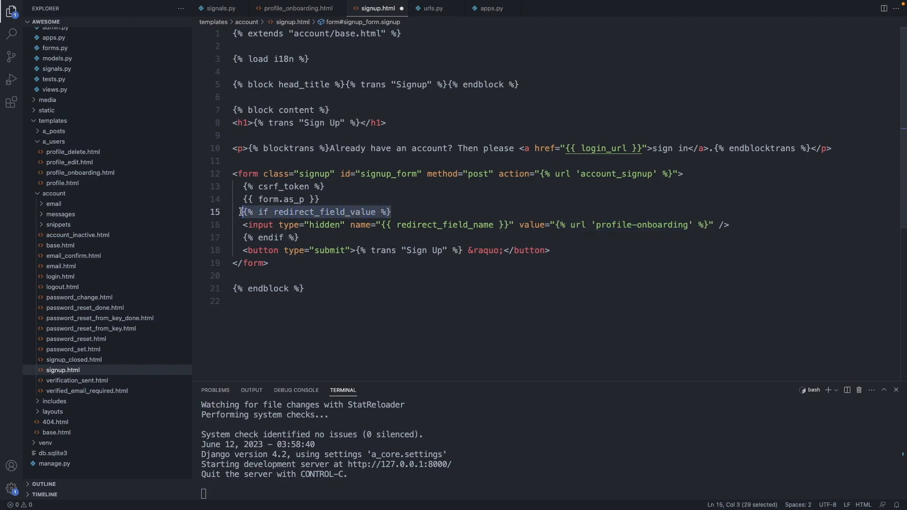
key("Delete")
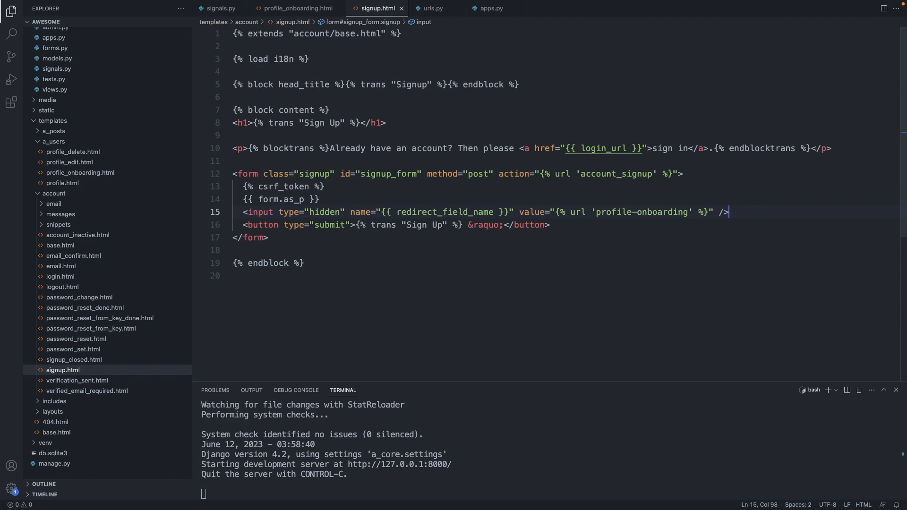
left_click(55, 141)
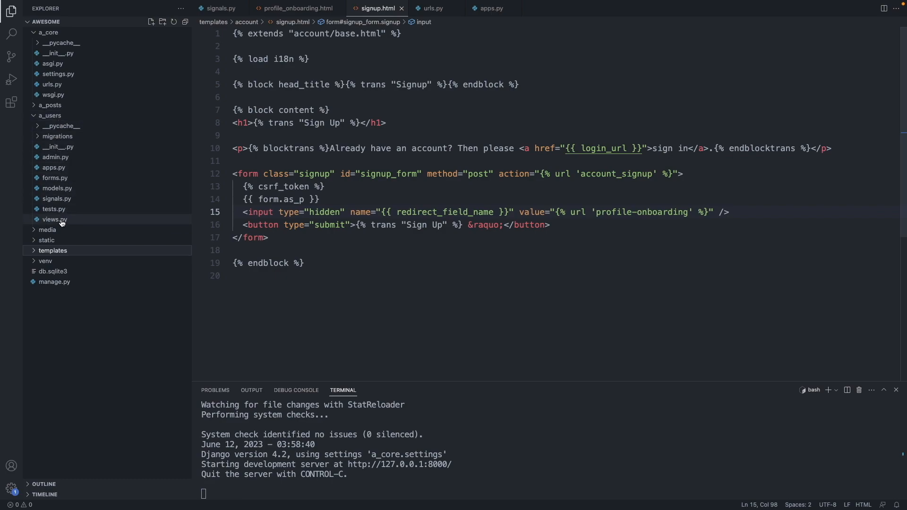
In views.py, add the condition if request.path == reverse('profile-onboarding')
left_click(54, 219)
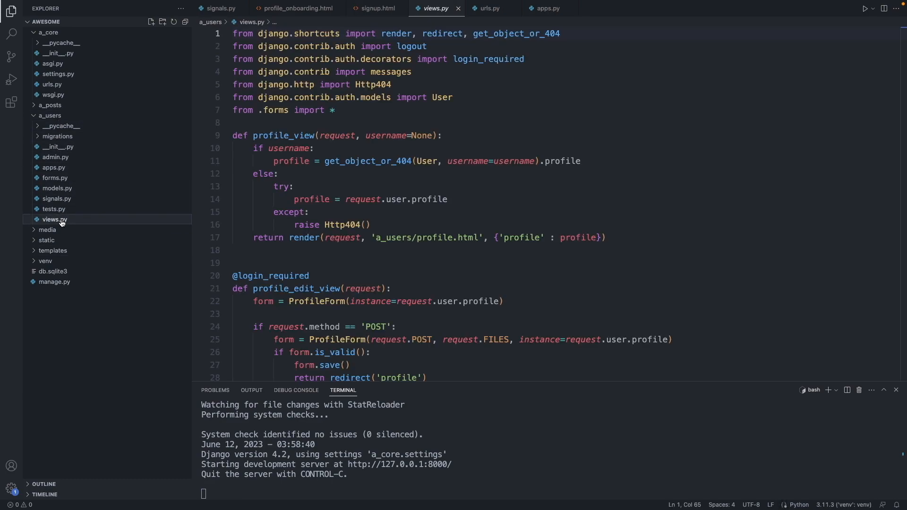
scroll("down", 3)
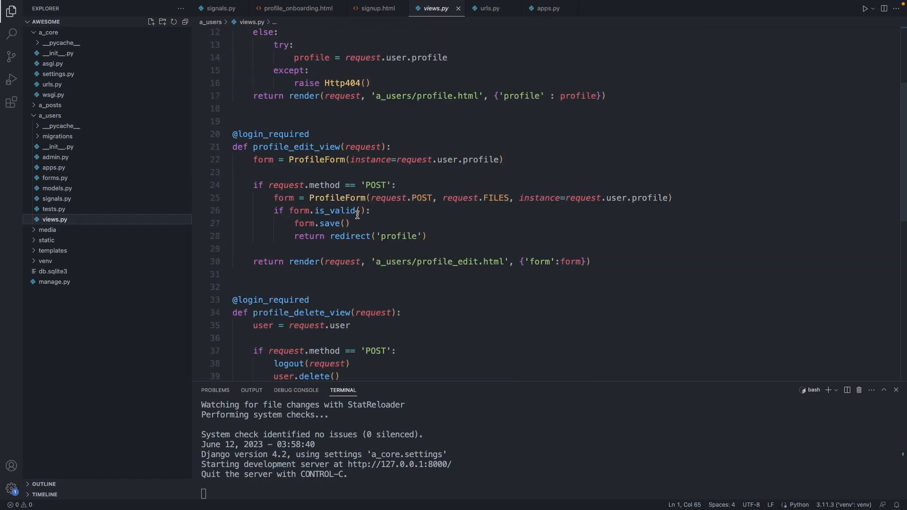
mouse_move(389, 217)
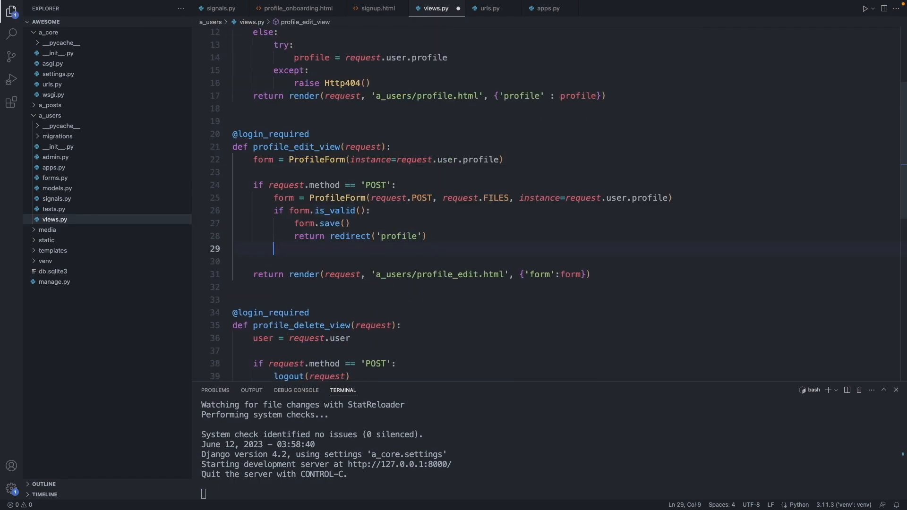
key("enter")
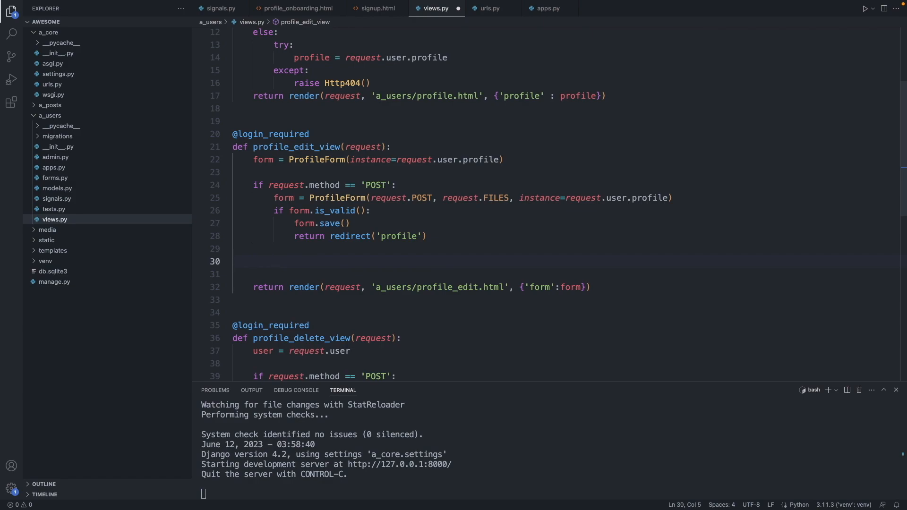
type("if reques")
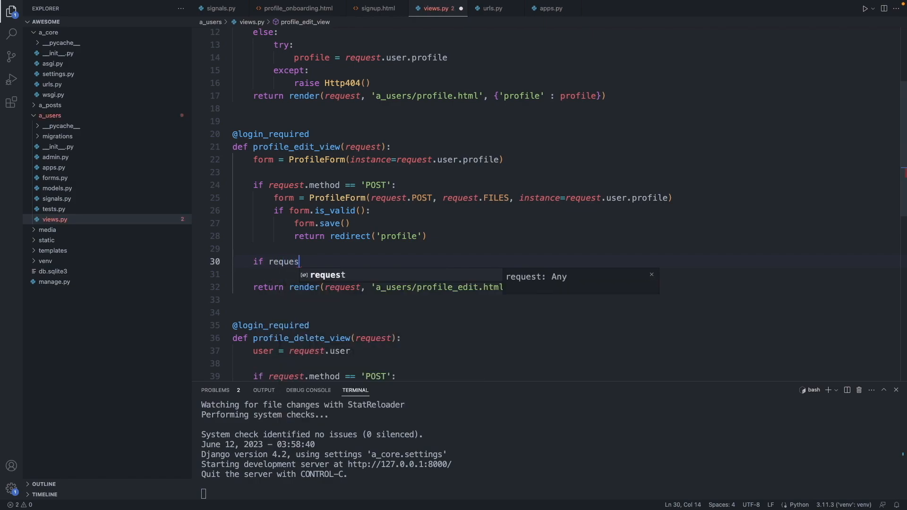
type("t.path ==")
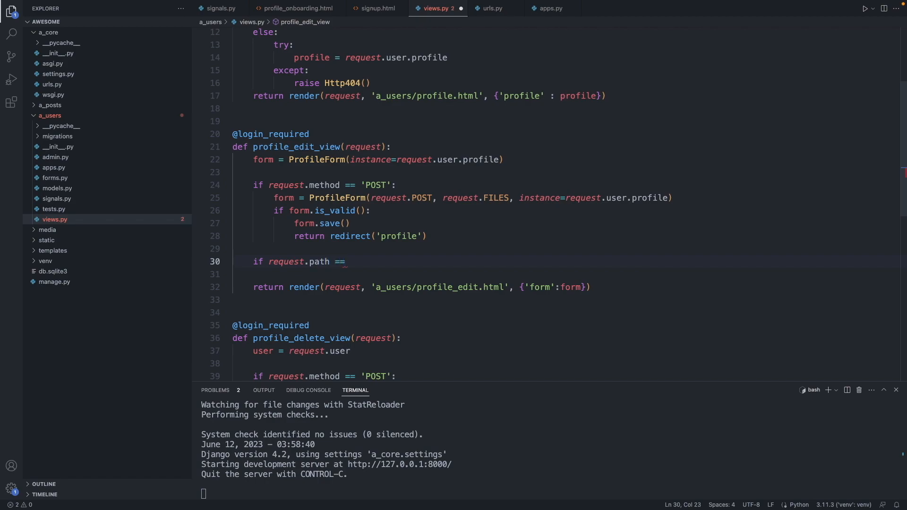
type("reverse")
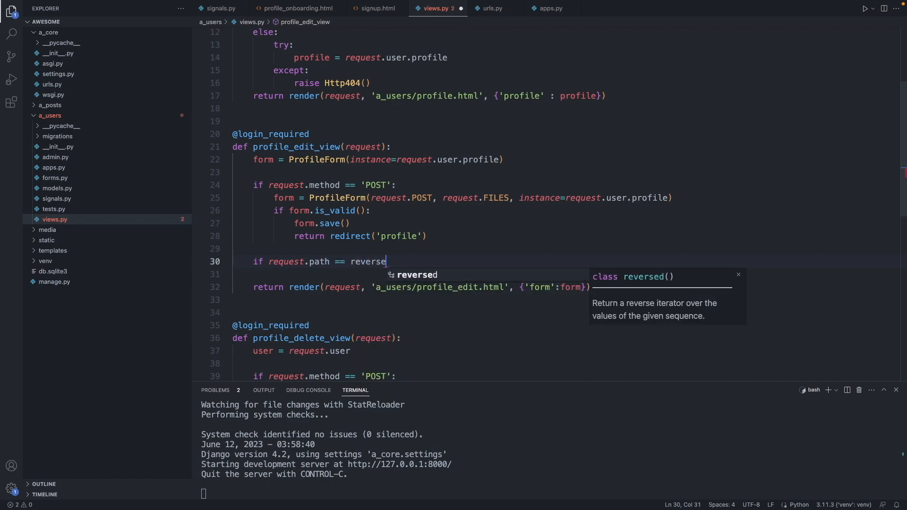
type("('p')")
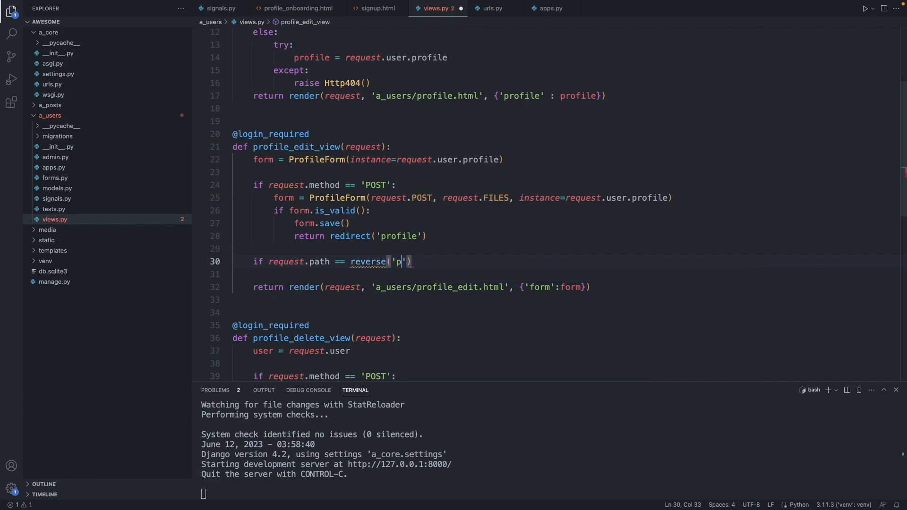
type("rofile-")
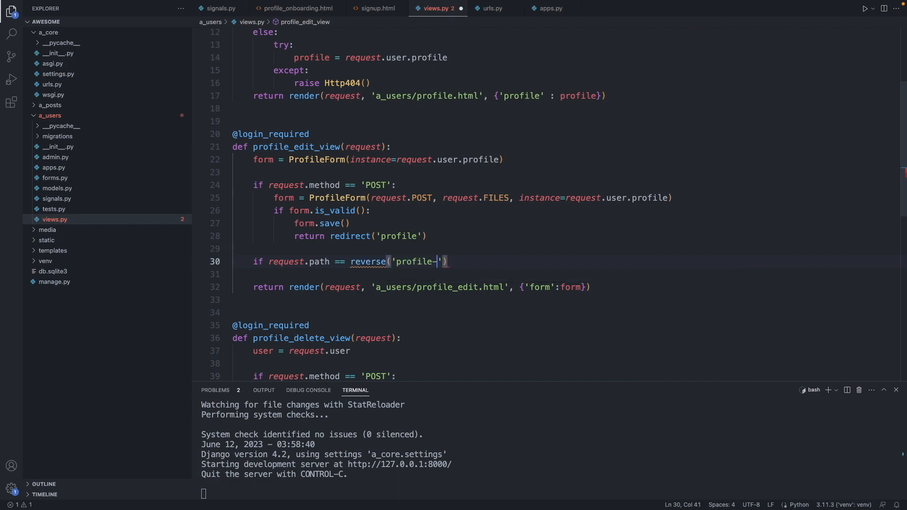
type("onboarding")
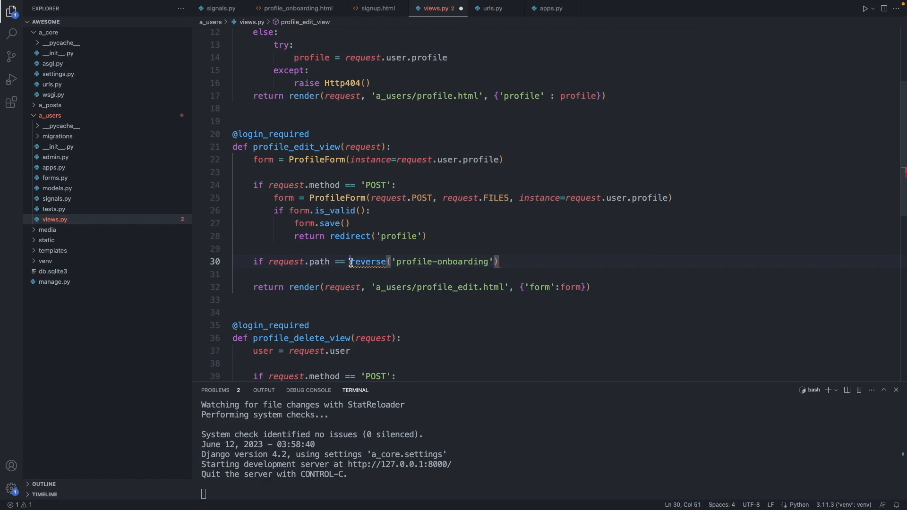
Under that condition, set template = 'a_users/profile_onboarding.html'
left_click_drag(351, 262, 499, 261)
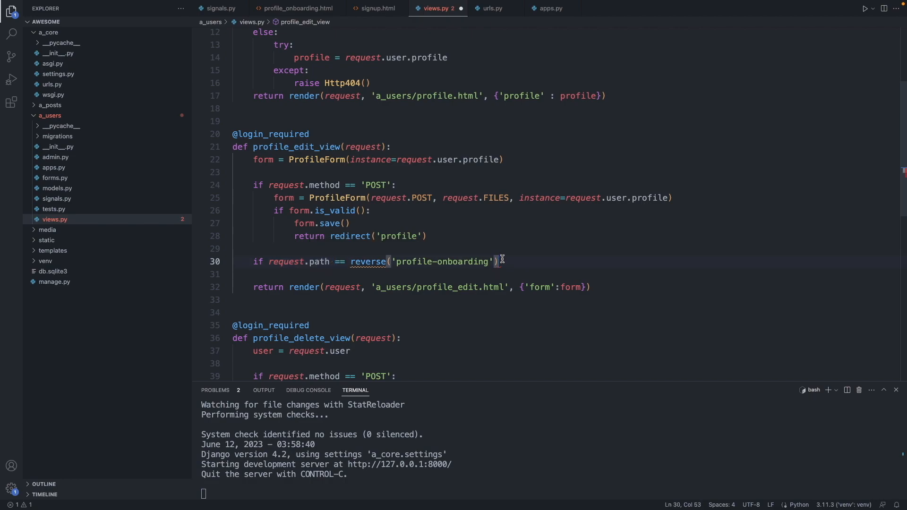
type(":")
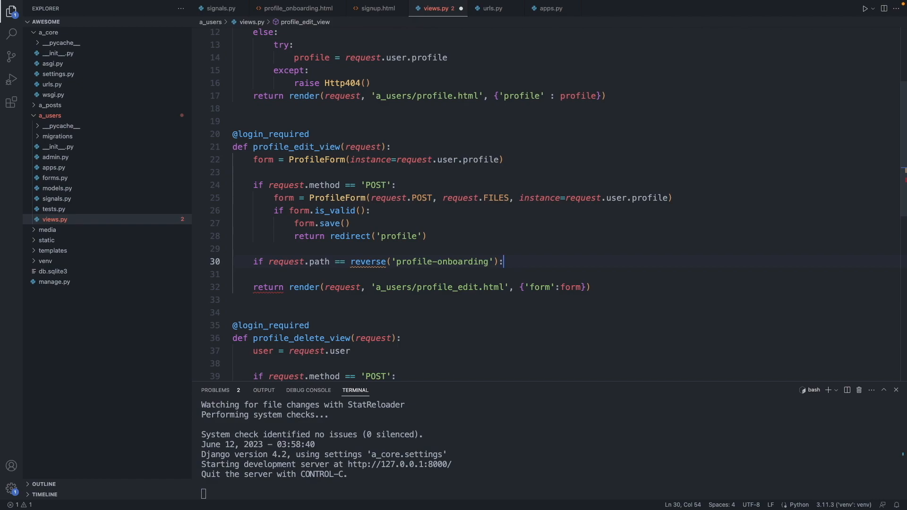
type("templa")
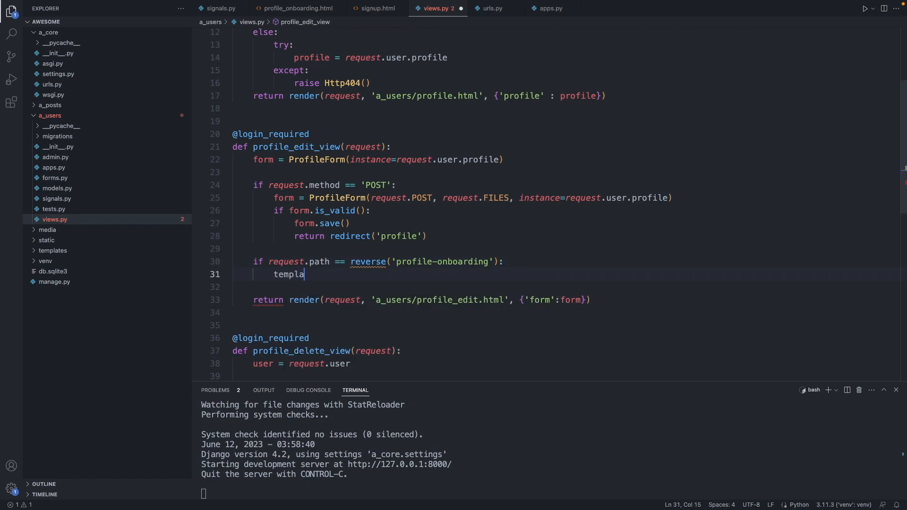
type("te =")
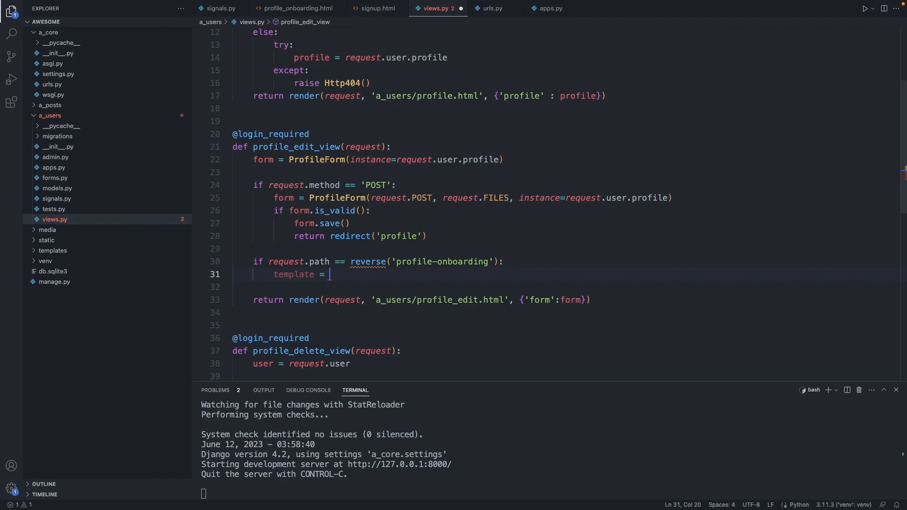
type("'a_")
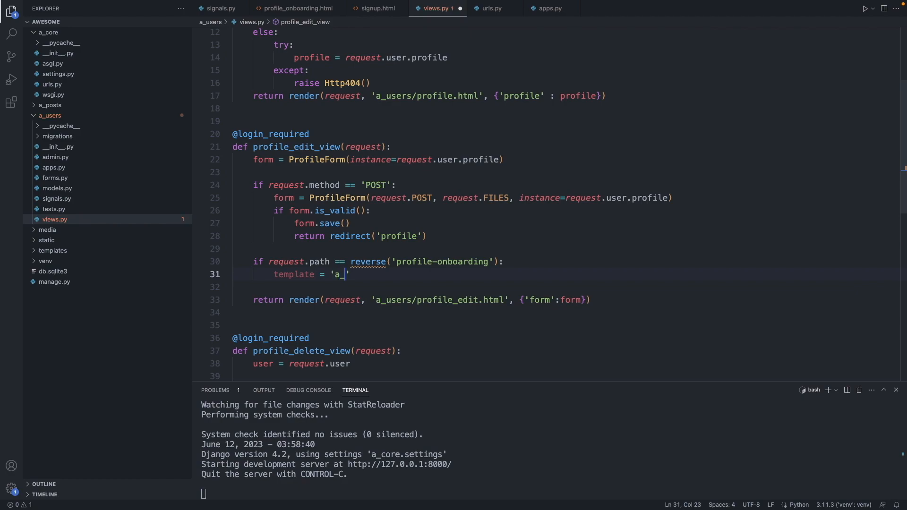
type("users/")
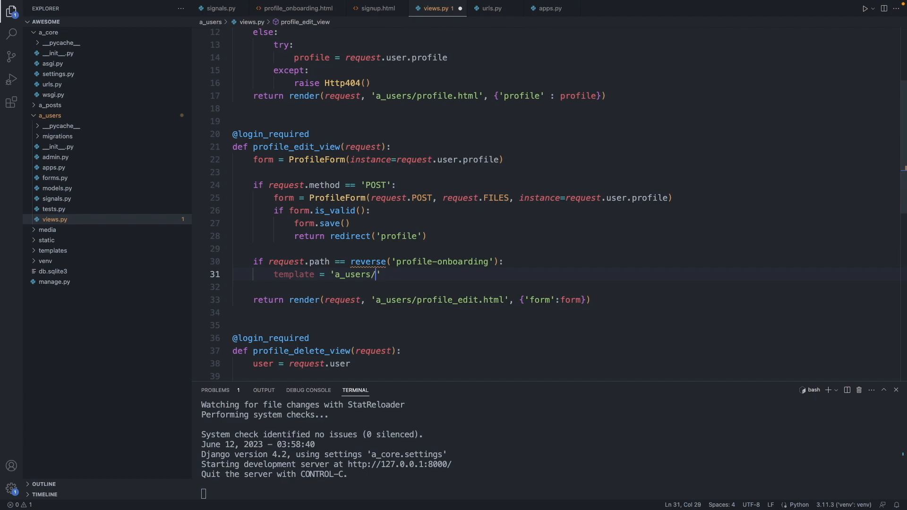
type("profile_'")
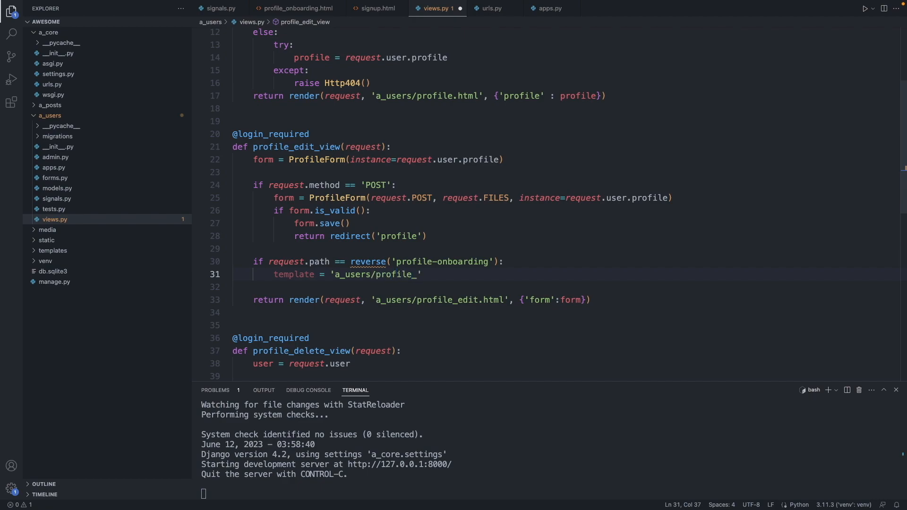
type("onboarding")
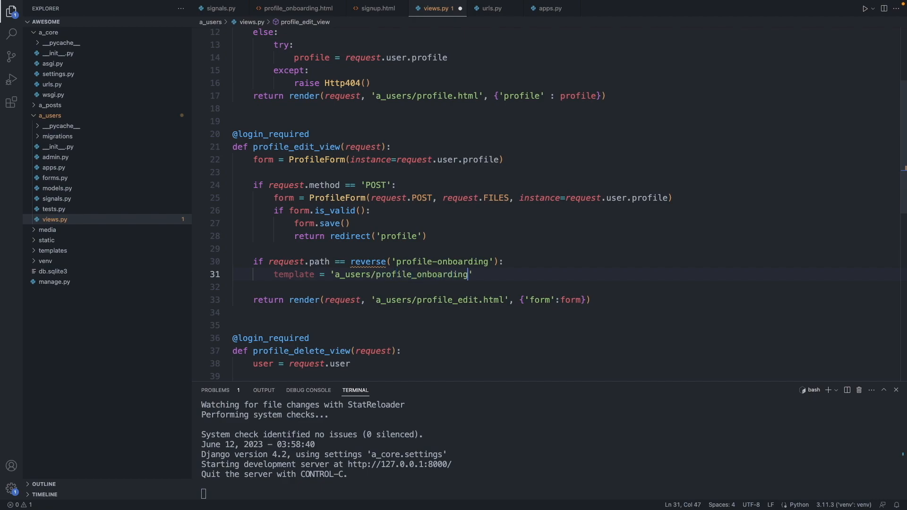
type(".html")
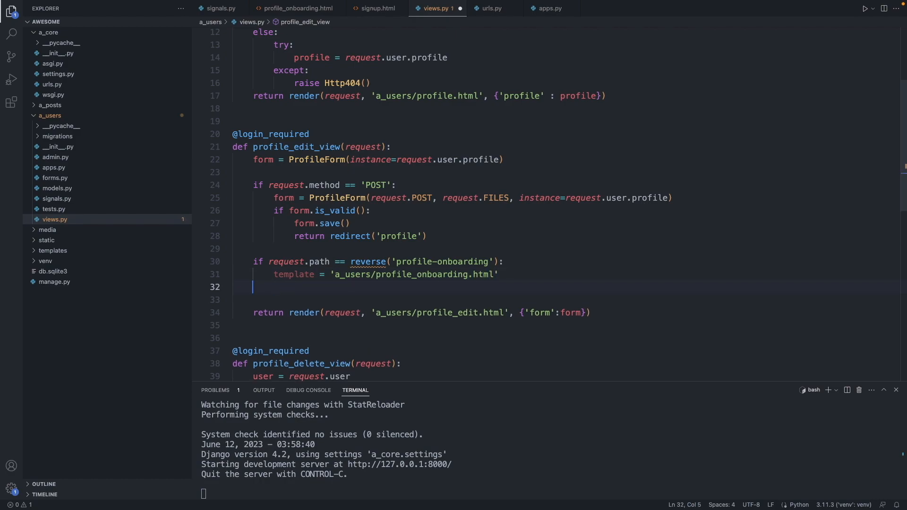
Add an else branch setting template = 'a_users/profile_edit.html'
type("else:")
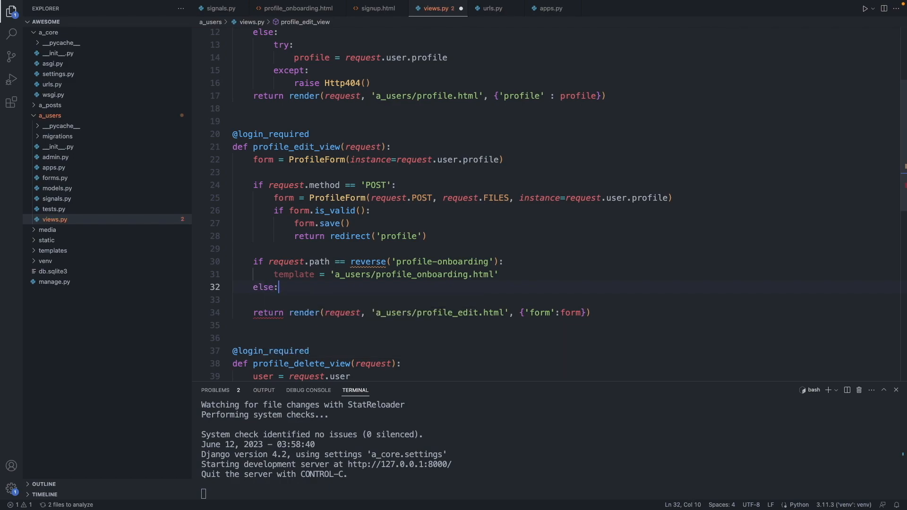
key("enter")
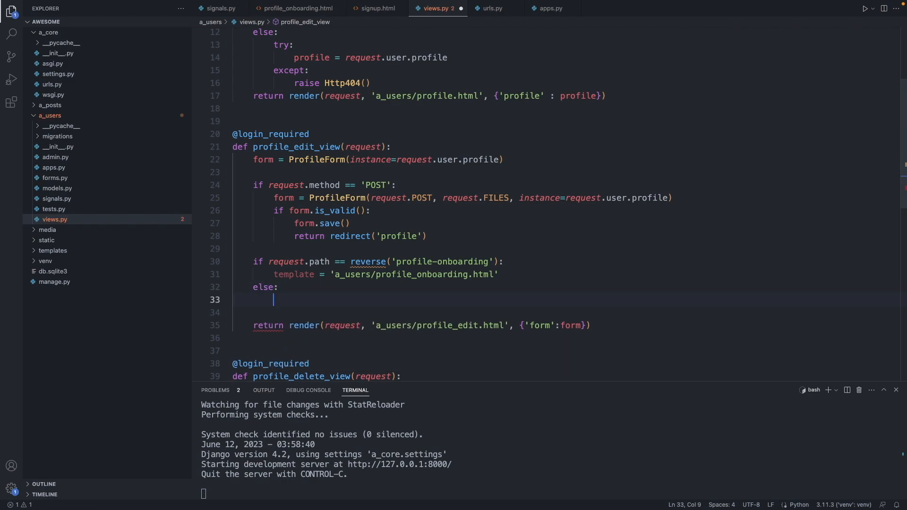
mouse_move(501, 333)
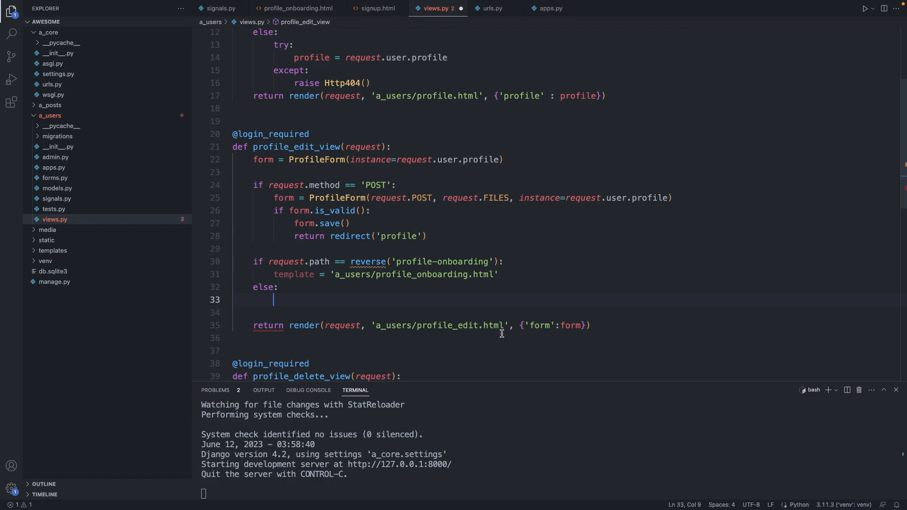
double_click(438, 325)
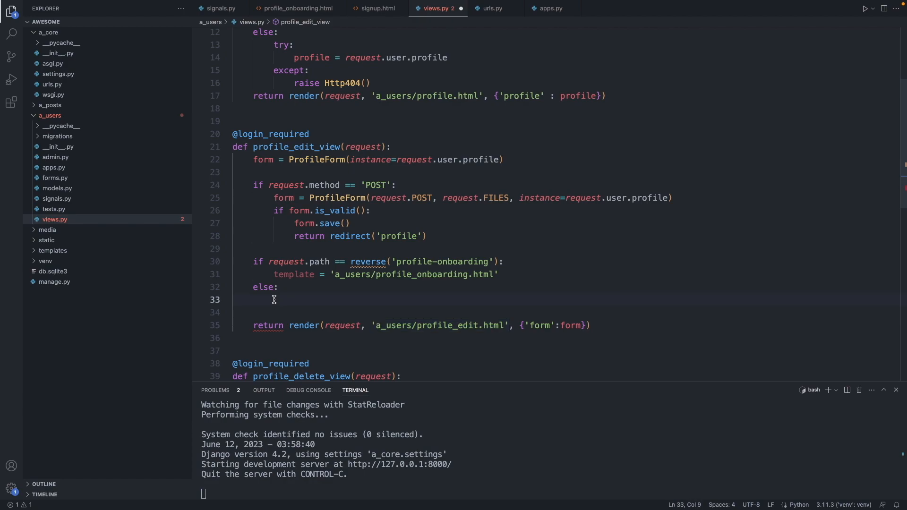
type("template")
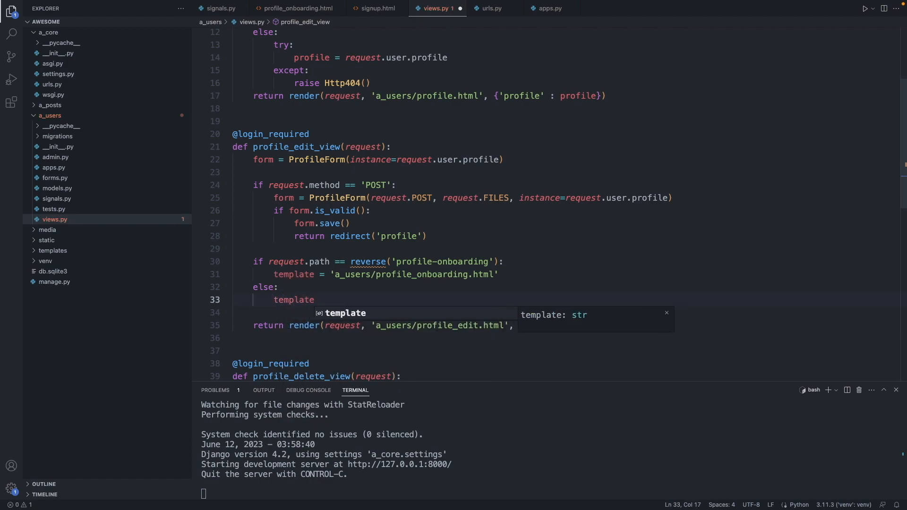
type("=")
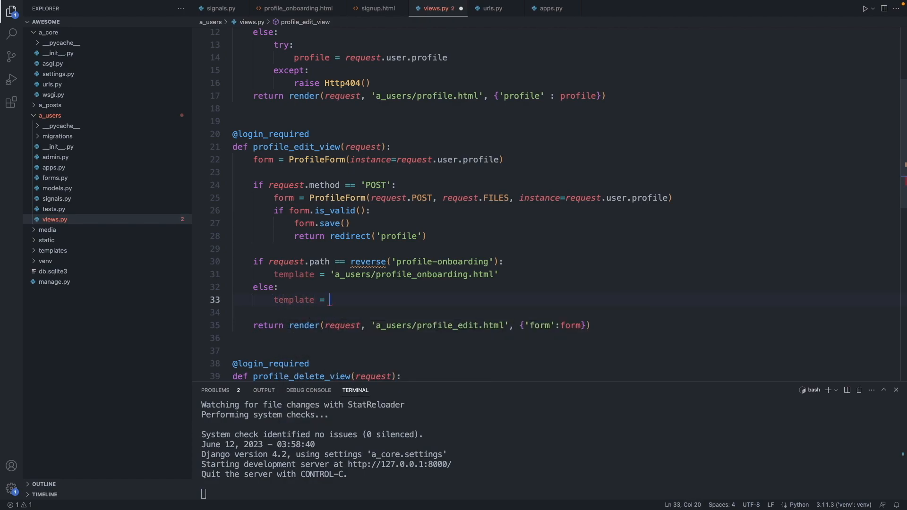
type("'a_users/profile_edit.html'")
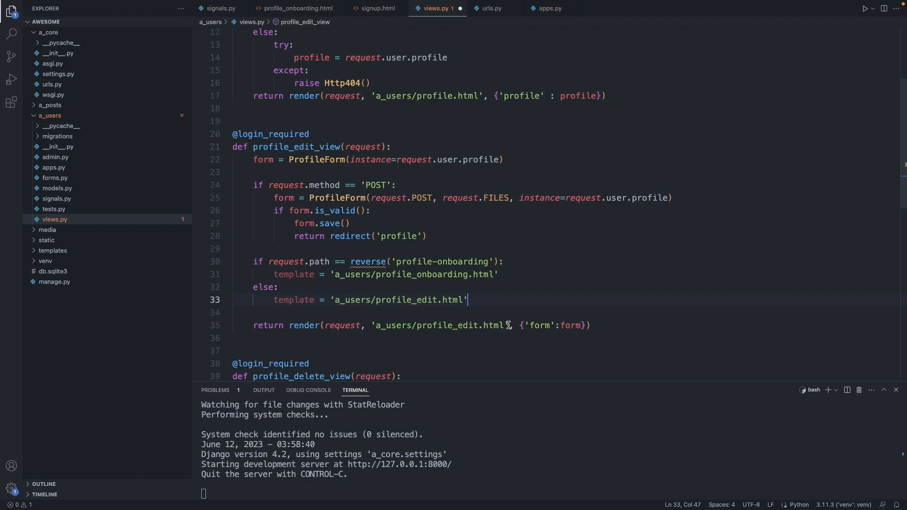
Replace the hardcoded template path in render() with the template variable
double_click(441, 326)
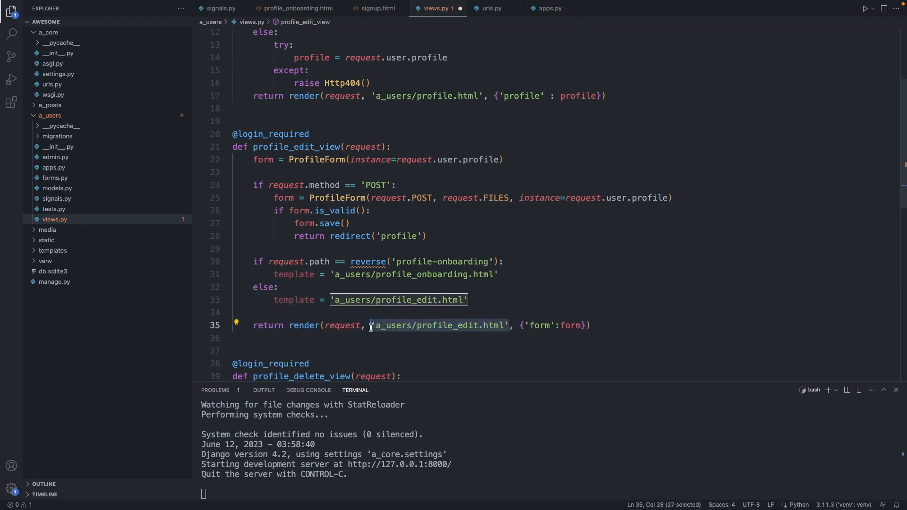
type("template")
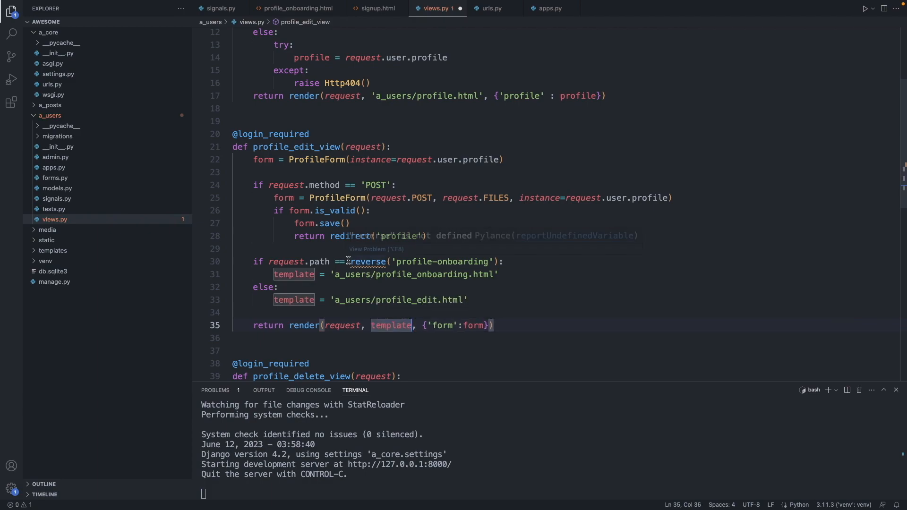
double_click(369, 261)
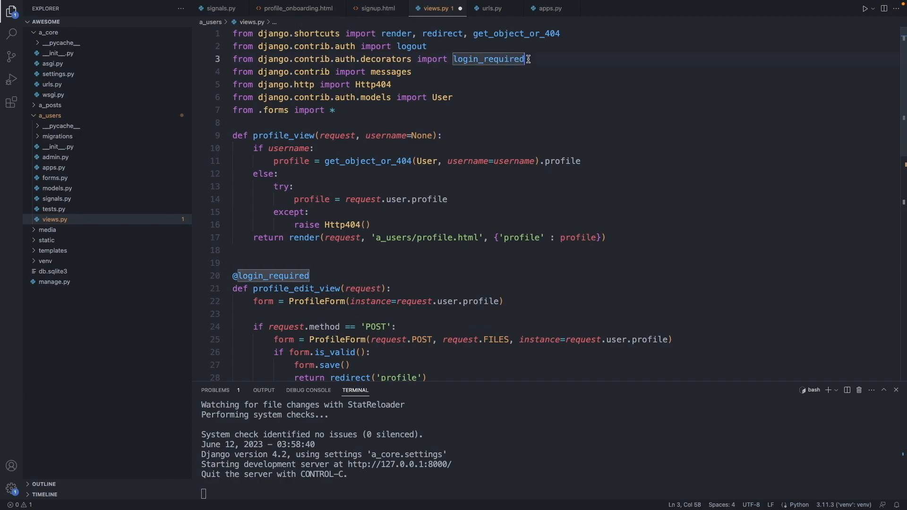
Add 'from django.urls import reverse' to views.py and save the file
type("from django.urls import reverse")
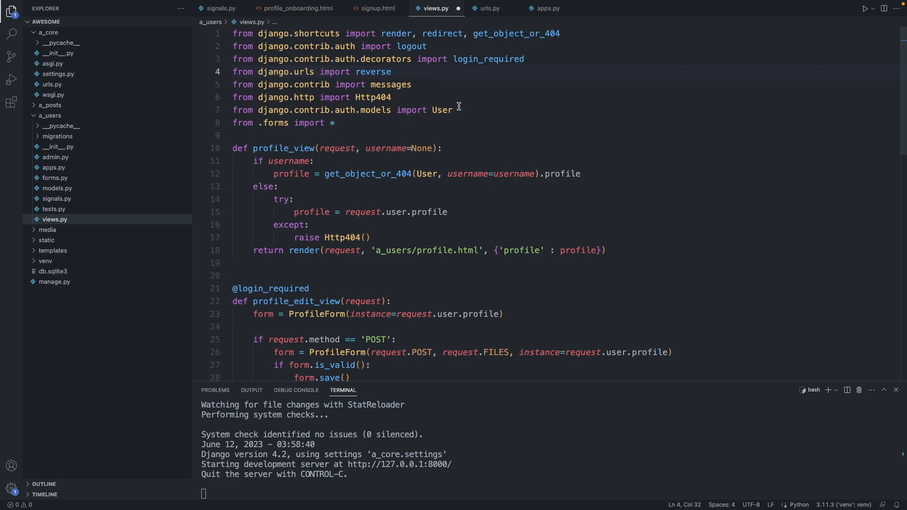
key("ctrl+s")
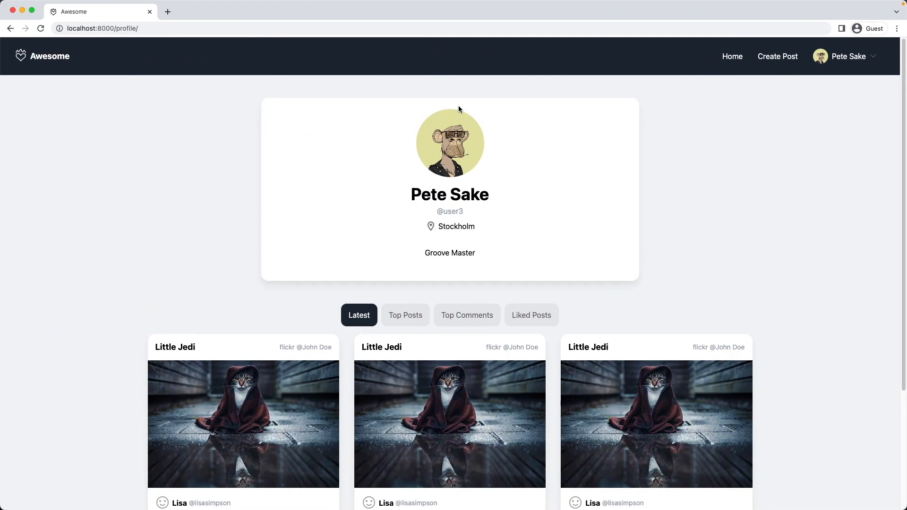
Log Pete Sake out of Awesome from the user dropdown and confirm Sign Out
left_click(845, 57)
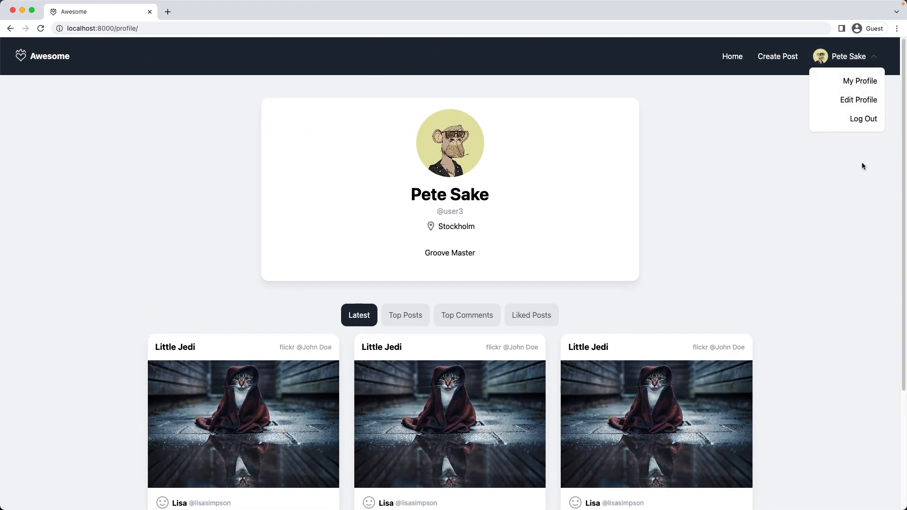
left_click(862, 119)
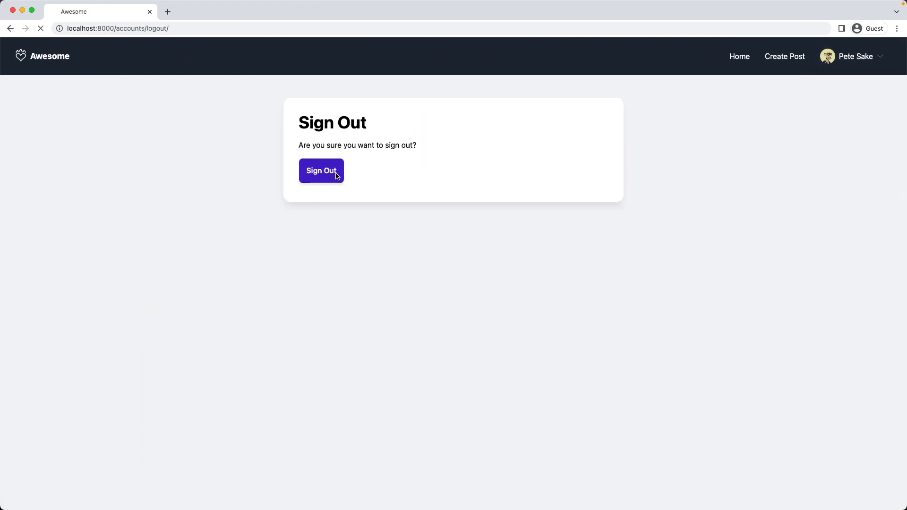
left_click(321, 171)
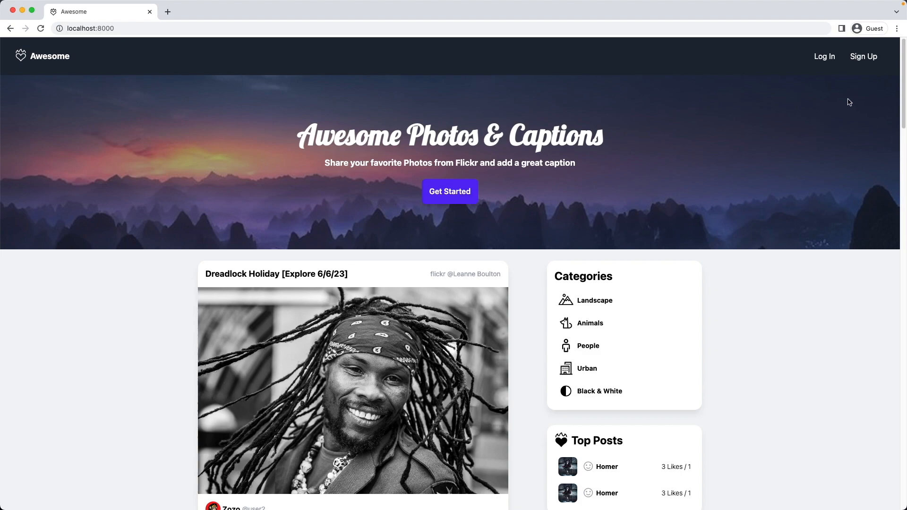
left_click(864, 56)
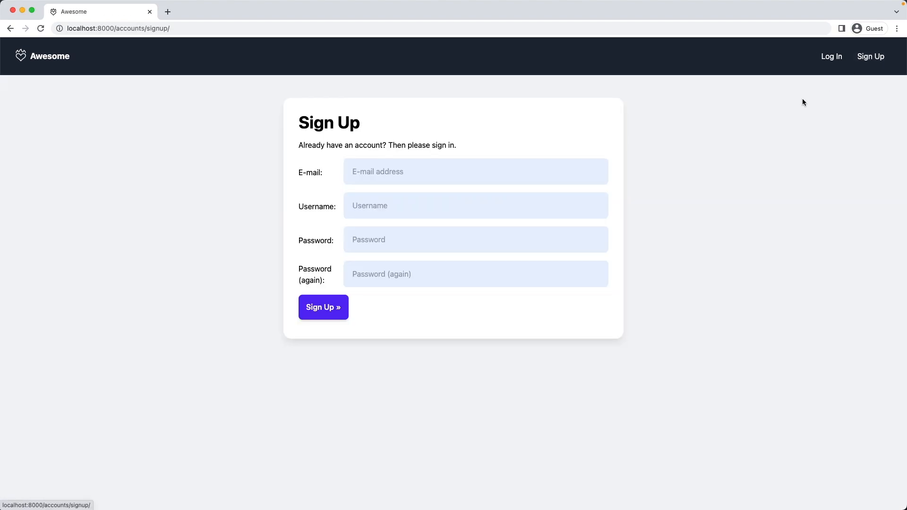
type("user4@email.com")
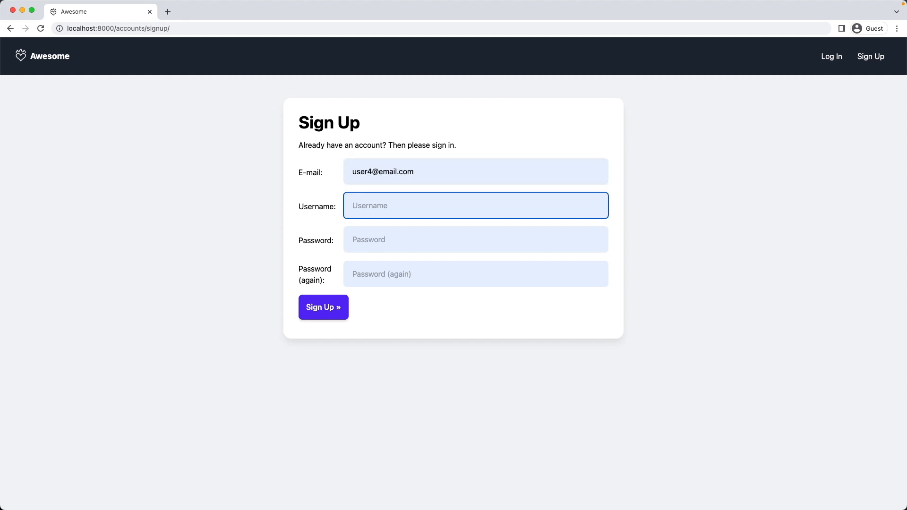
type("user4")
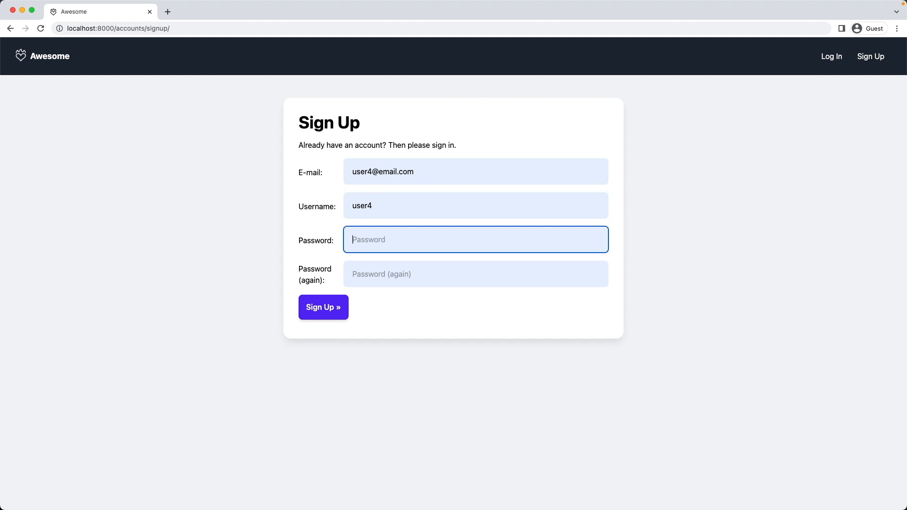
type("password123")
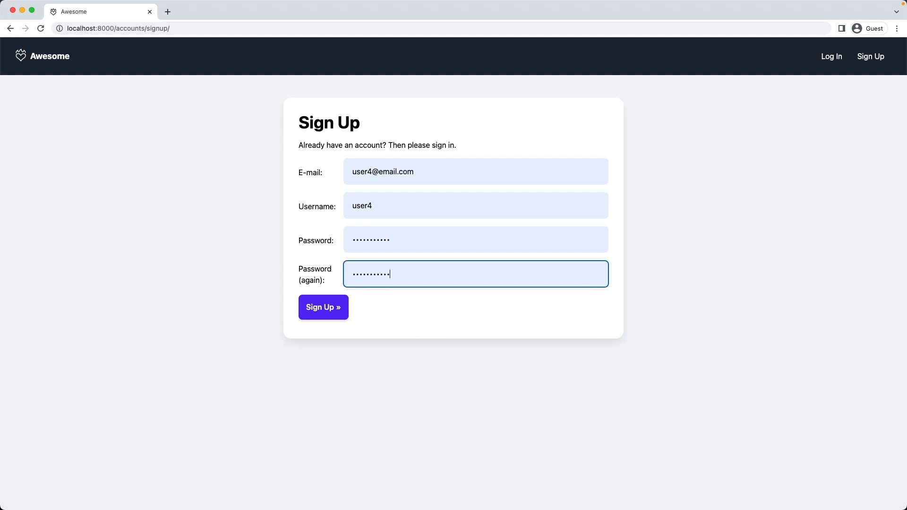
left_click(323, 307)
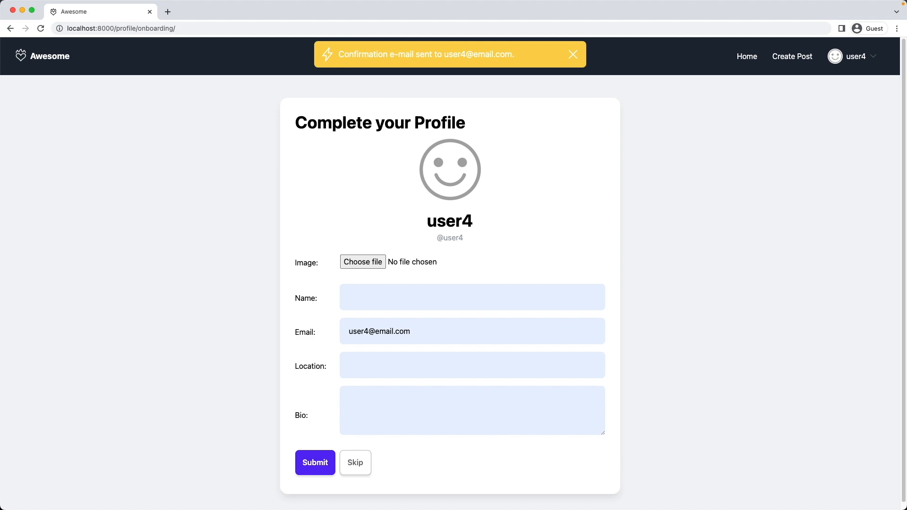
Dismiss the email notice, upload ape5.png, enter name Bobby, and submit the profile
left_click(572, 54)
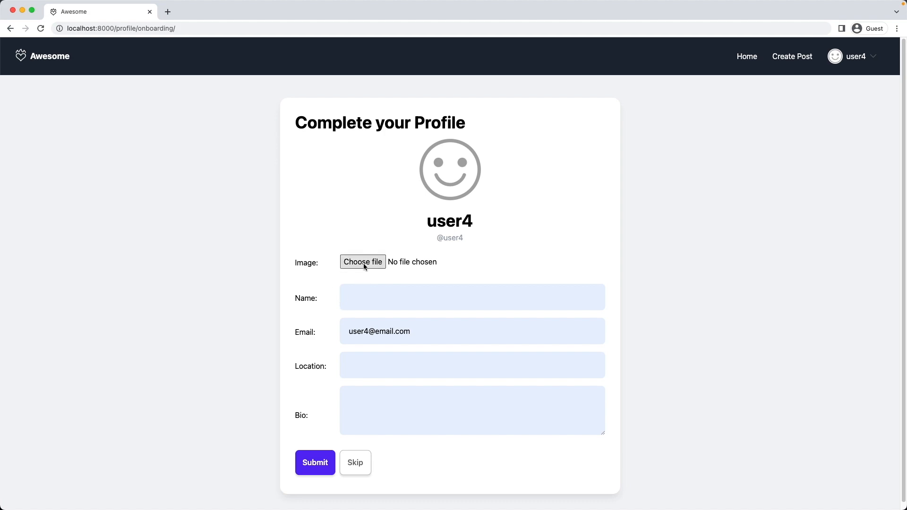
left_click(363, 261)
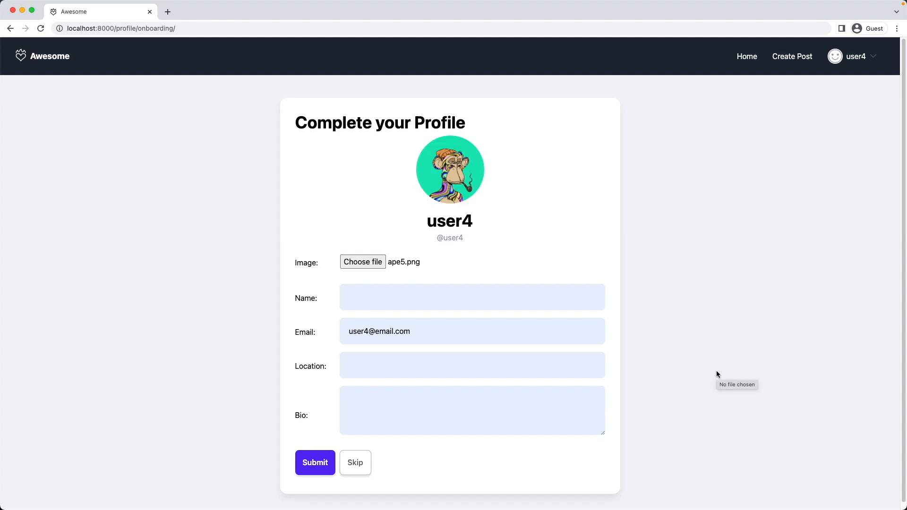
type("B")
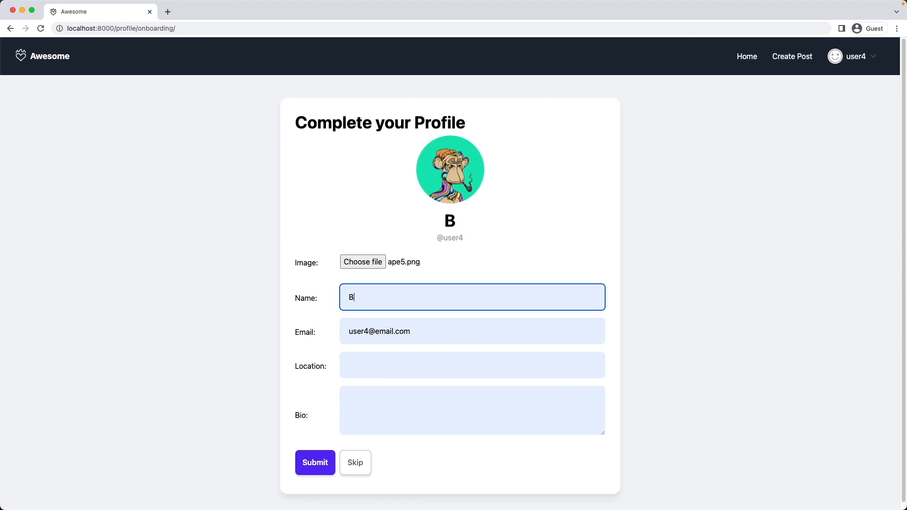
type("obby")
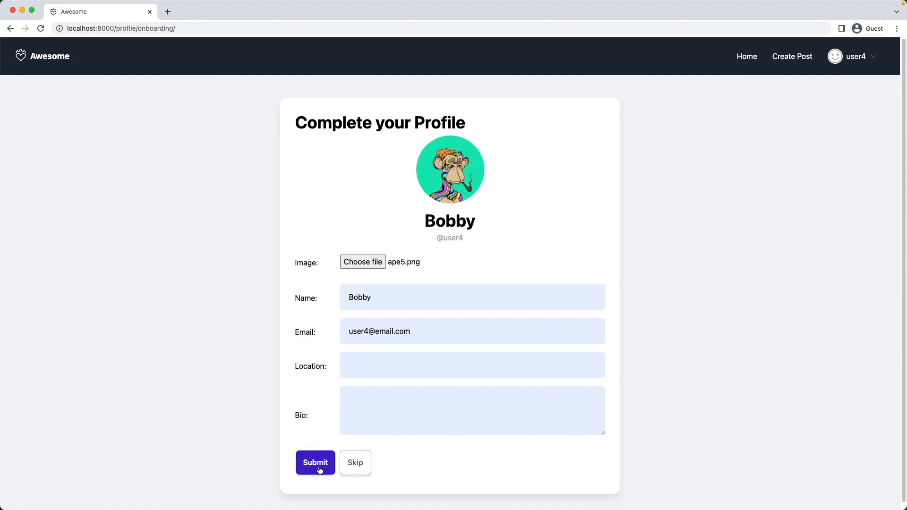
left_click(315, 463)
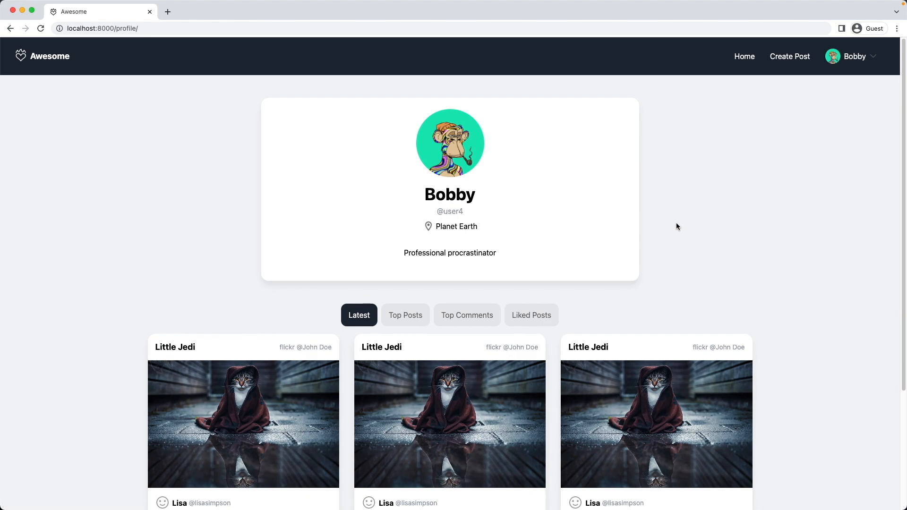
mouse_move(744, 57)
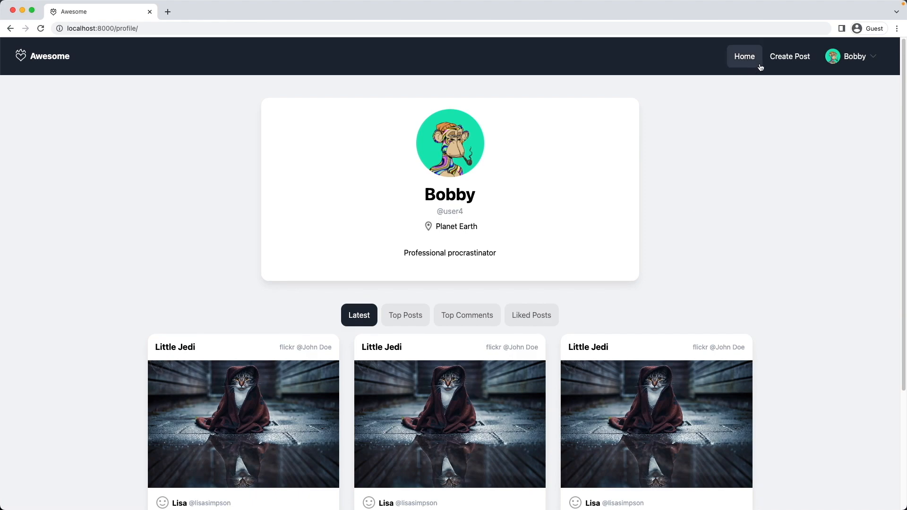
Start a new post and open Flickr's 'Last Light on Le Tre Cime' photo, returning to Awesome
left_click(790, 57)
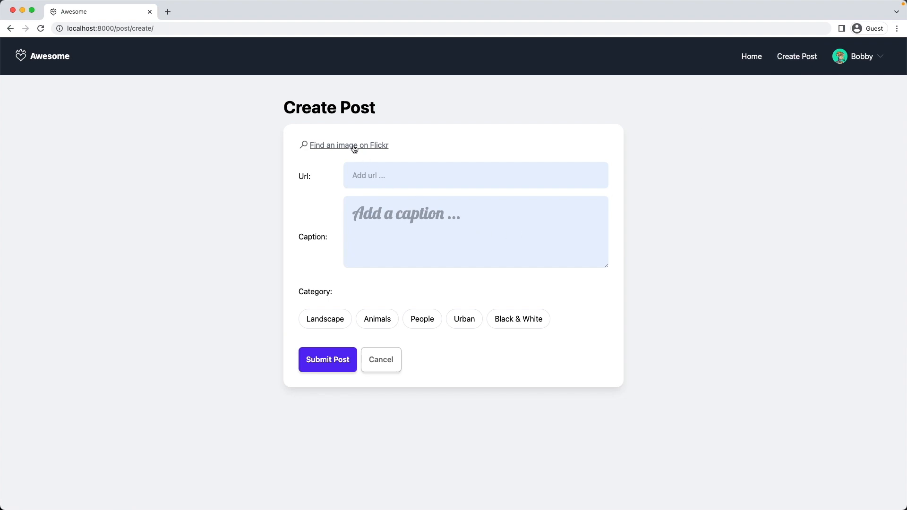
left_click(349, 145)
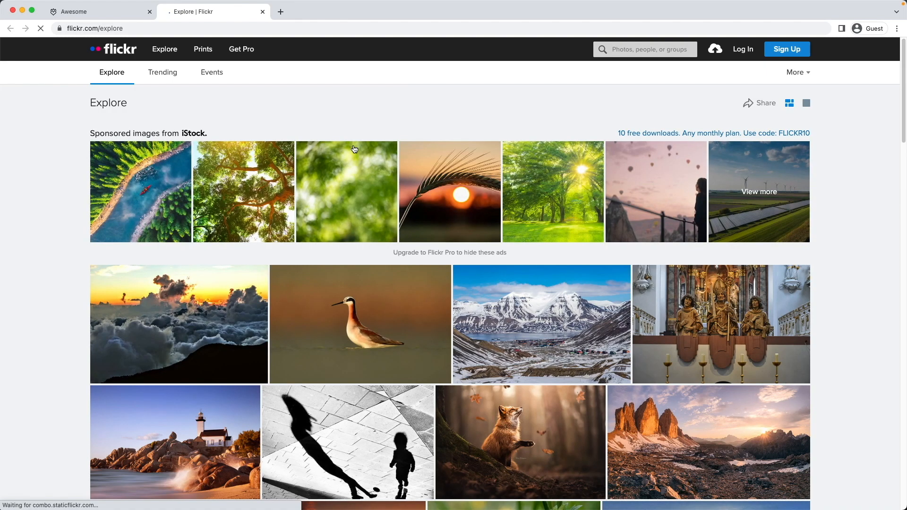
mouse_move(353, 149)
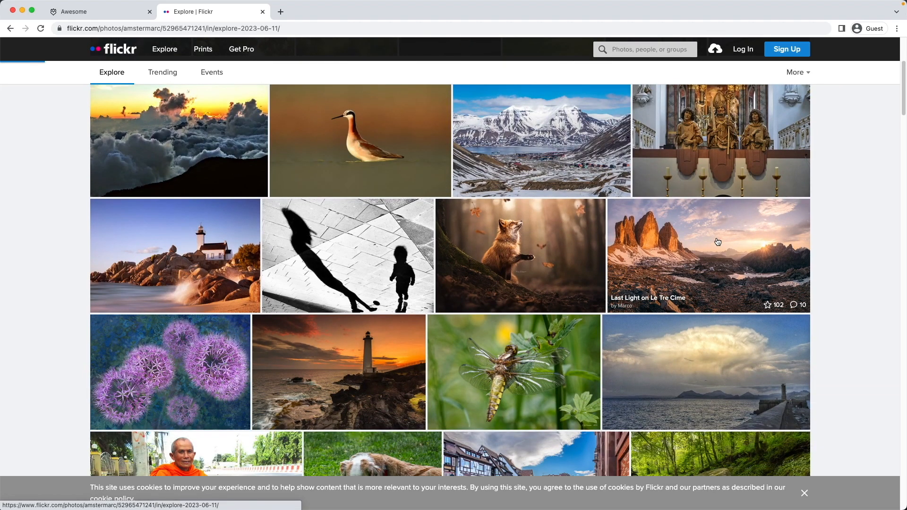
left_click(708, 256)
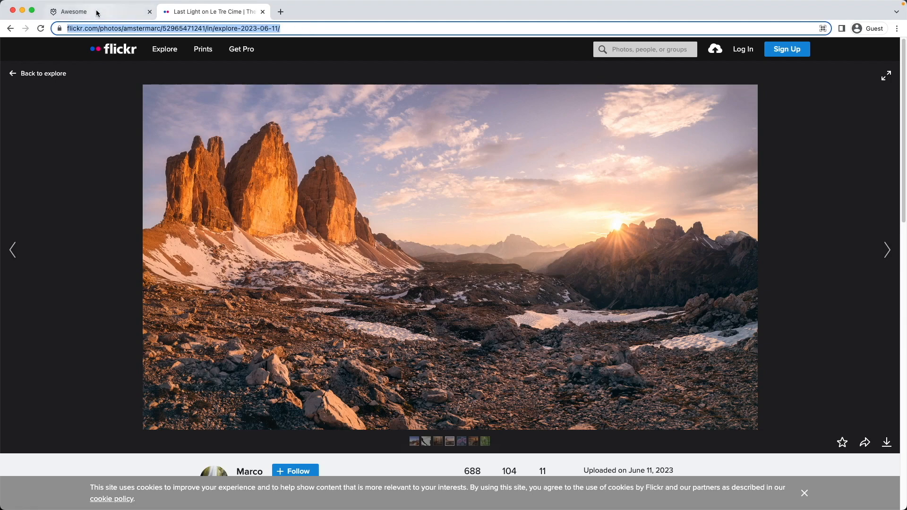
left_click(74, 11)
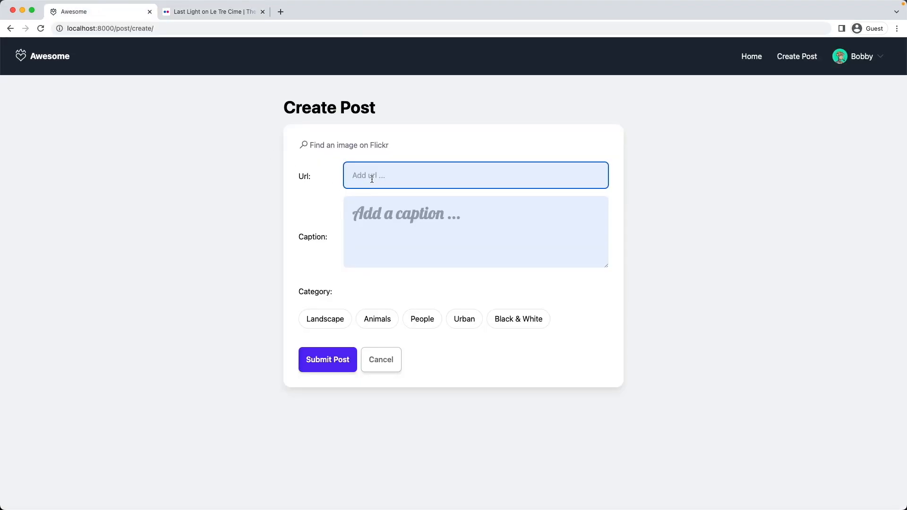
Submit a Landscape post with the Flickr URL and caption 'Magical sunset', then open it
type("https://www.flickr.com/photos/amstermarc/52965471241/in/explore-202")
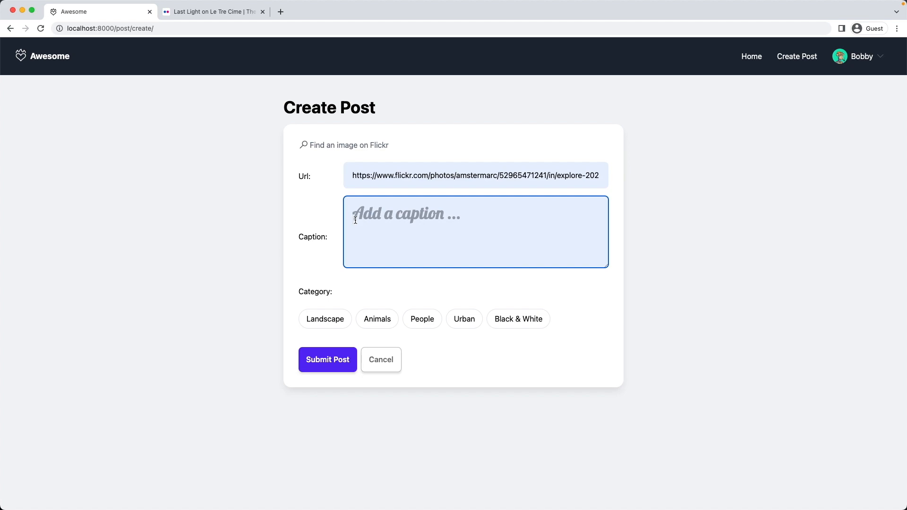
type("Magical")
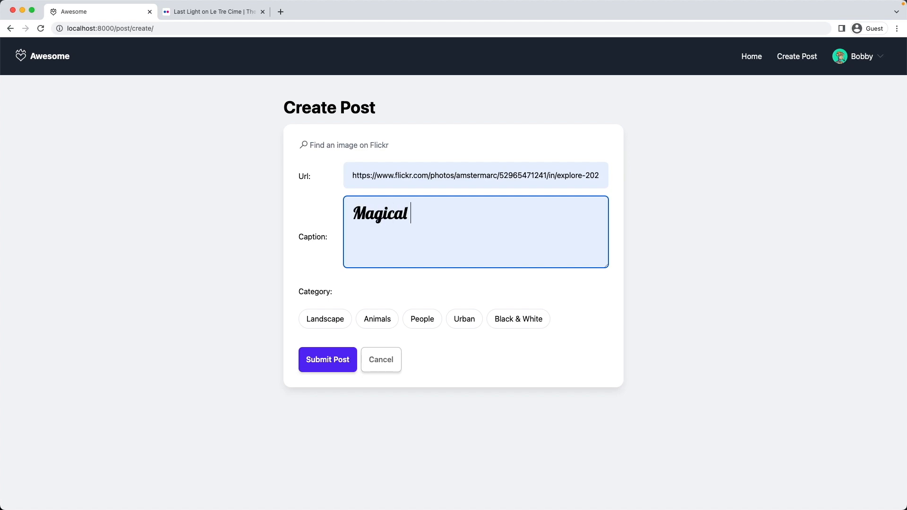
type("sunset")
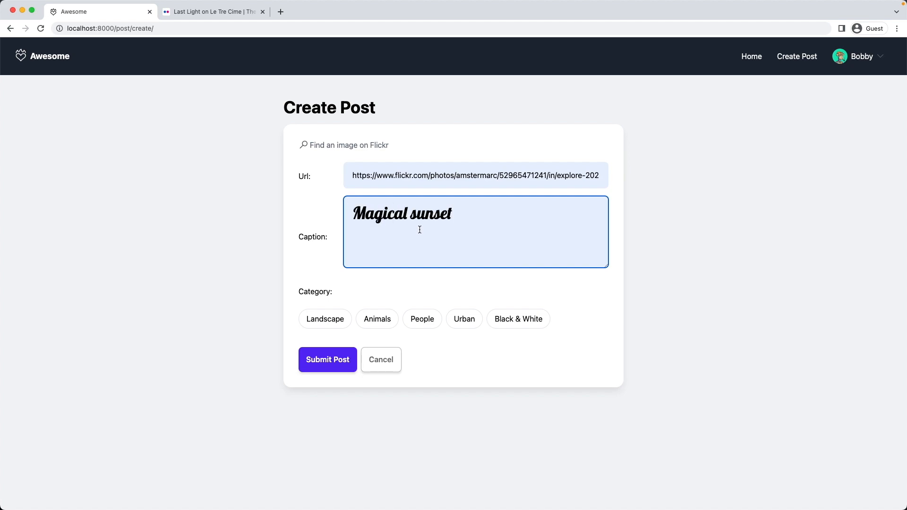
left_click(325, 319)
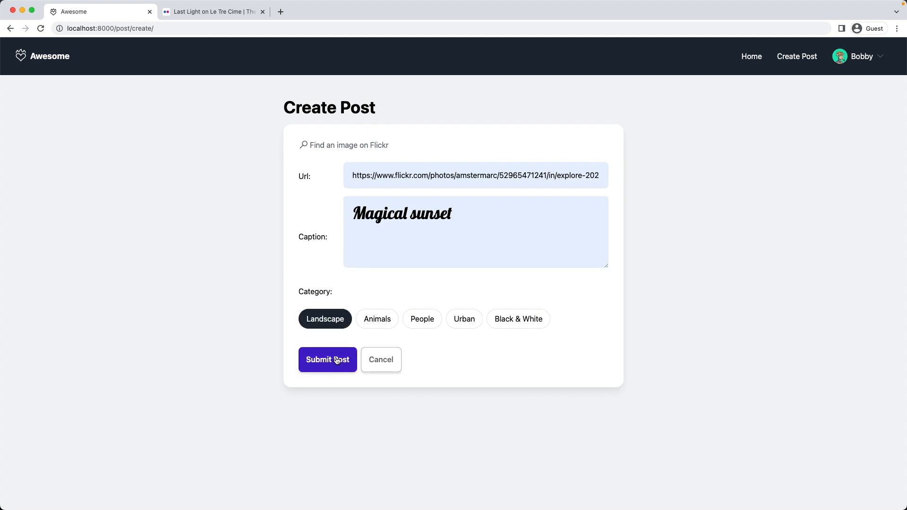
left_click(327, 359)
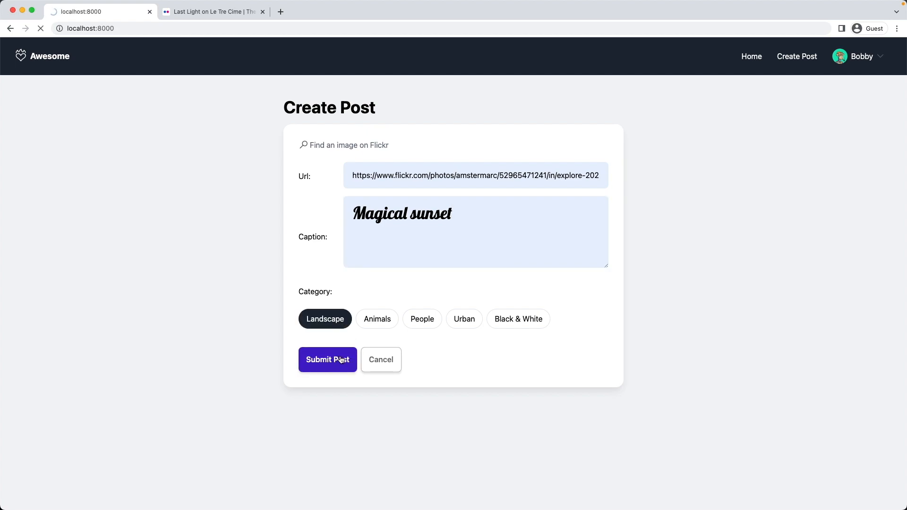
left_click(327, 359)
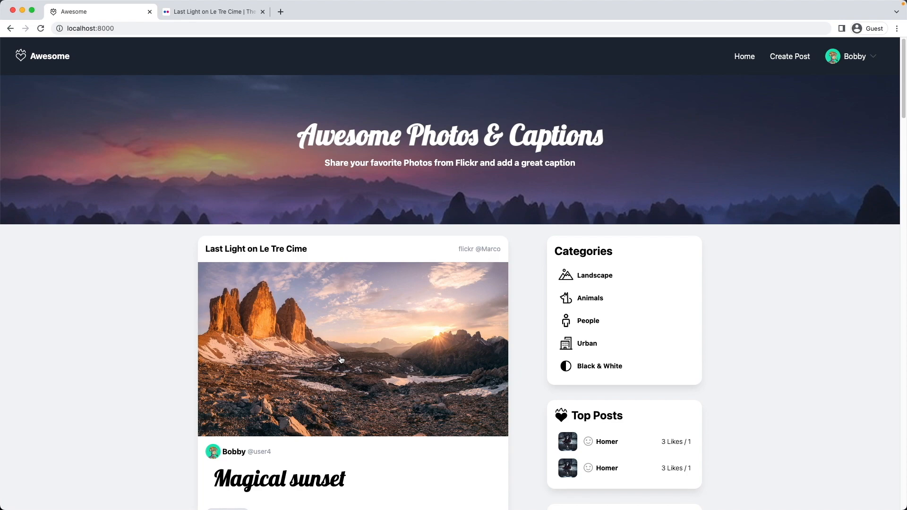
Scroll the Magical sunset post page to see its Landscape tag, likes and comments
scroll("down", 3)
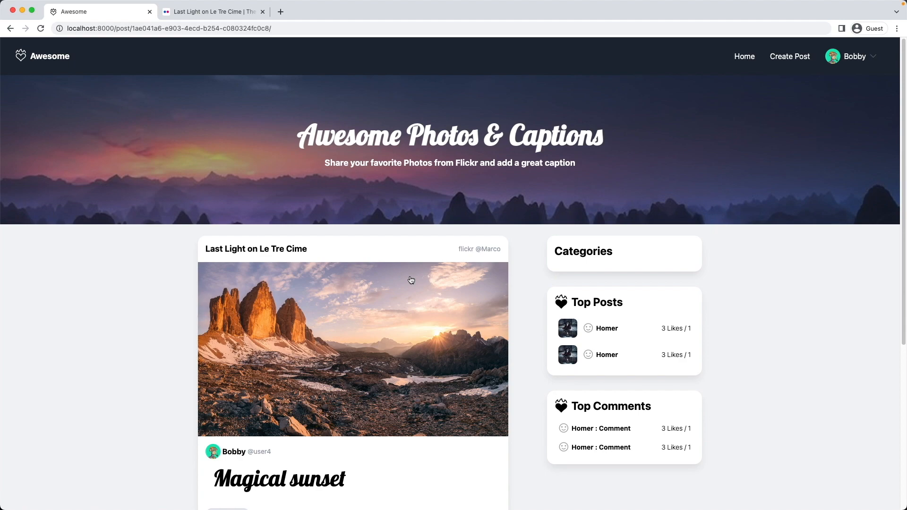
scroll("down", 3)
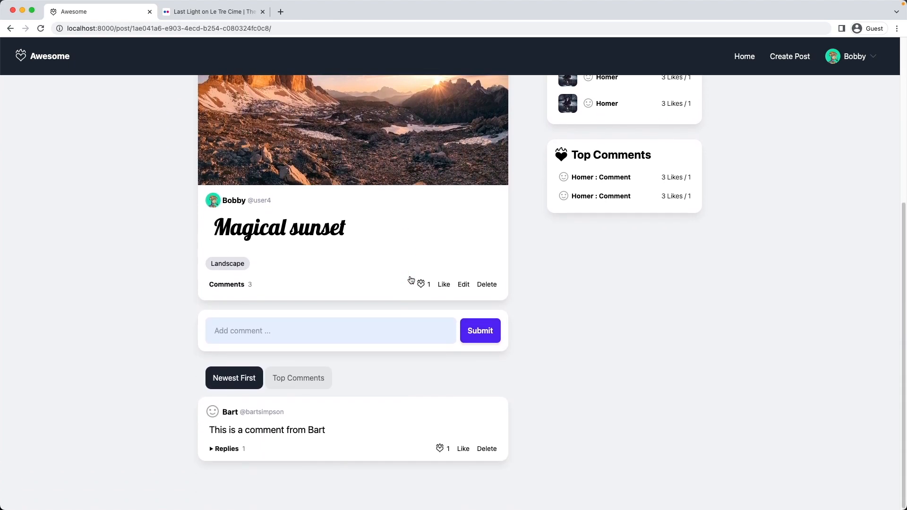
mouse_move(251, 383)
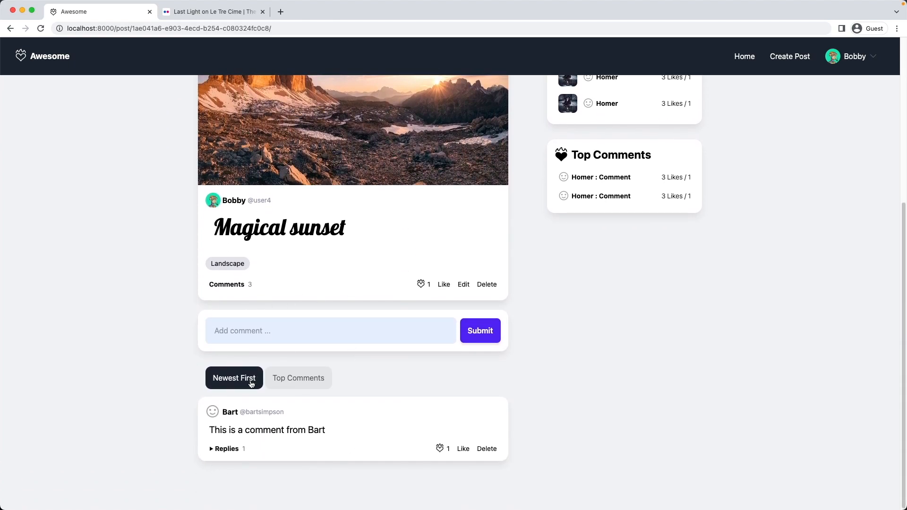